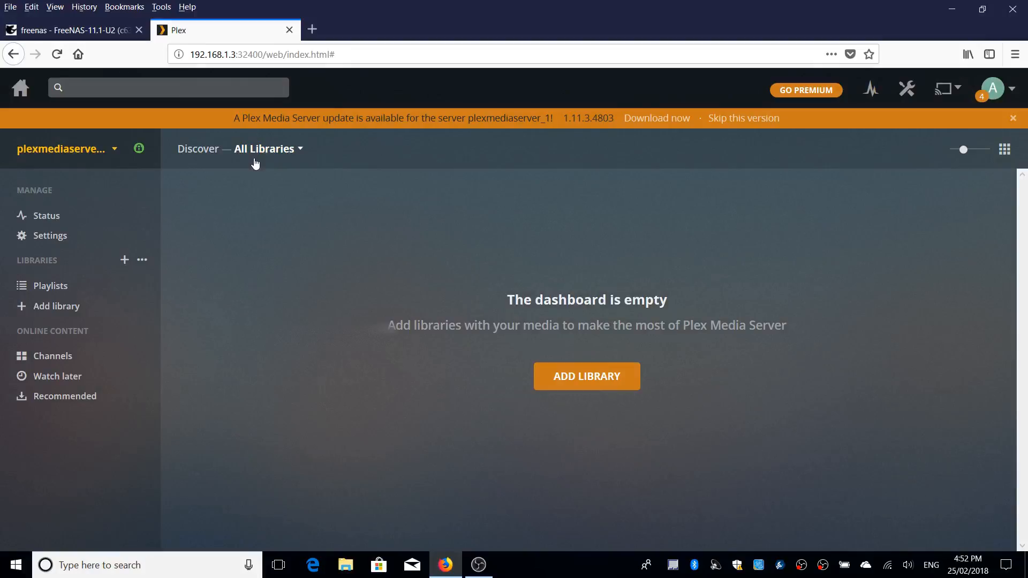
mouse_move(202, 164)
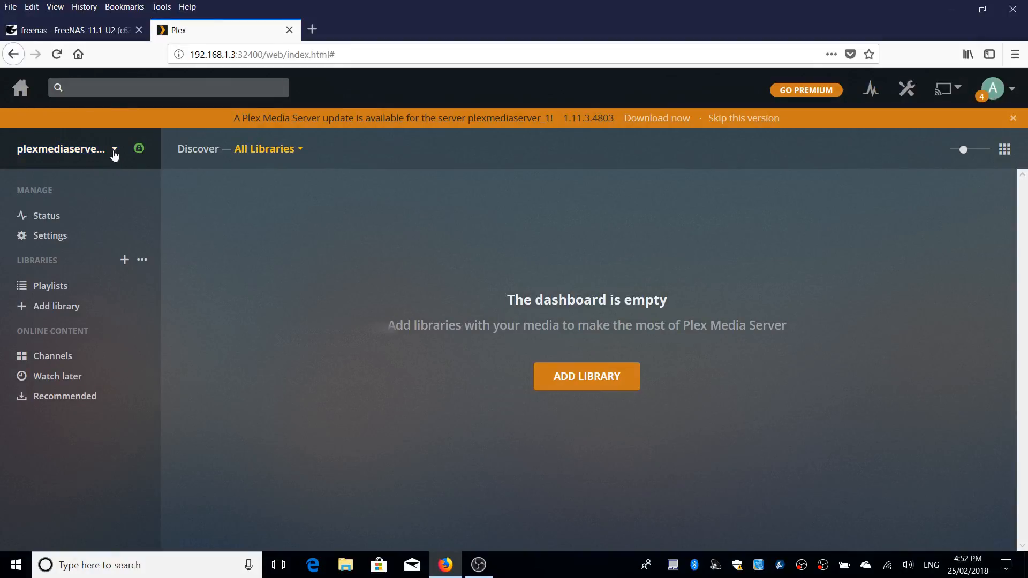
- From the Plex server list, start a new library of the Films type
click(114, 149)
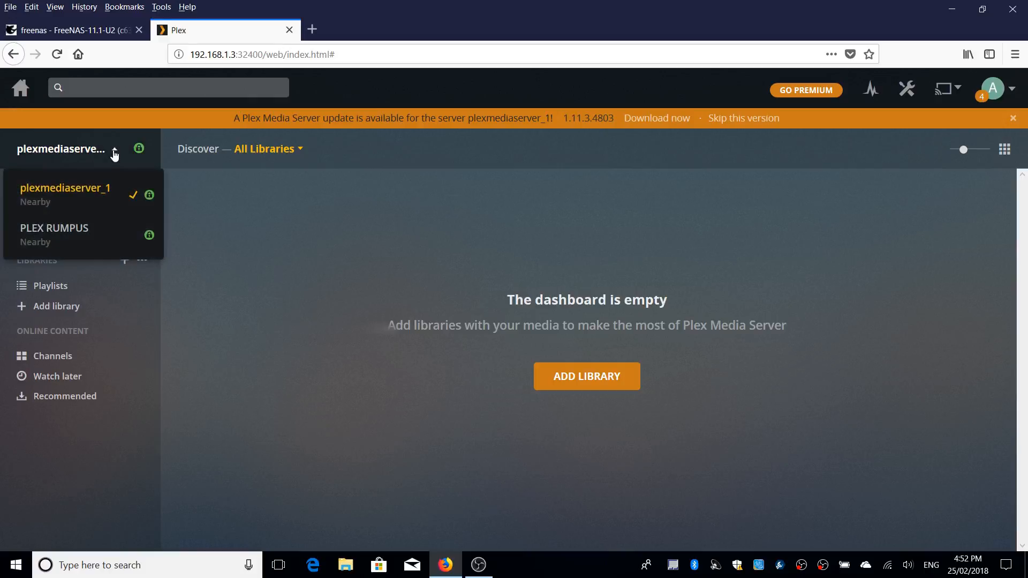
mouse_move(90, 195)
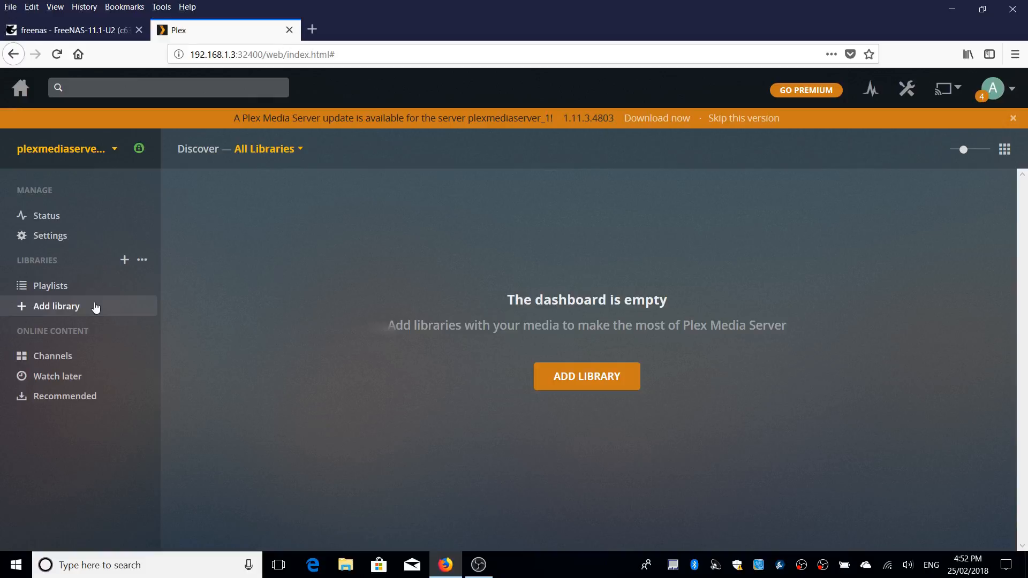
click(56, 306)
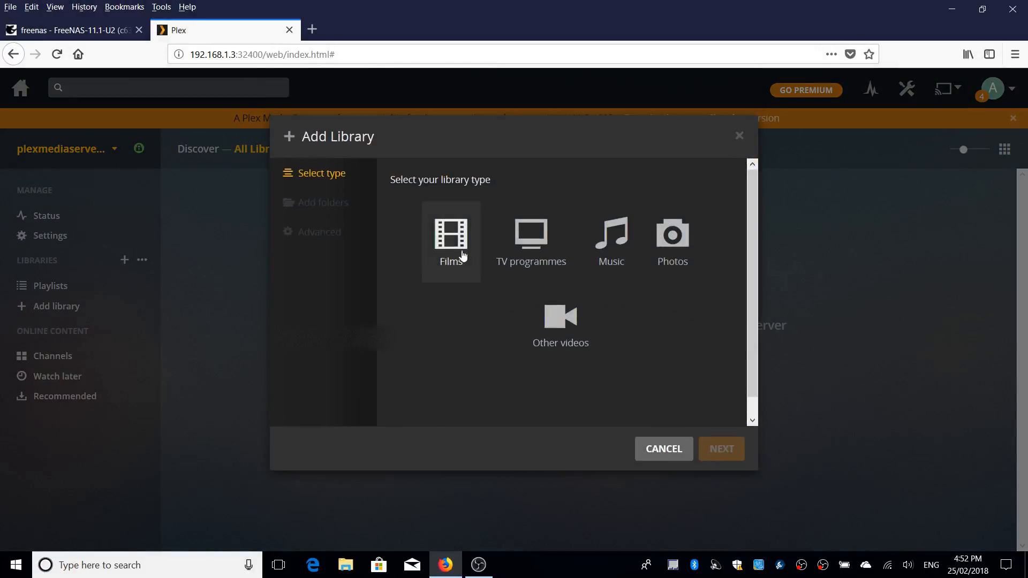
mouse_move(449, 304)
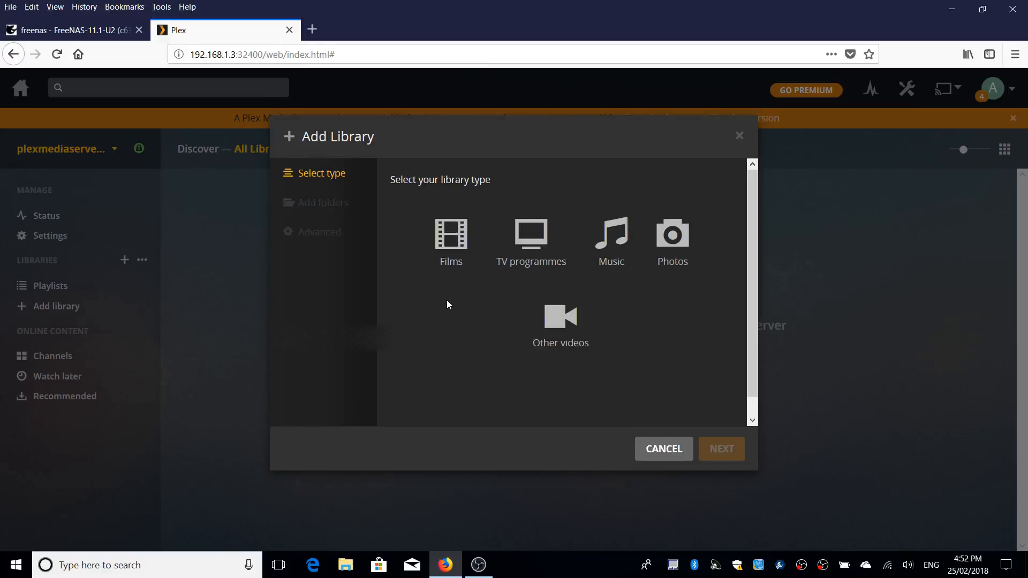
mouse_move(418, 248)
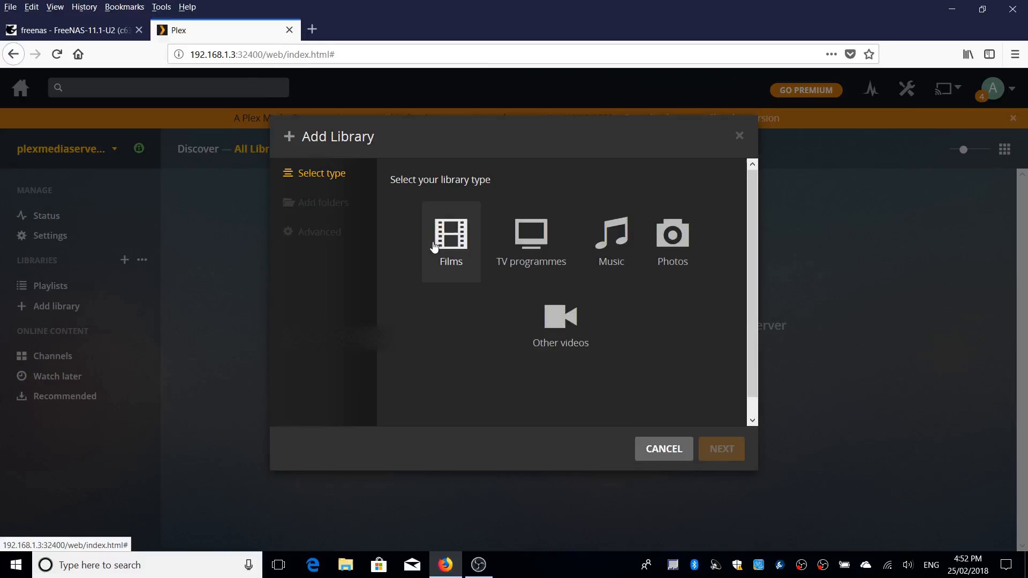
mouse_move(444, 245)
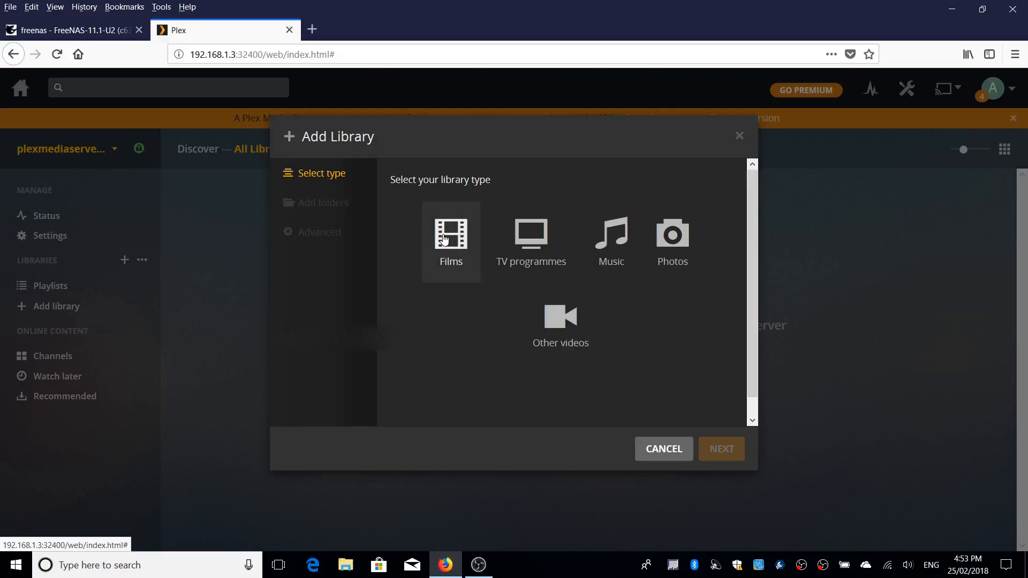
click(451, 232)
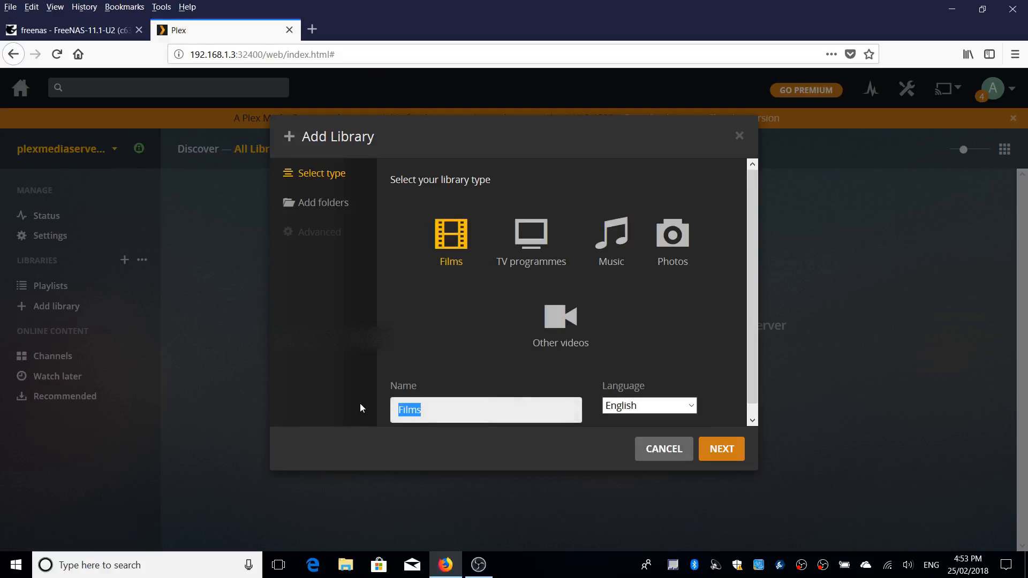
- Name the new library 'Movies', keeping English as its language
text(Mon)
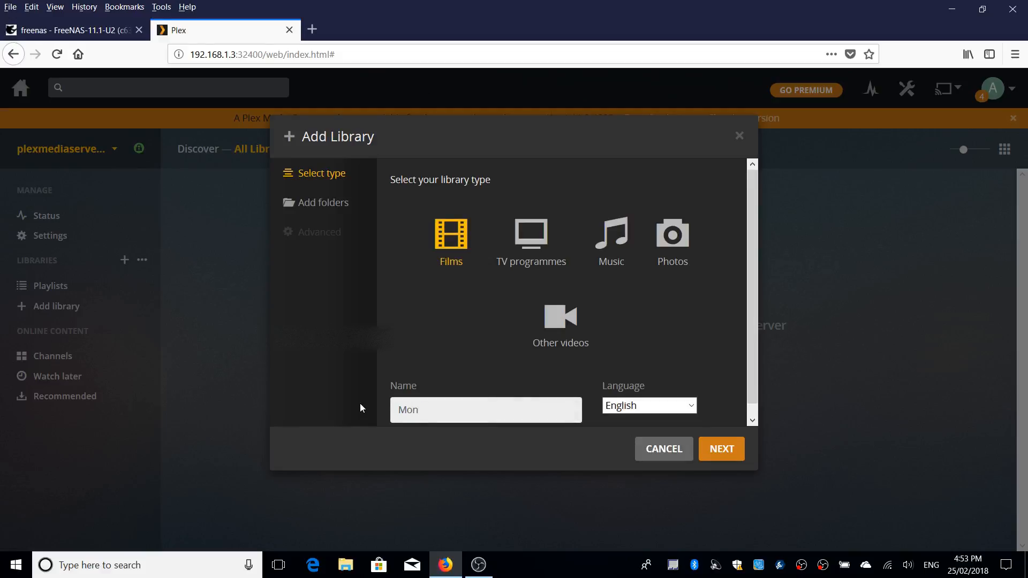
text(Movie)
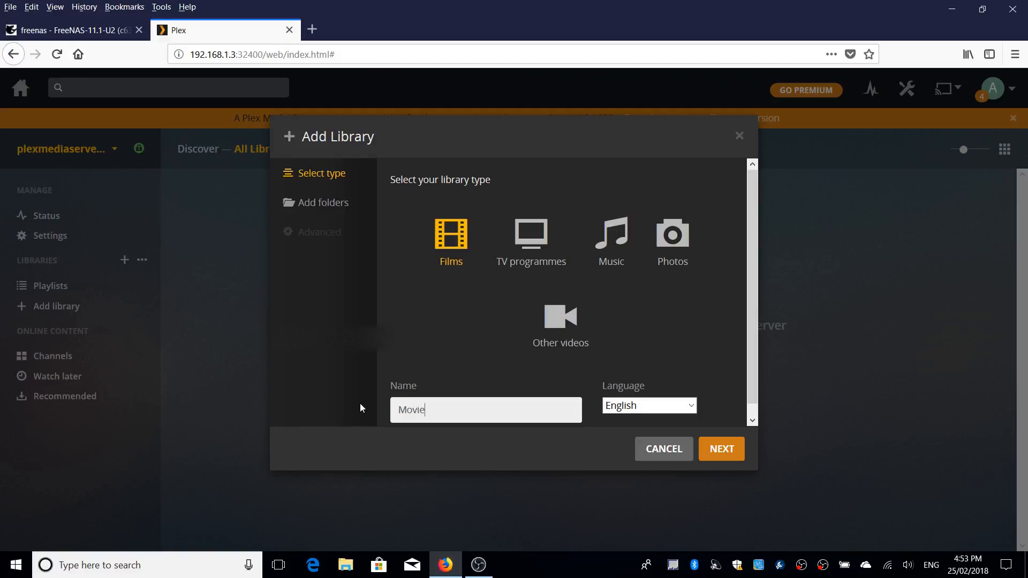
text(s)
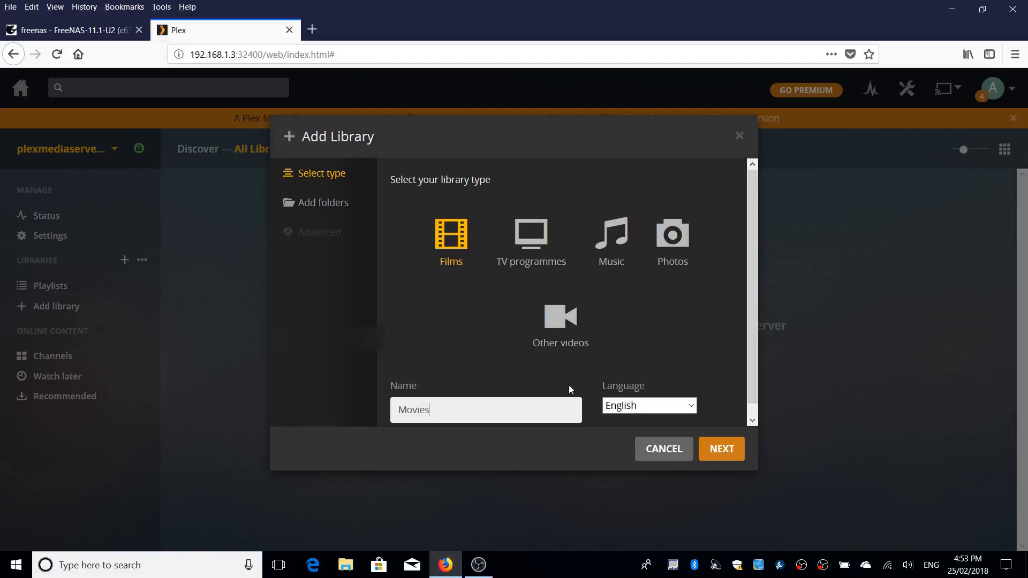
mouse_move(721, 448)
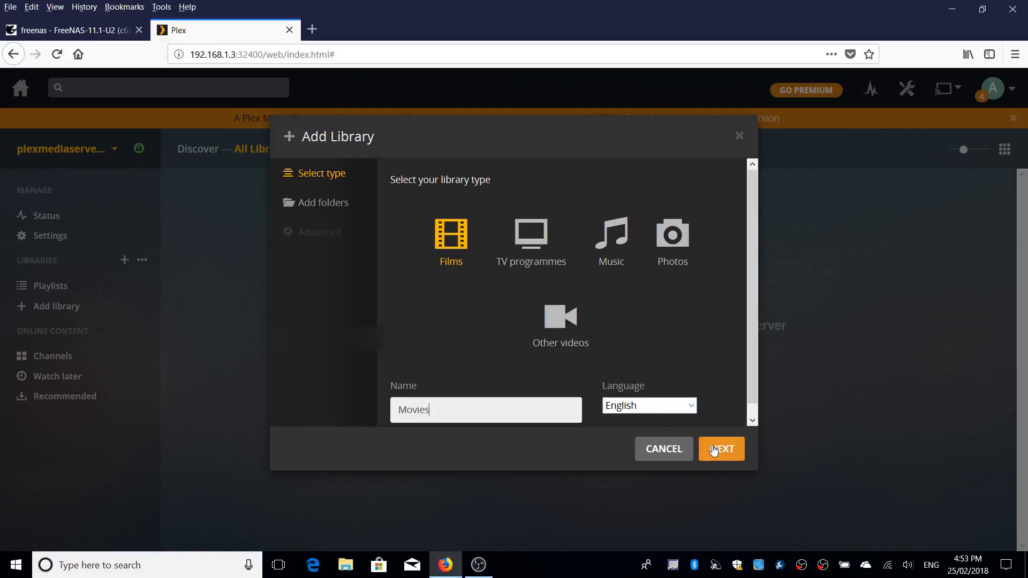
- Proceed to the folder step and browse the Plex server's data directory for a media folder
click(721, 449)
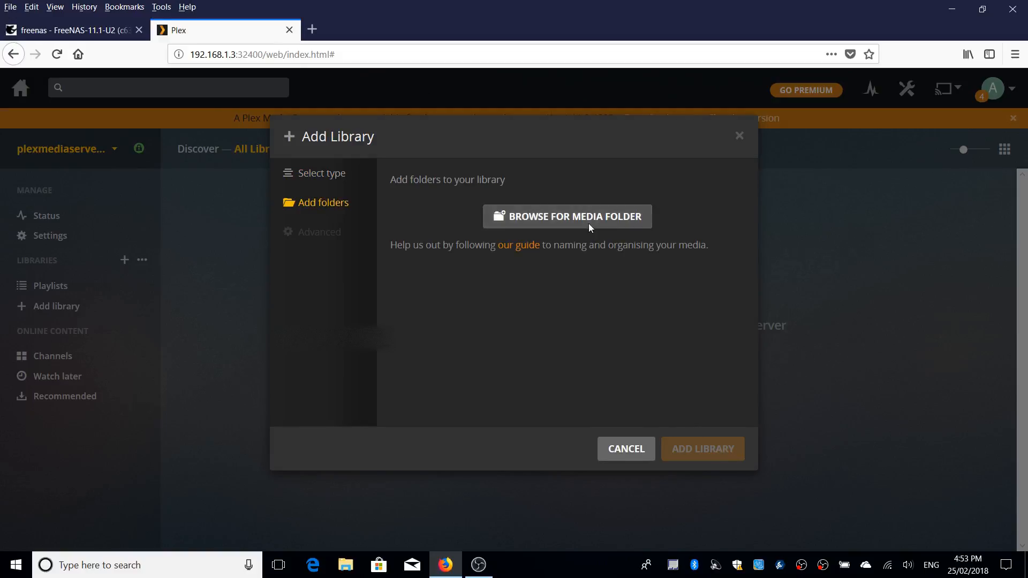
click(565, 217)
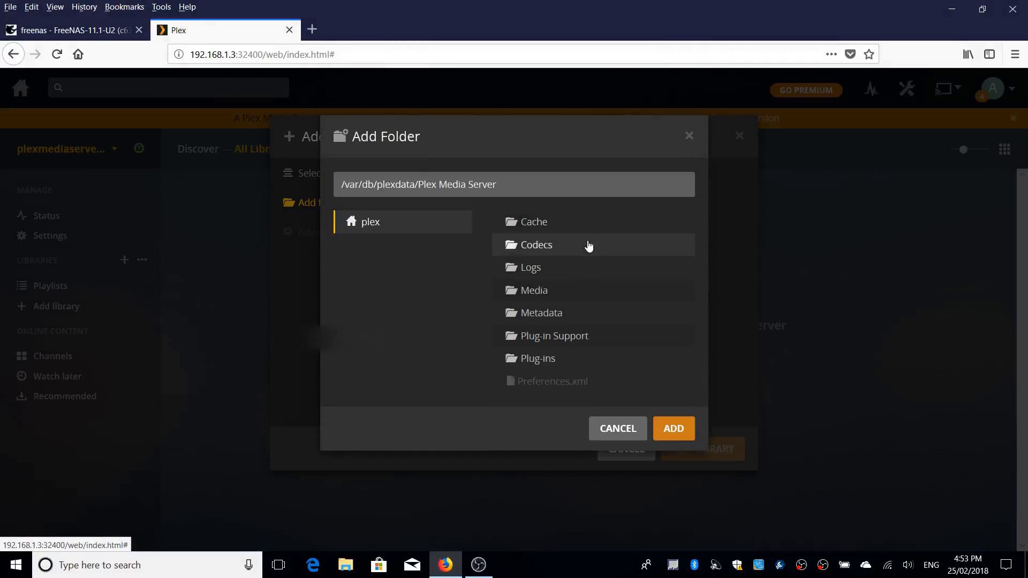
mouse_move(488, 197)
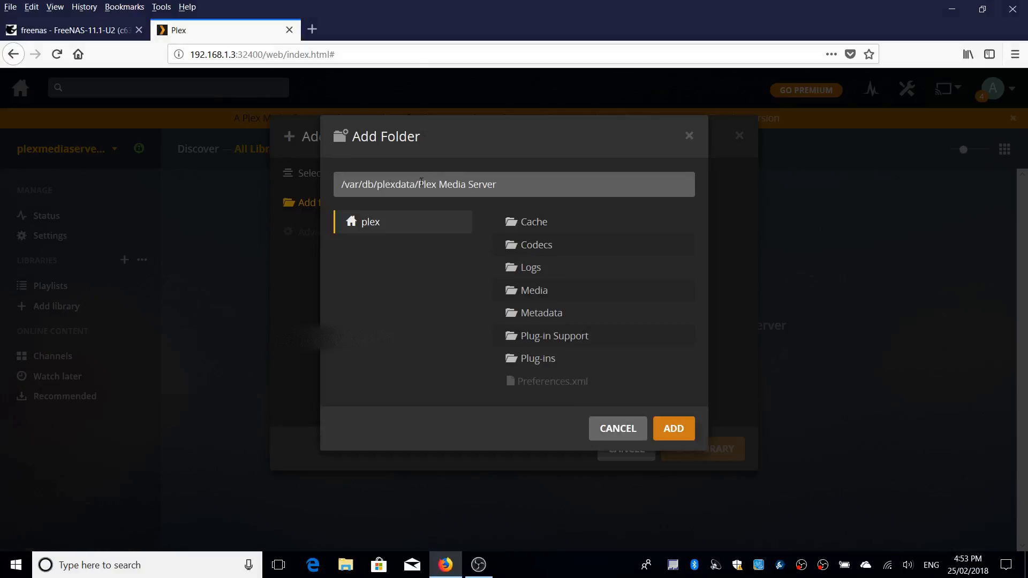
mouse_move(439, 469)
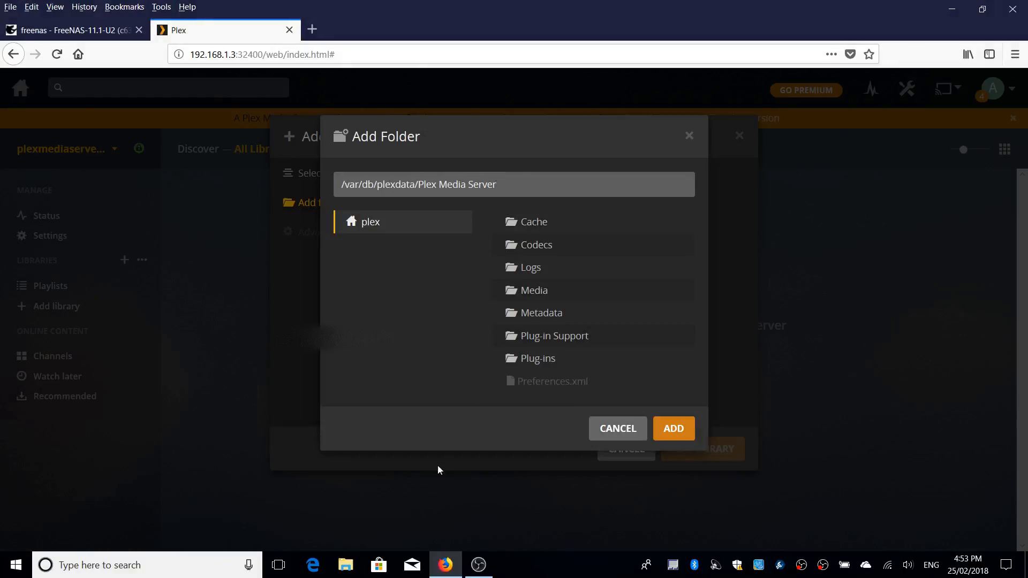
- In FreeNAS, edit the emby_1 jail storage mapping from /mnt/NASVOL/NAS to /media
click(72, 29)
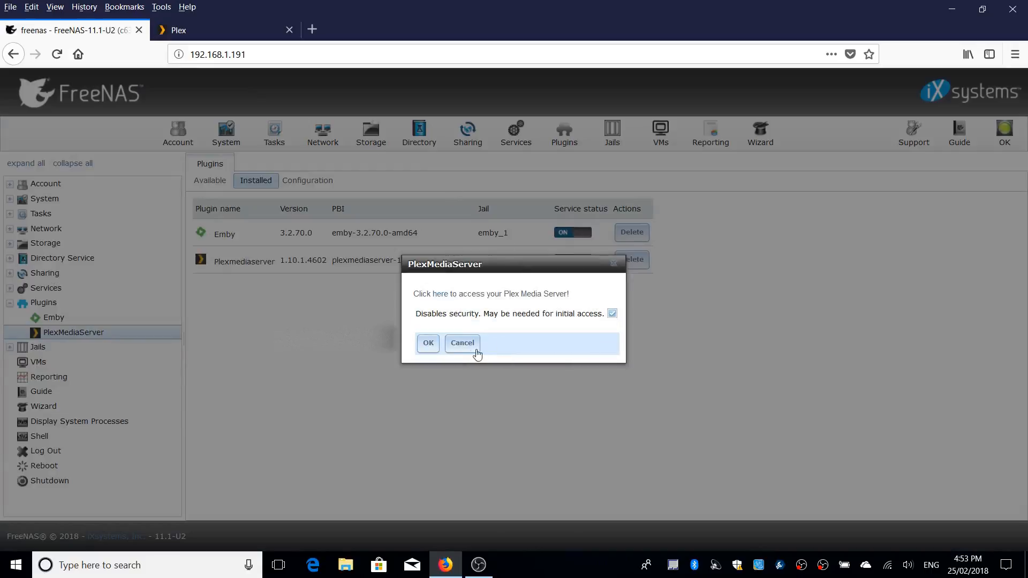
click(461, 342)
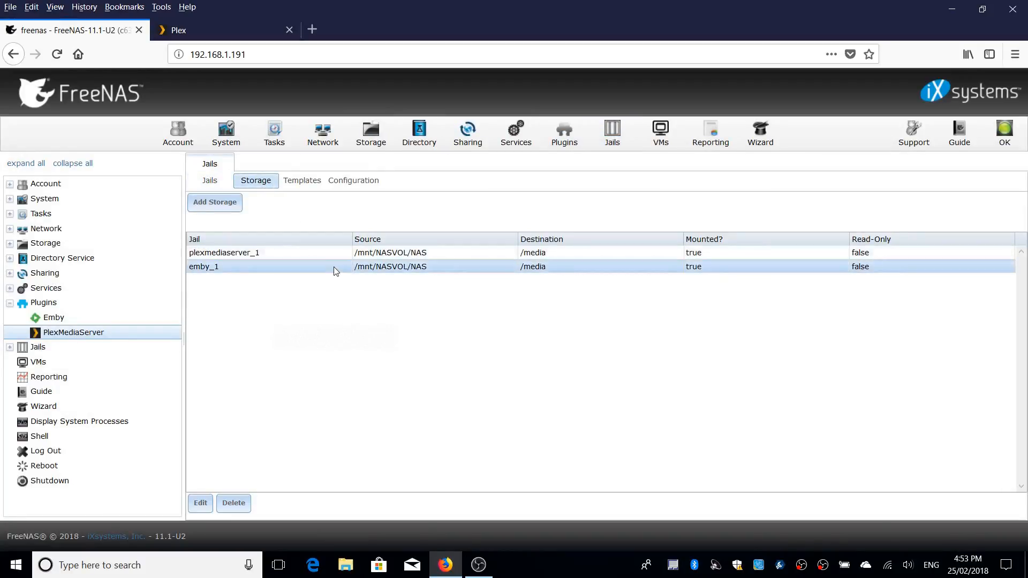
click(200, 503)
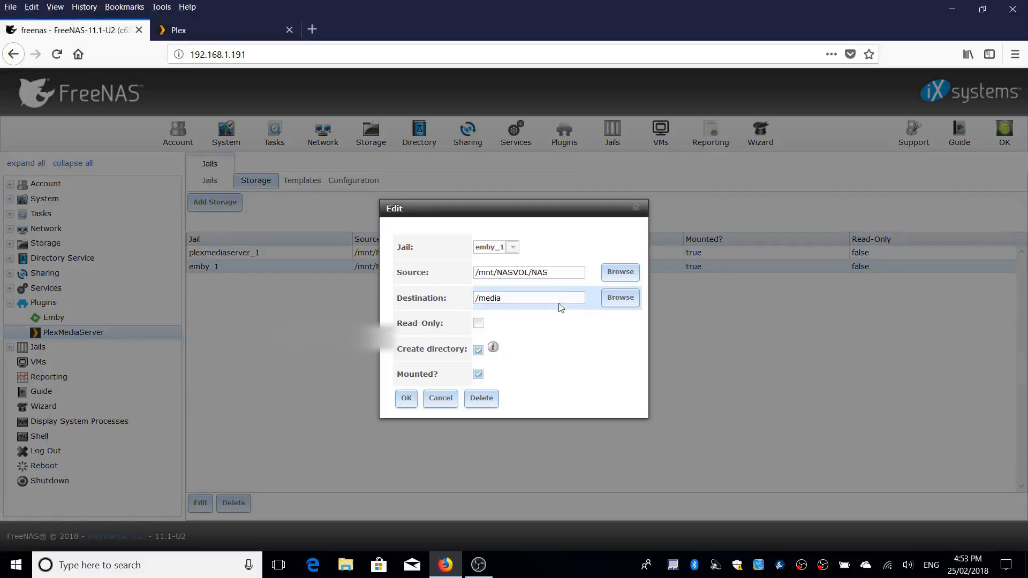
- Browse the jail's destination folders and expand its var folder
click(619, 297)
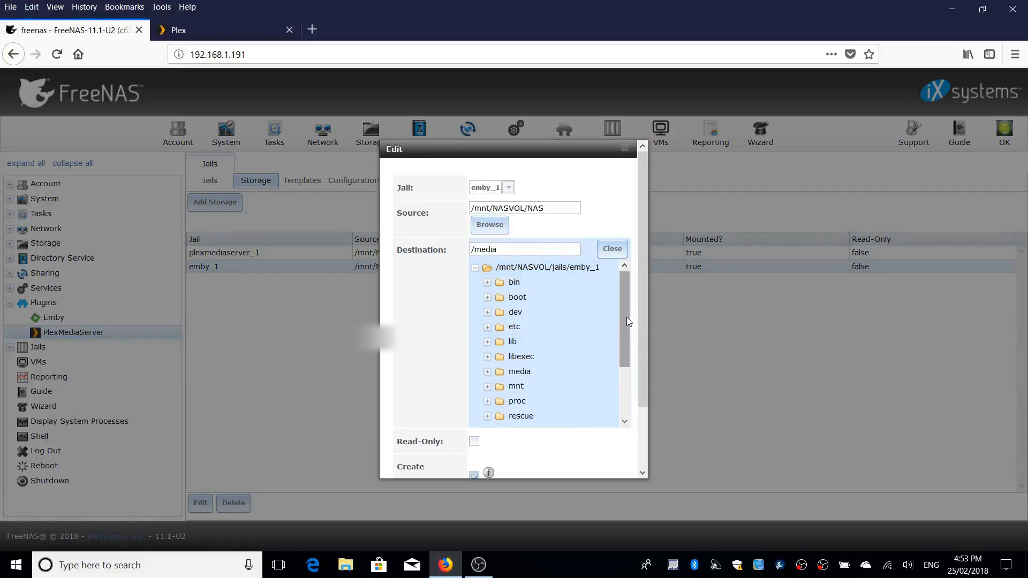
scroll(down, 3)
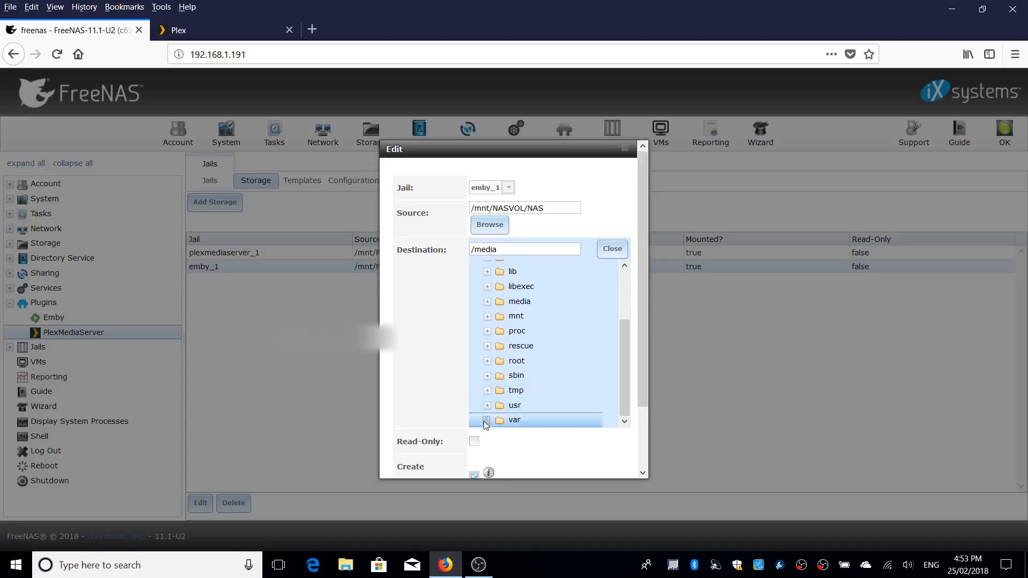
click(486, 420)
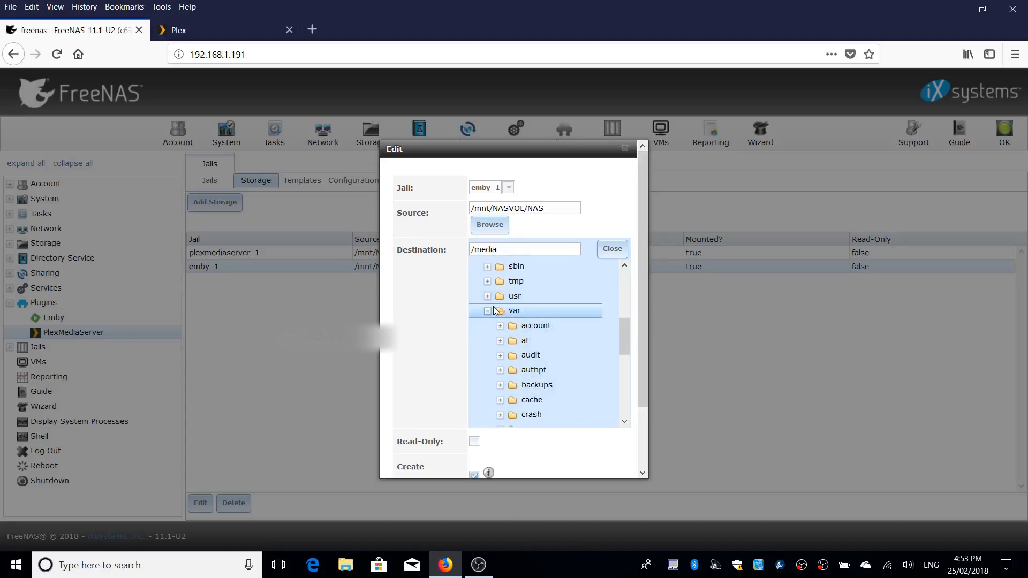
mouse_move(510, 316)
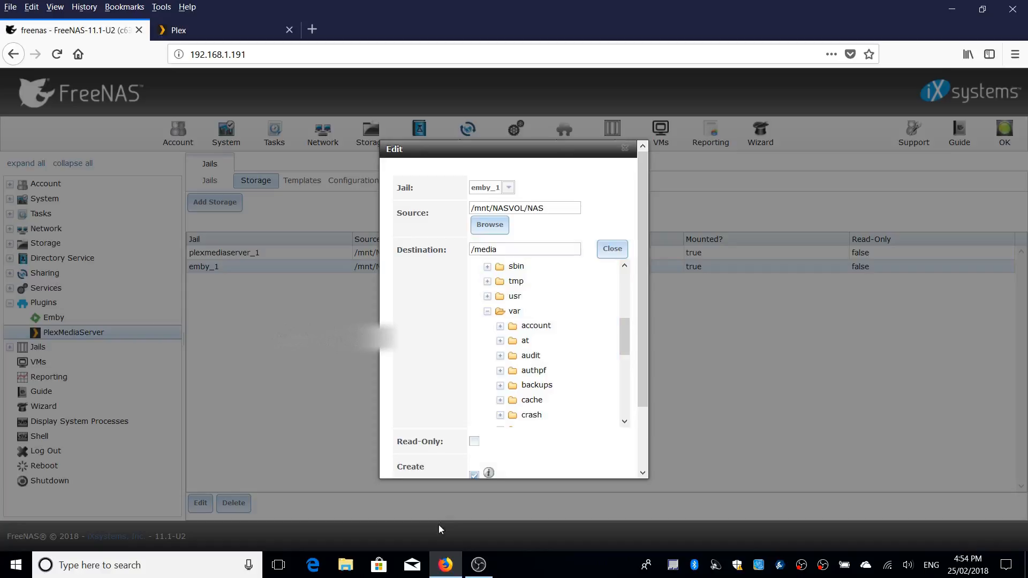
mouse_move(445, 564)
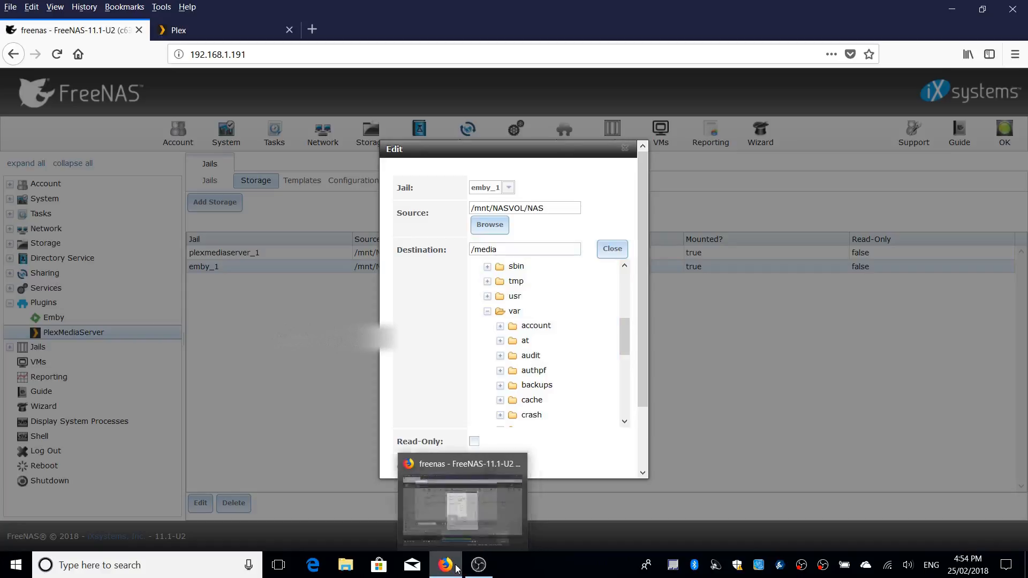
- Back in Plex, replace the library folder path with /media
click(480, 565)
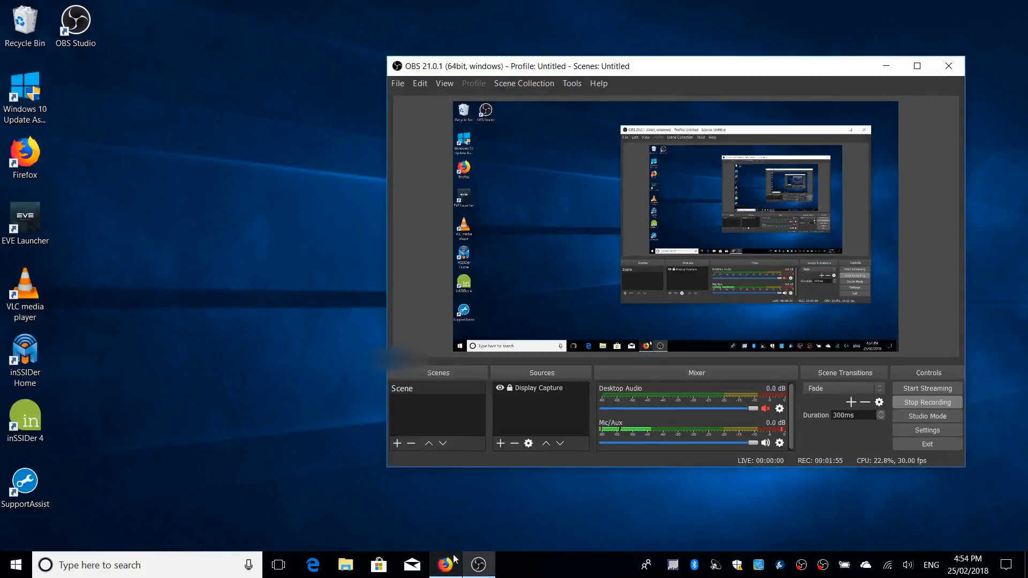
click(445, 564)
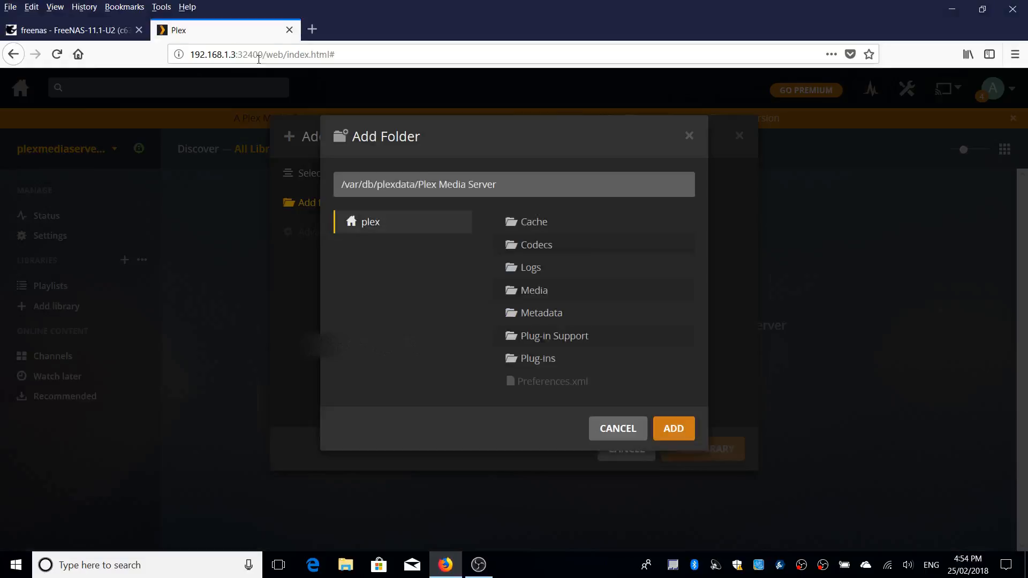
click(514, 184)
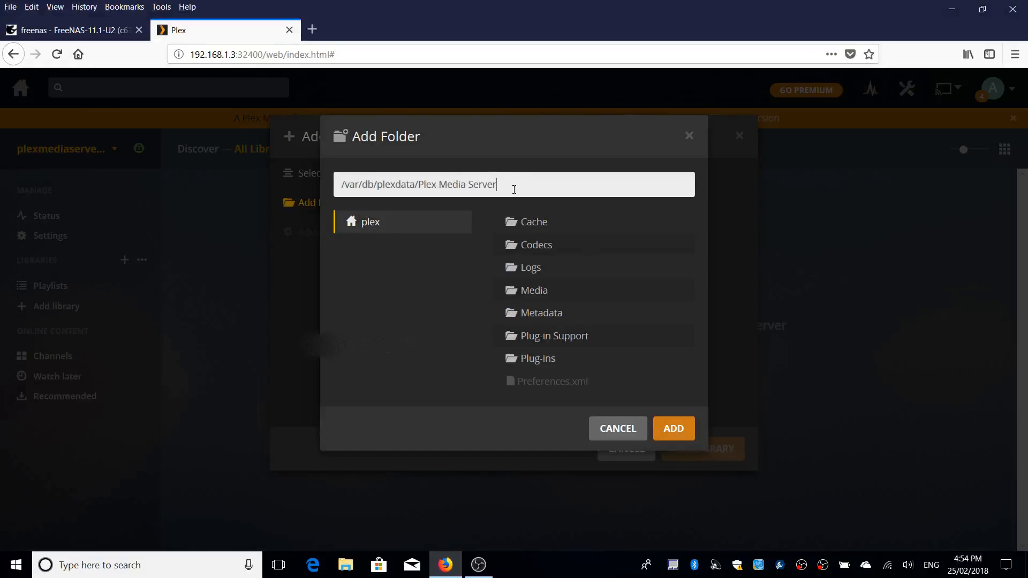
key(Backspace)
text(/med)
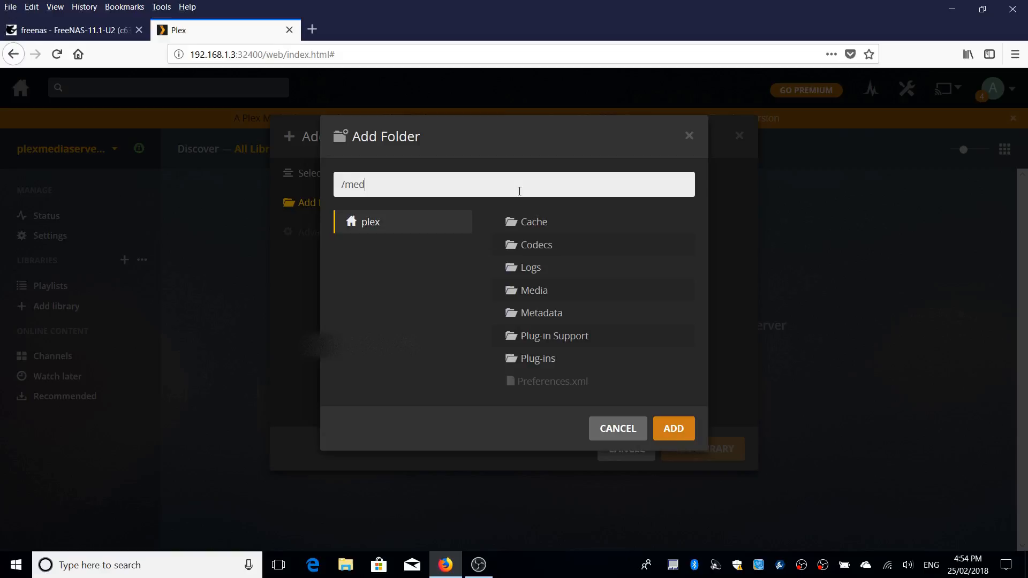
text(a)
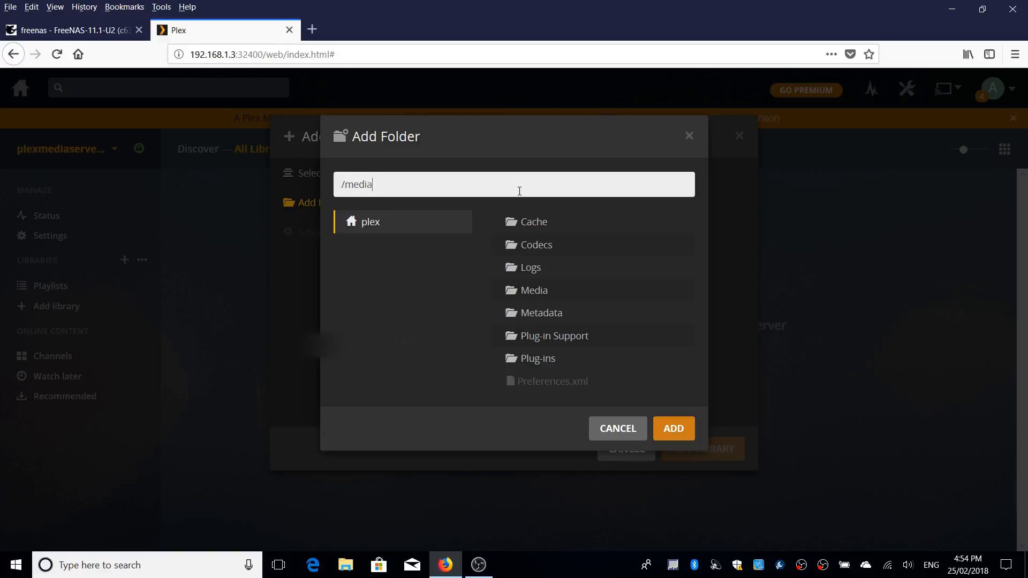
mouse_move(145, 81)
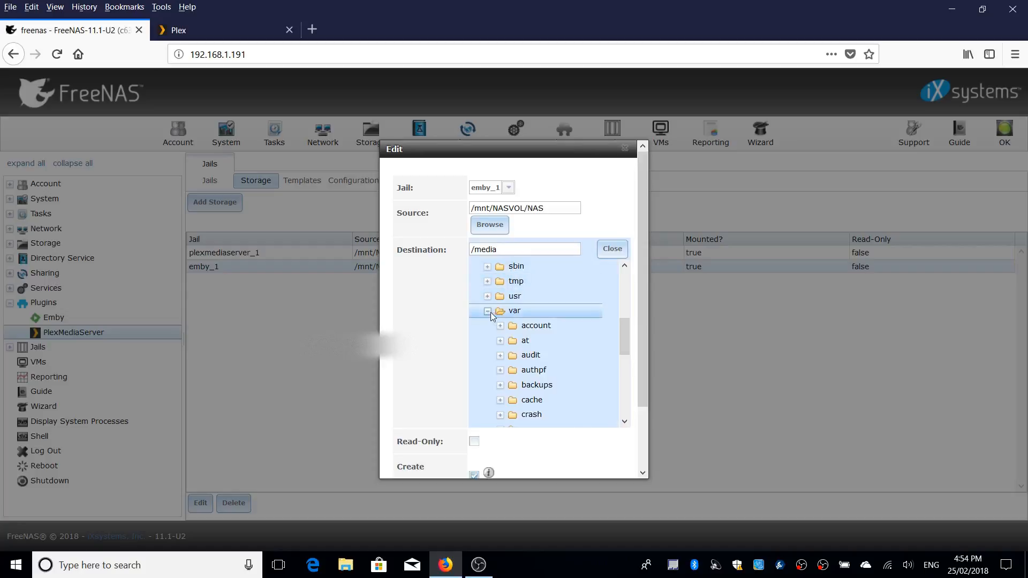
- Collapse the jail's var folder in FreeNAS and return to the Plex web app
click(488, 311)
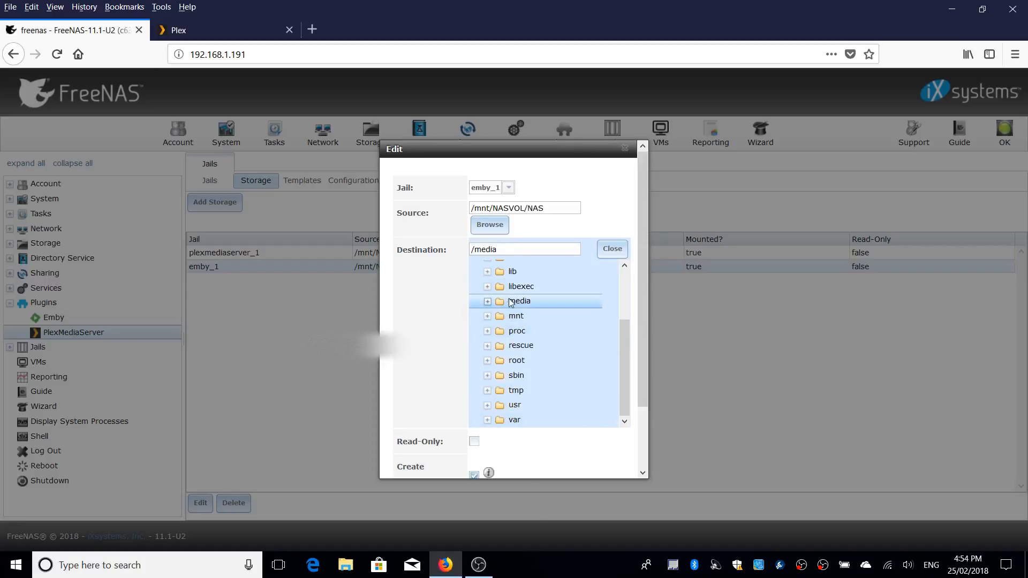
mouse_move(519, 302)
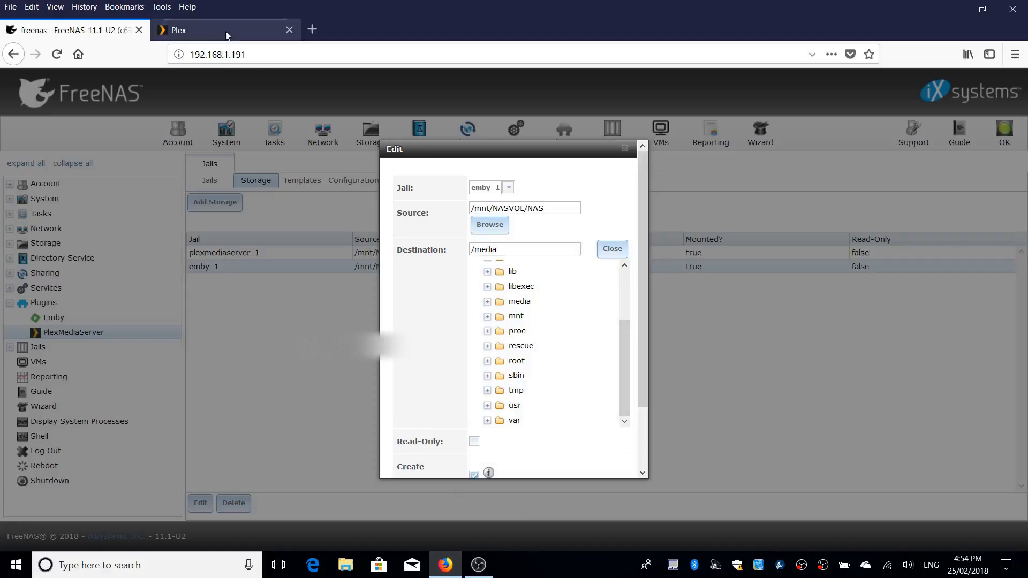
click(225, 30)
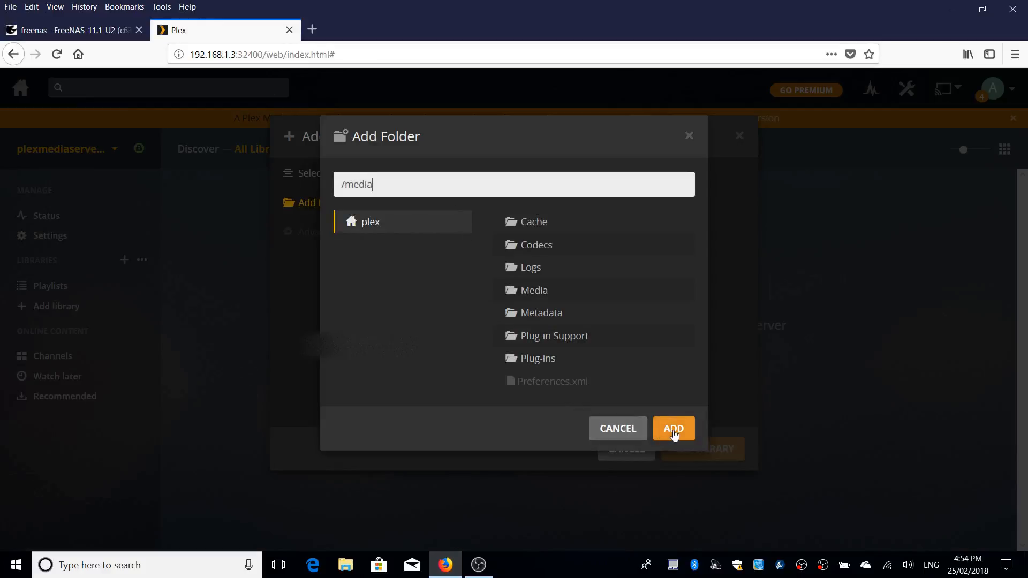
- Create the Movies library on /media and view the details of the item named Media
click(672, 428)
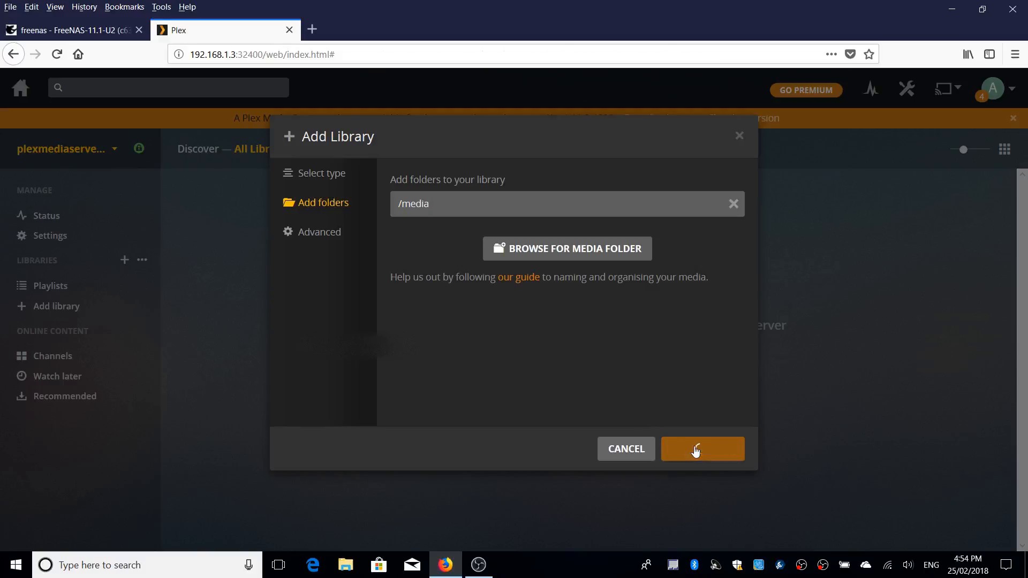
click(702, 449)
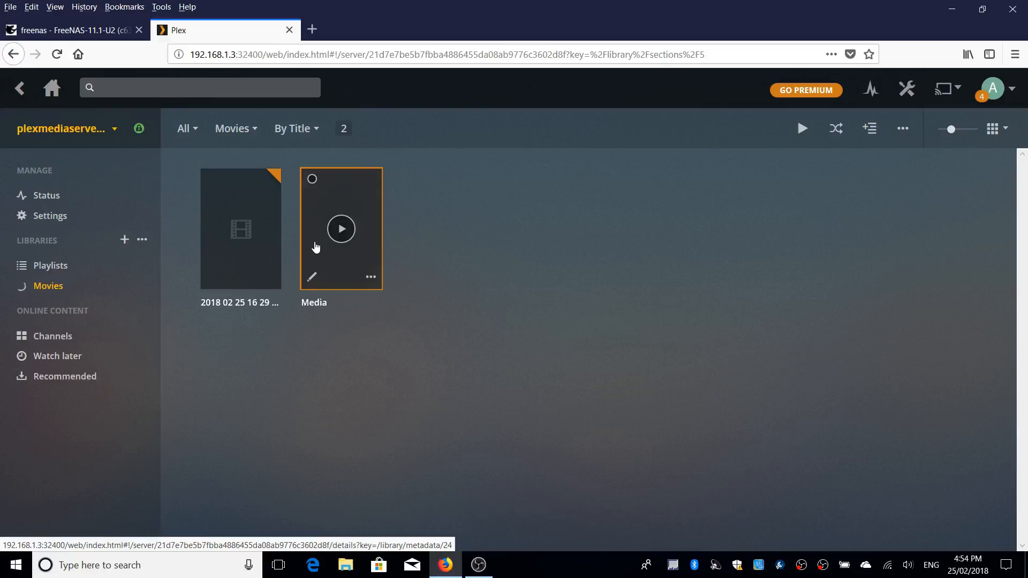
click(341, 228)
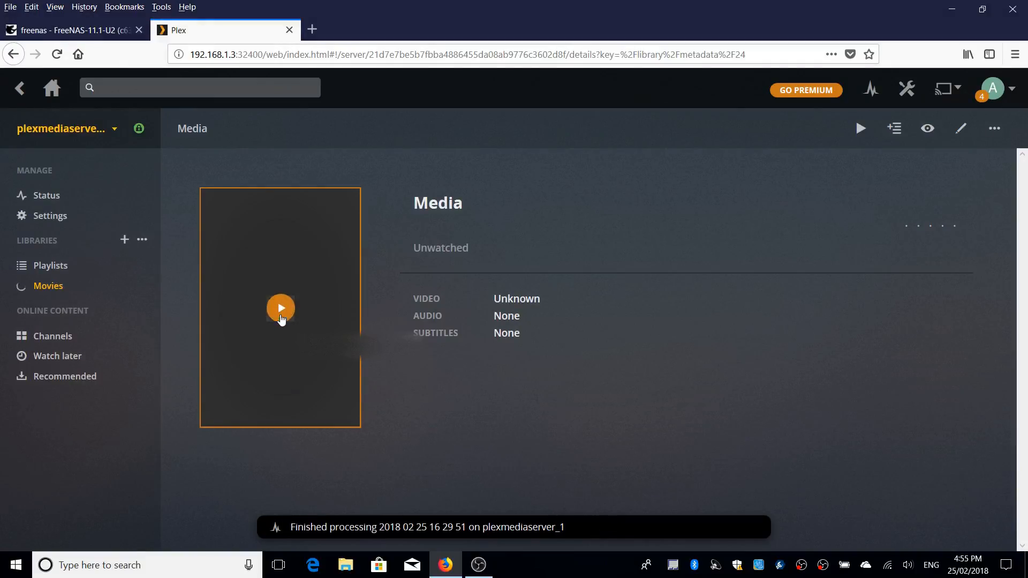
mouse_move(282, 305)
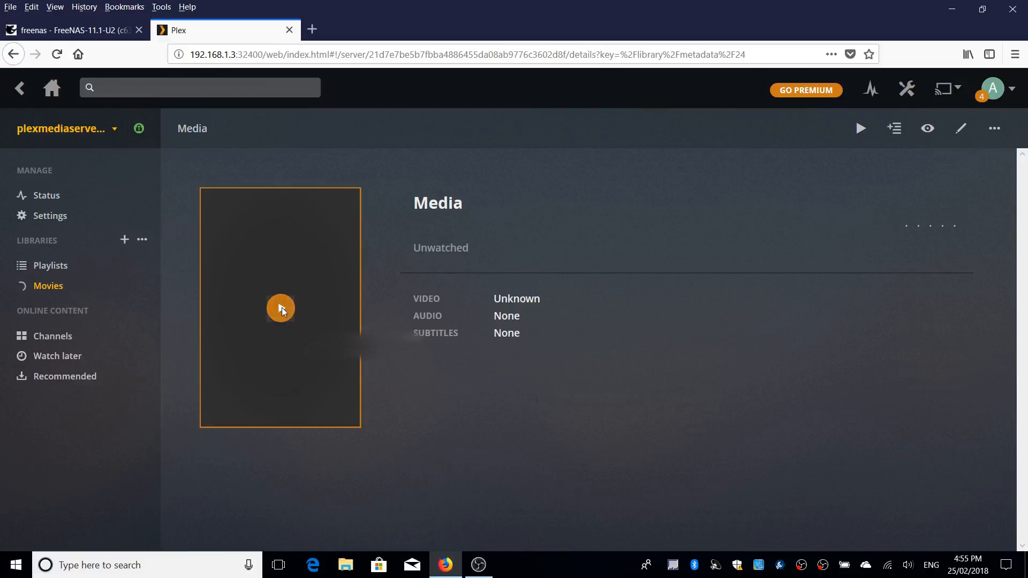
- Try playing Media, then return to the Movies listing while processing finishes for both videos
click(281, 308)
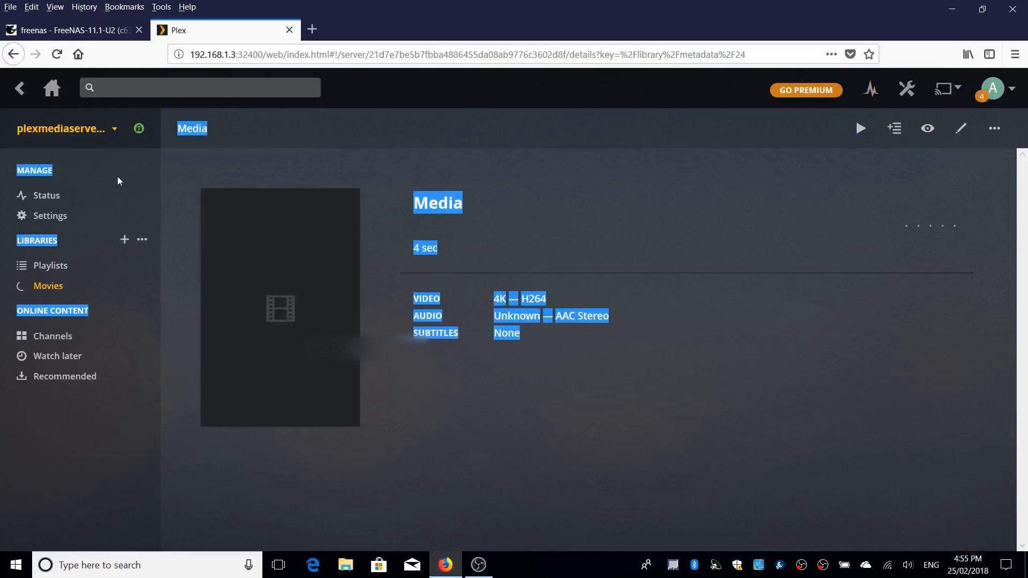
mouse_move(62, 265)
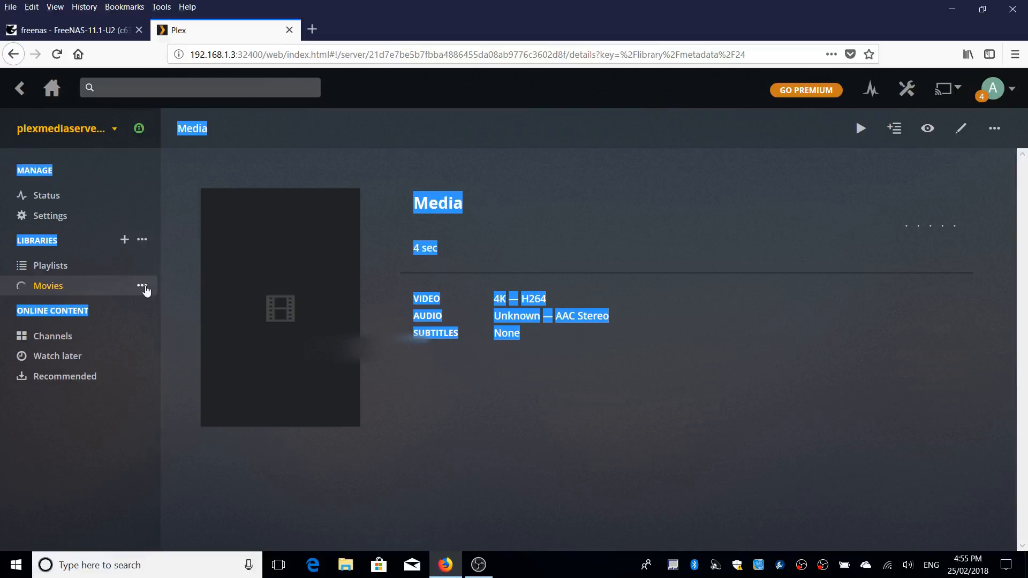
click(141, 285)
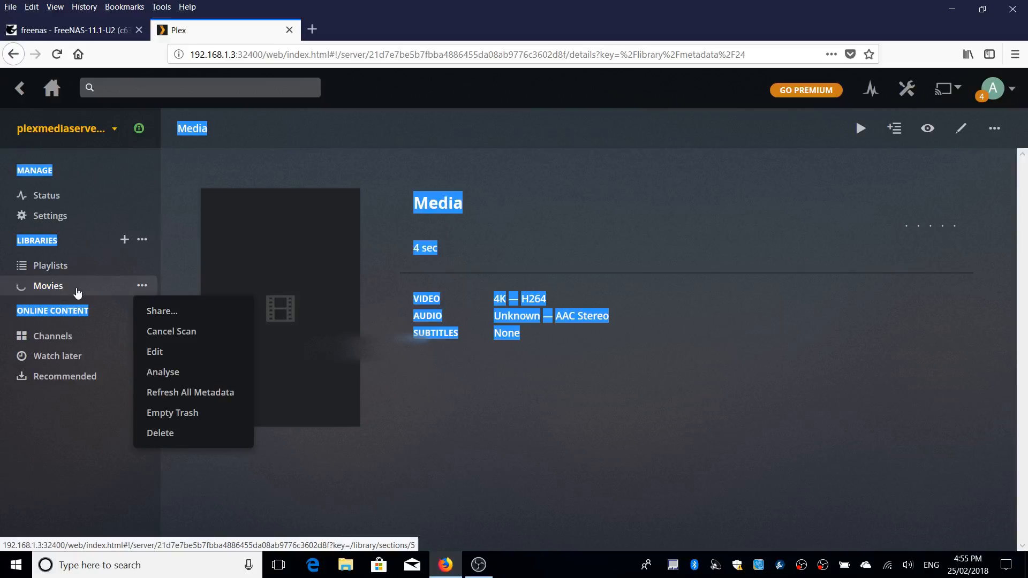
click(48, 285)
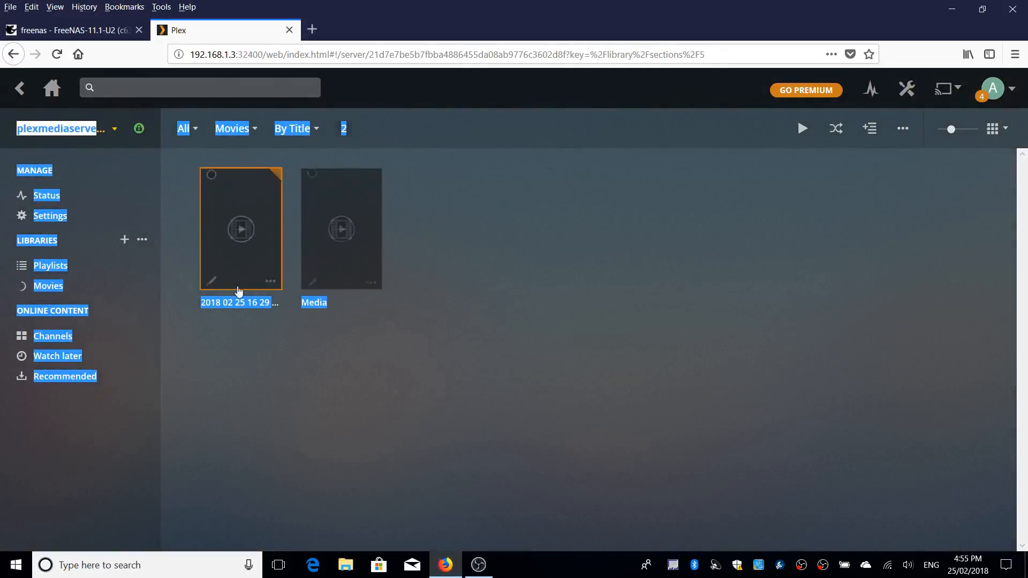
mouse_move(150, 238)
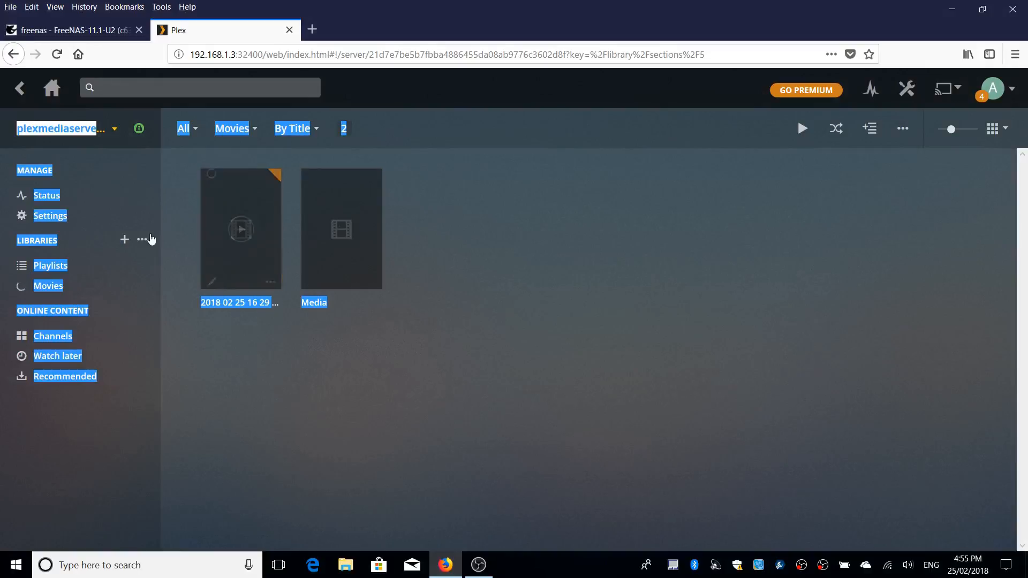
mouse_move(204, 127)
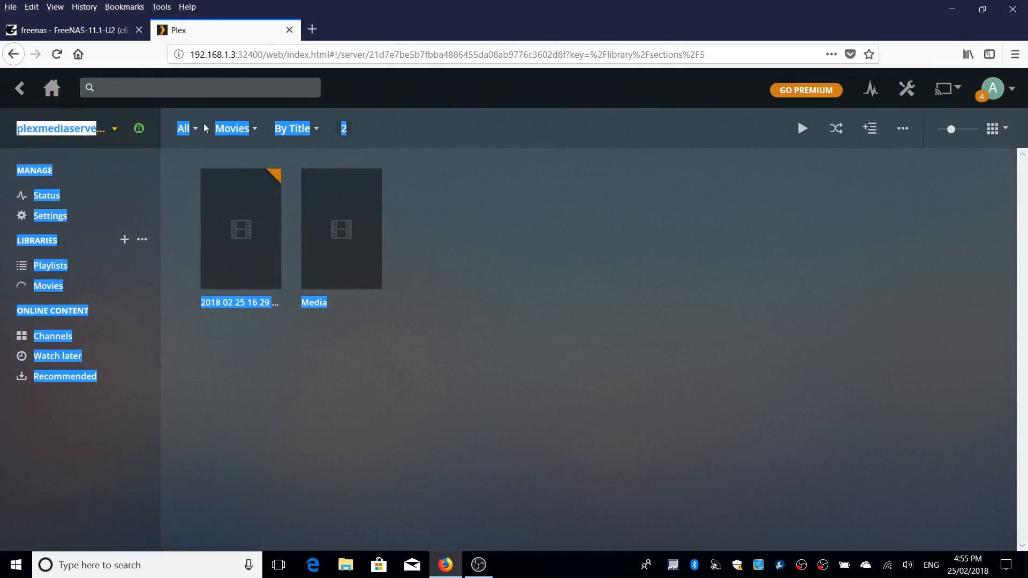
mouse_move(385, 142)
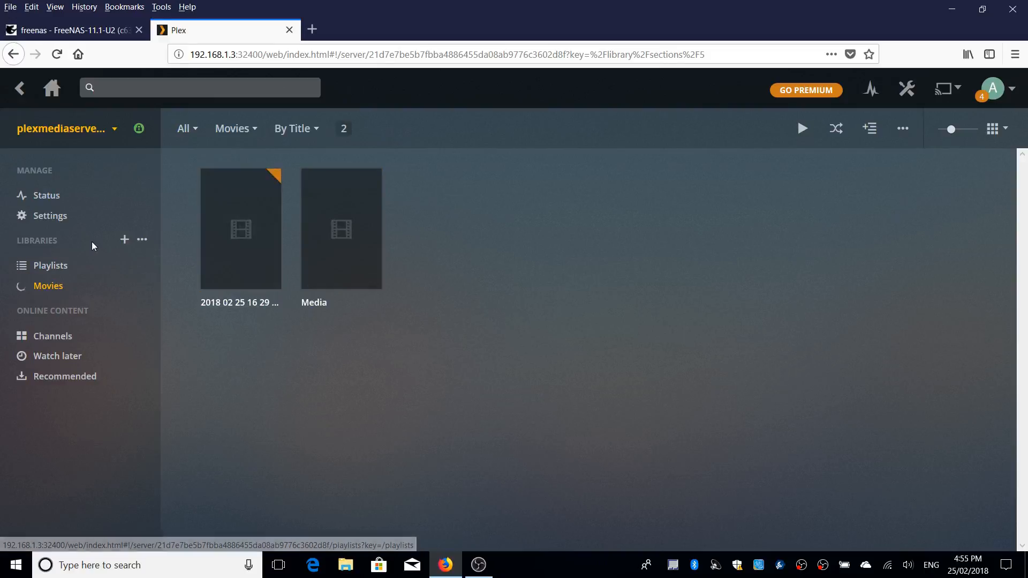
mouse_move(50, 215)
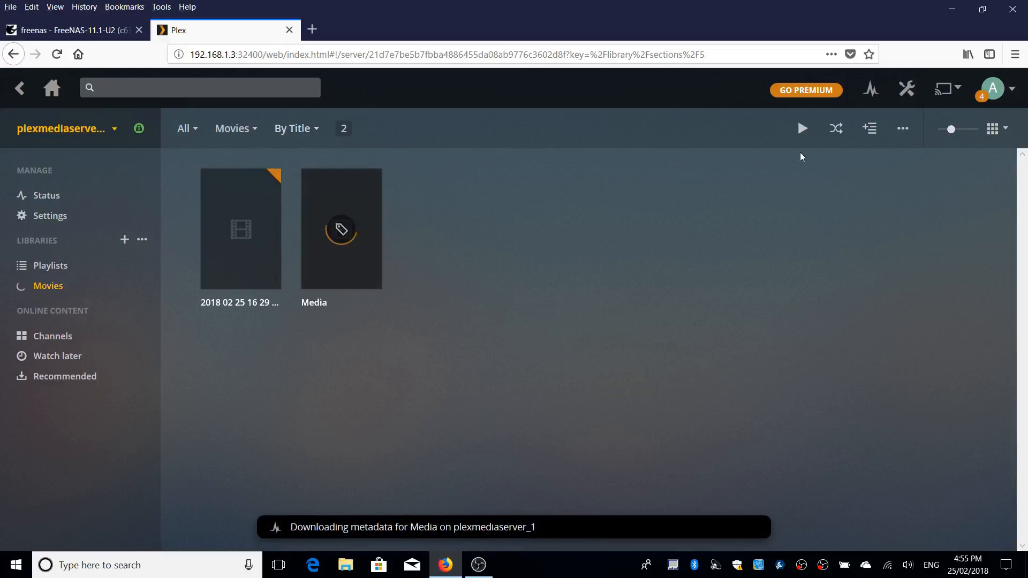
mouse_move(62, 30)
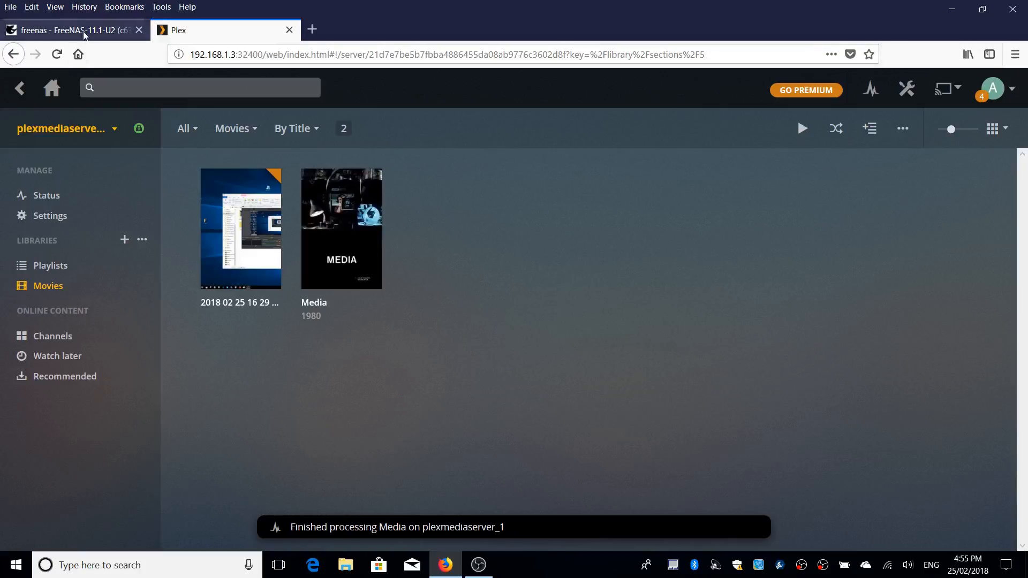
- Close the FreeNAS jail storage editor and list the jails with their addresses
click(72, 30)
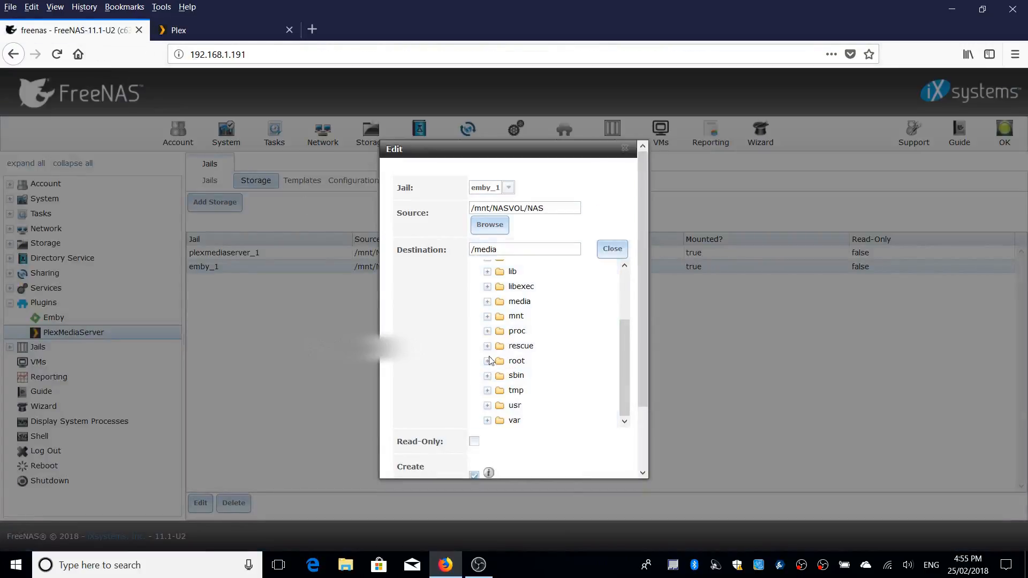
click(610, 248)
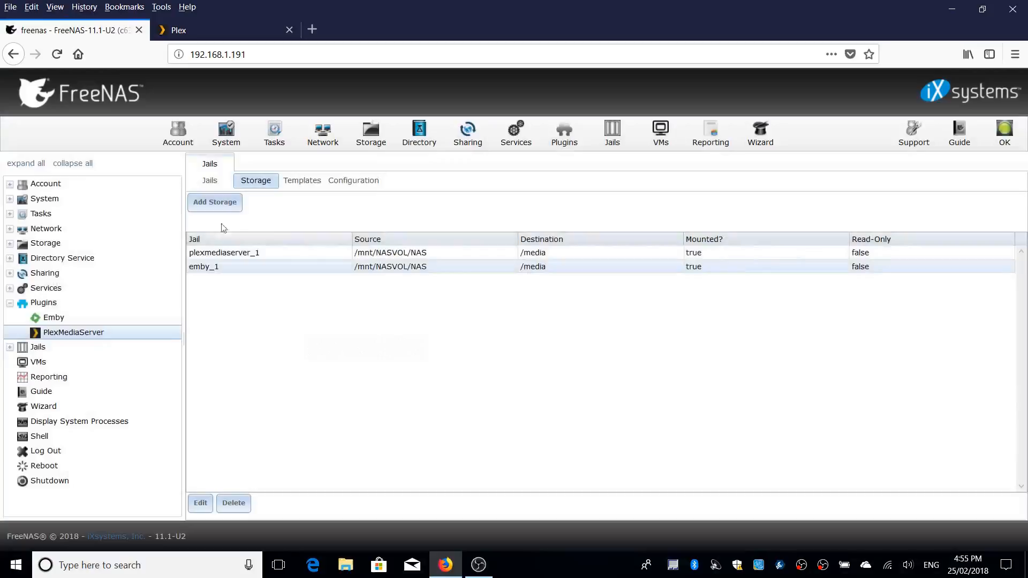
click(210, 179)
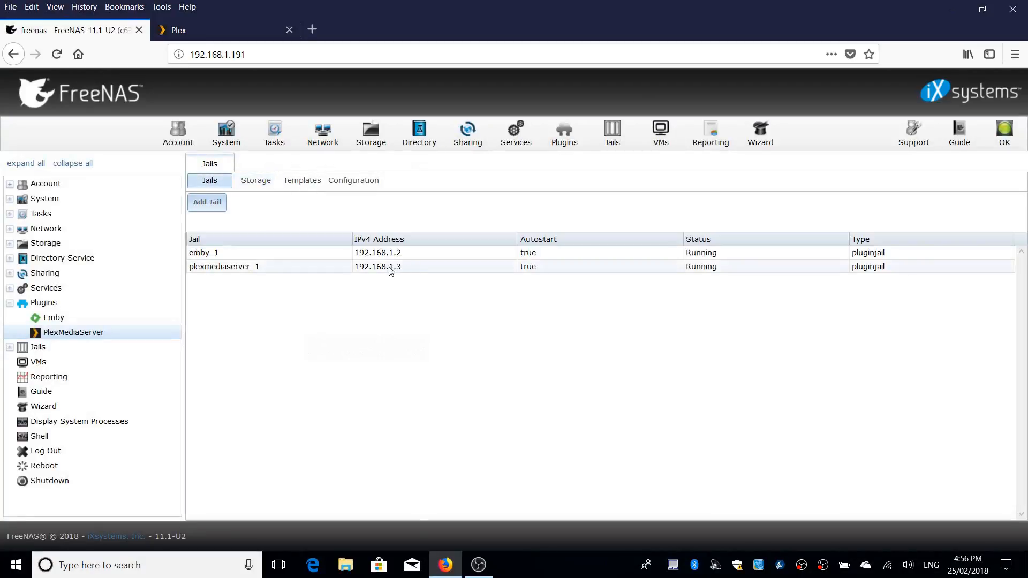
- From Plugins > Emby, follow the link to the Emby web interface in a new tab
click(53, 317)
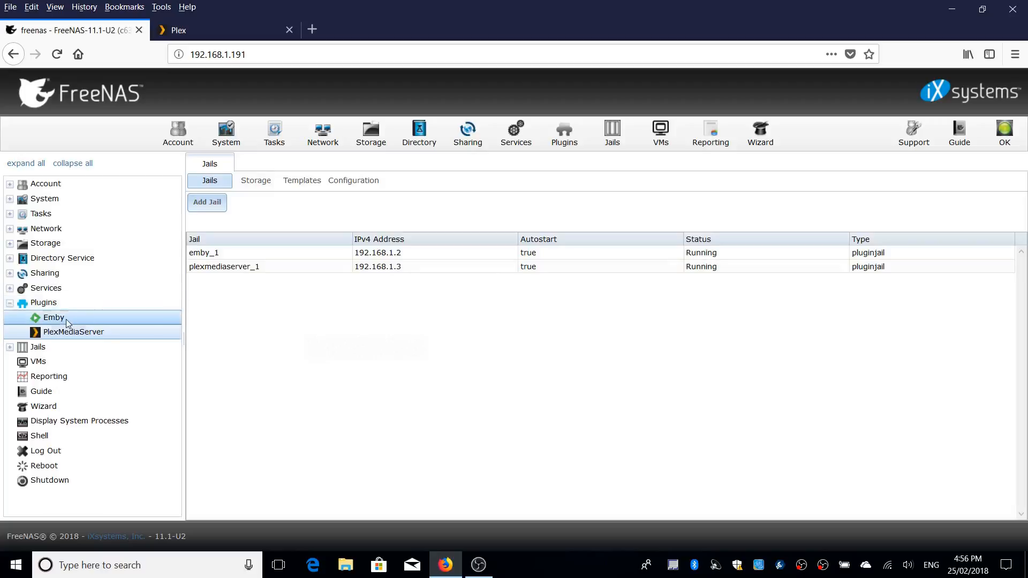
click(54, 317)
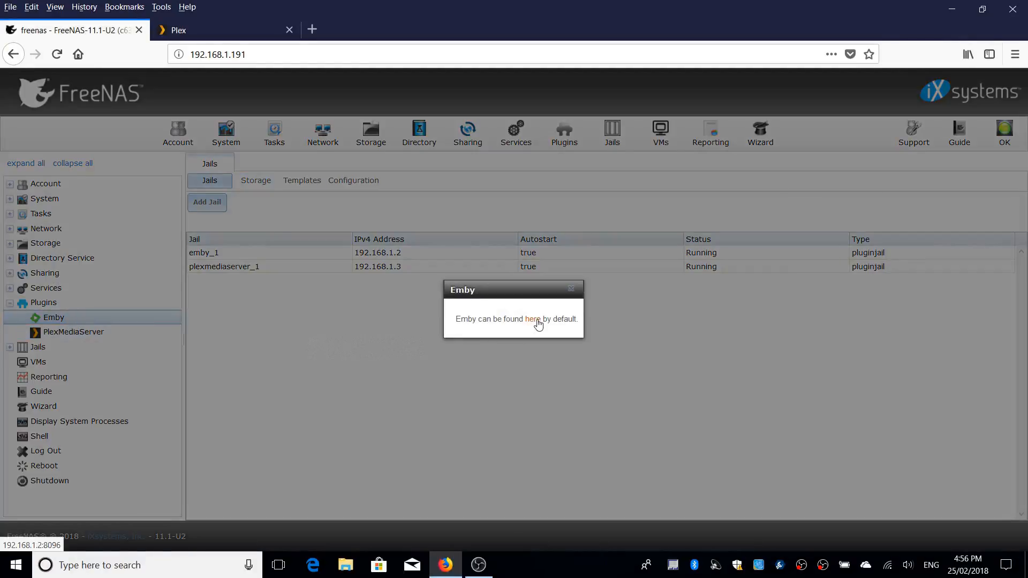
click(534, 319)
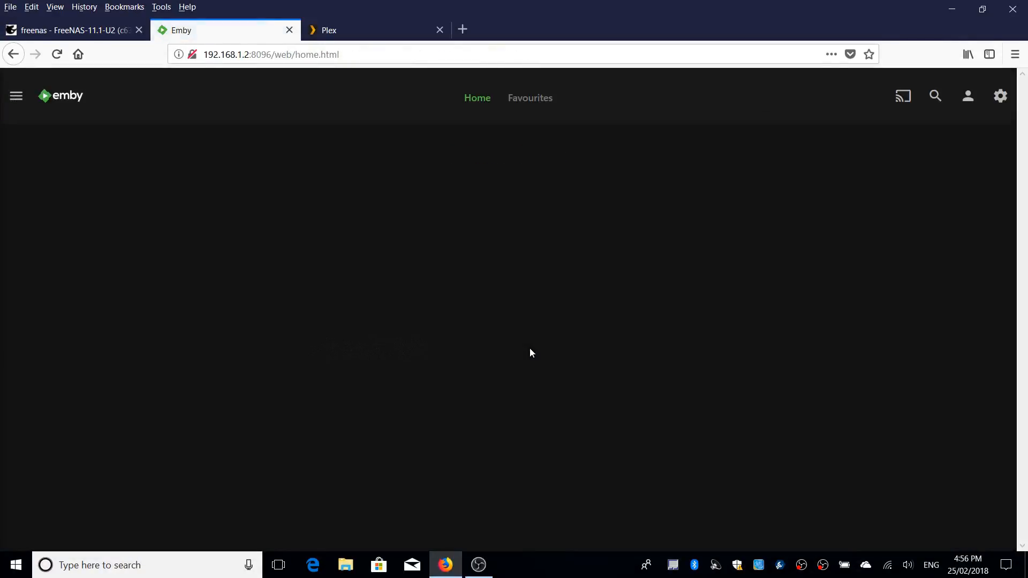
- Go to the Emby server dashboard and its Library management page
click(269, 54)
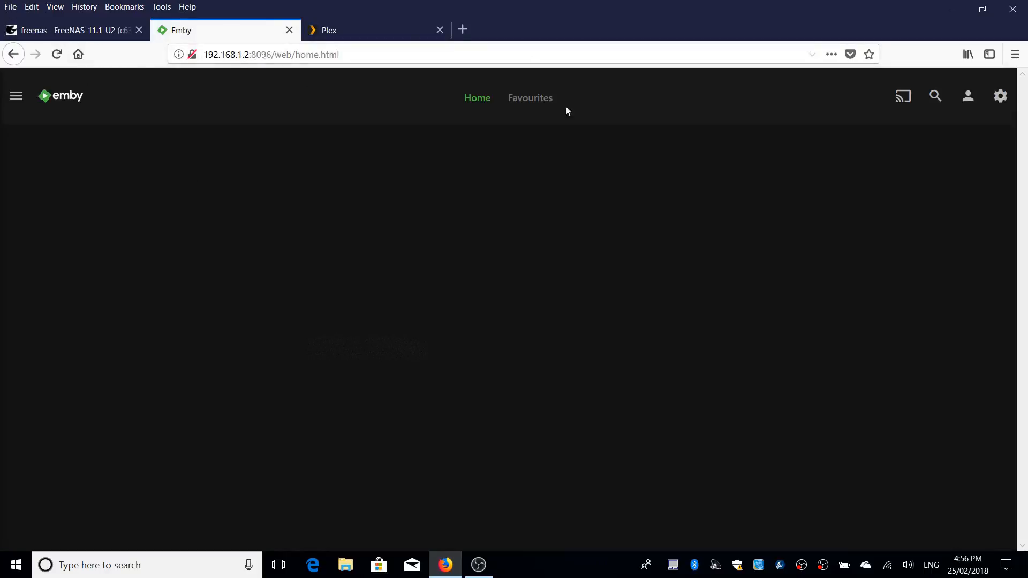
click(1000, 95)
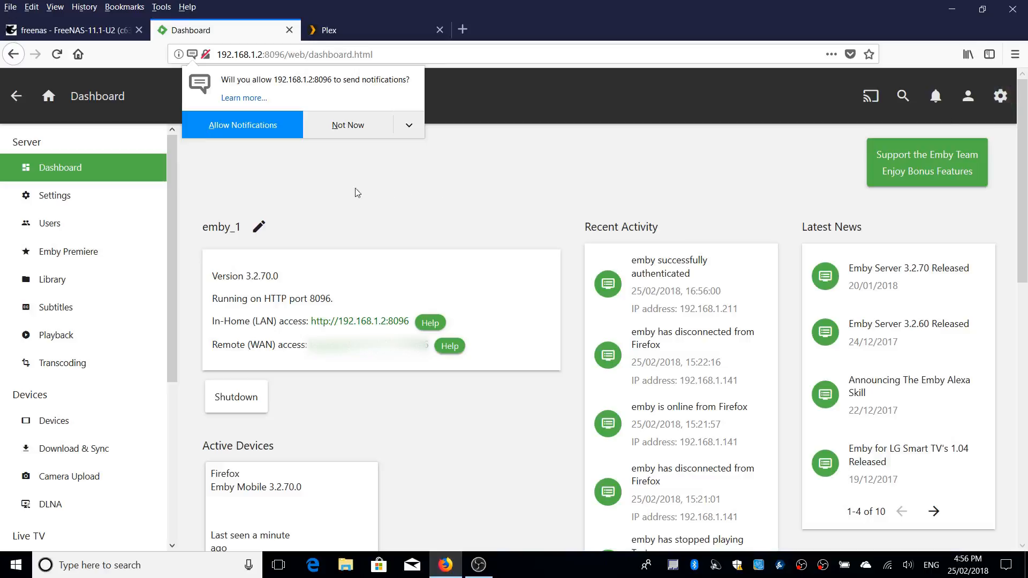
mouse_move(359, 321)
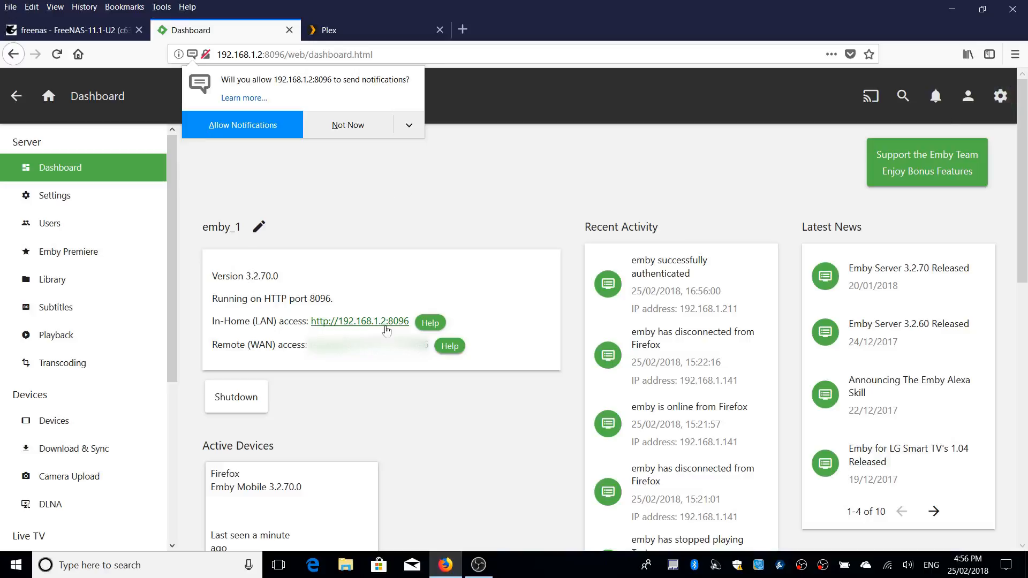
mouse_move(336, 360)
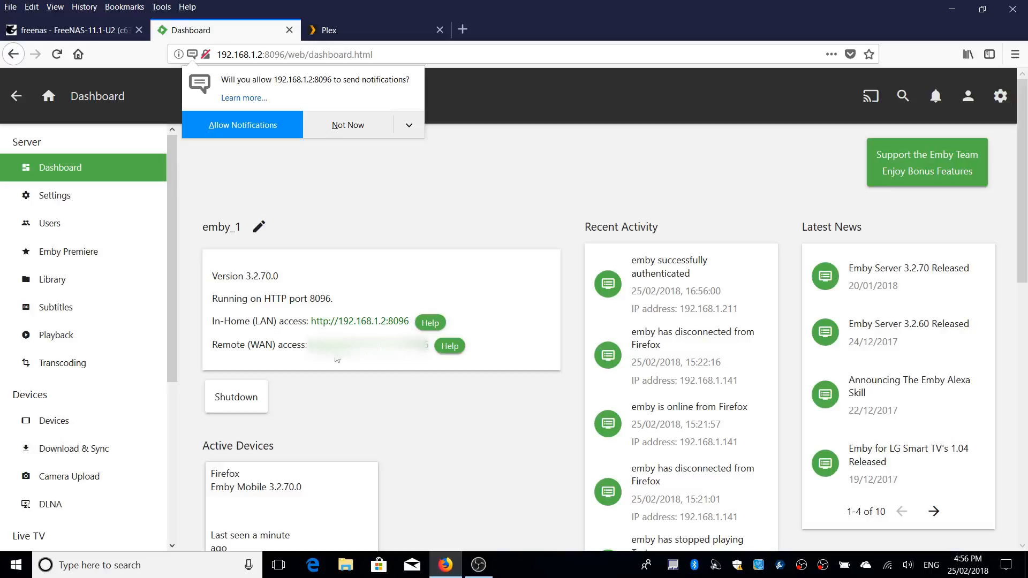
mouse_move(431, 315)
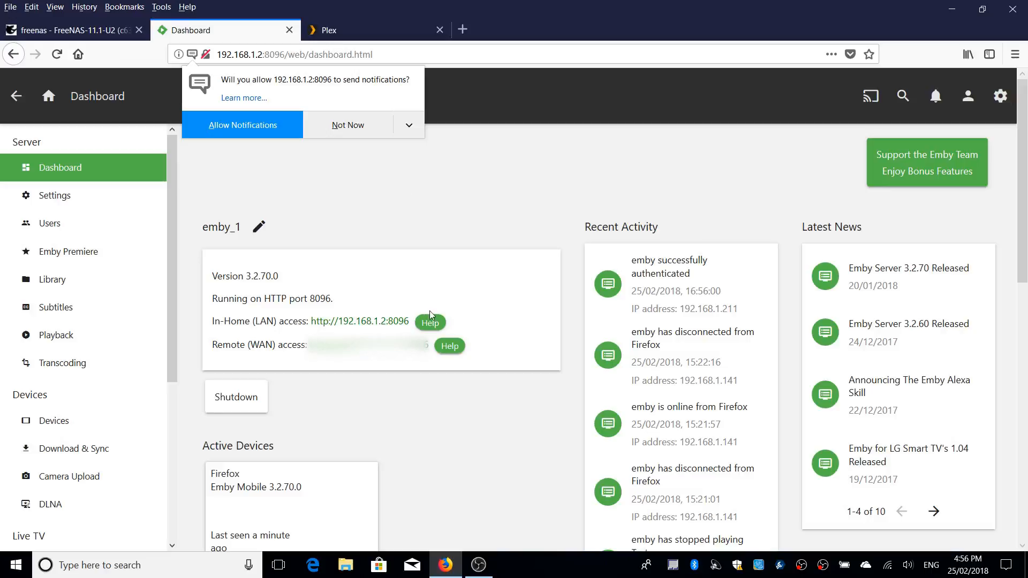
mouse_move(51, 278)
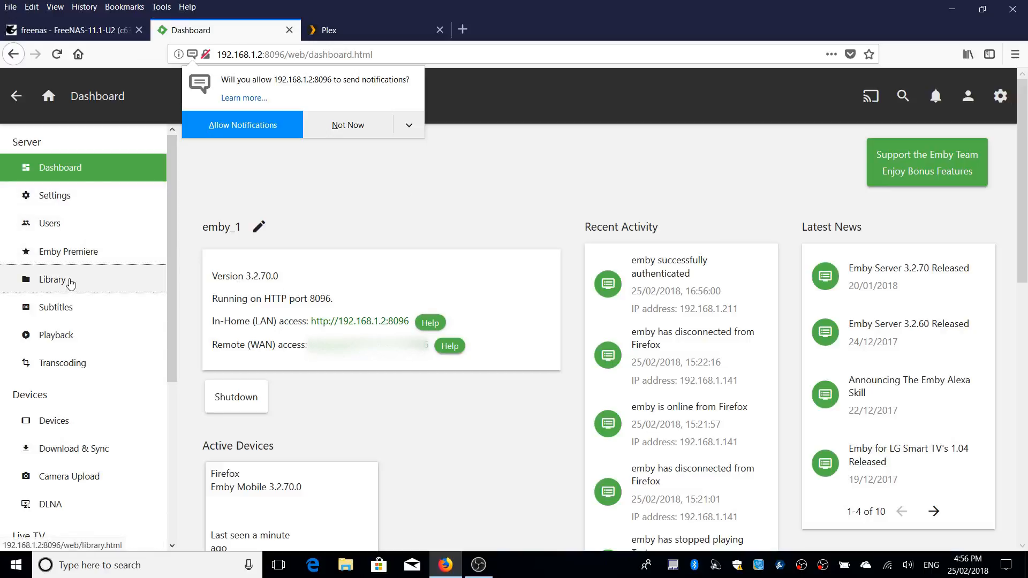
click(51, 280)
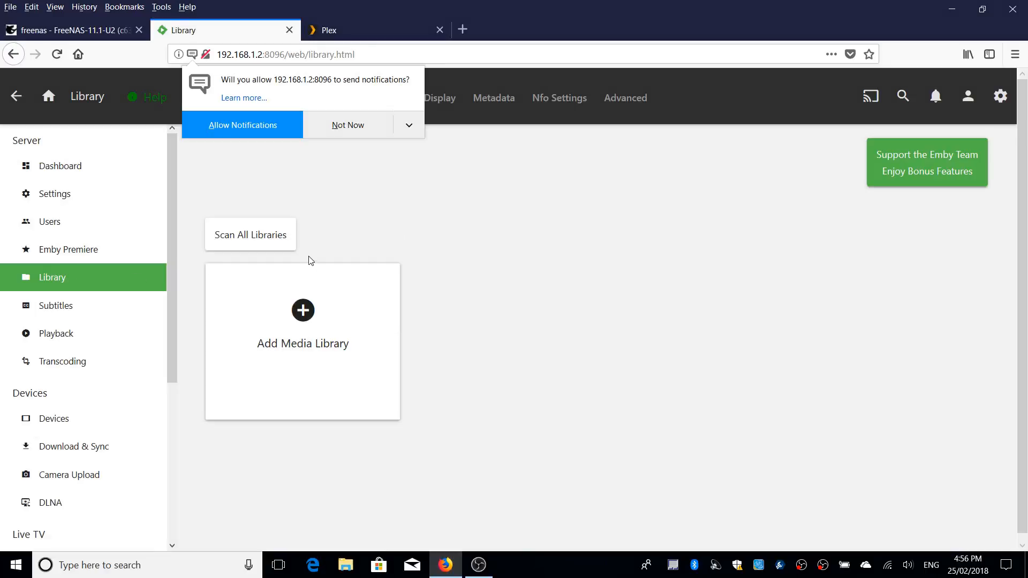
mouse_move(302, 310)
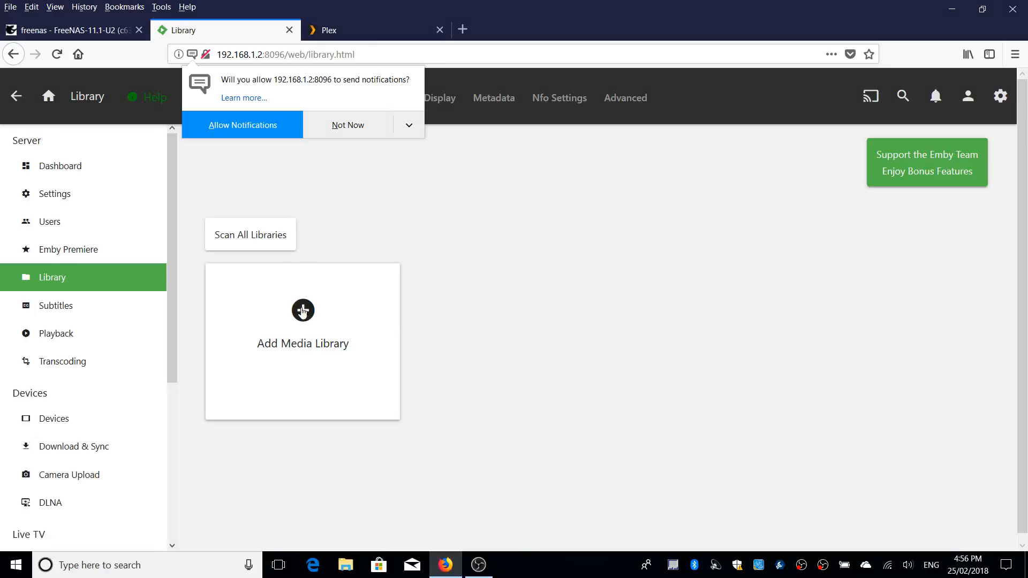
- Start a new Emby media library of content type Movies and browse folders from the jail root
click(302, 341)
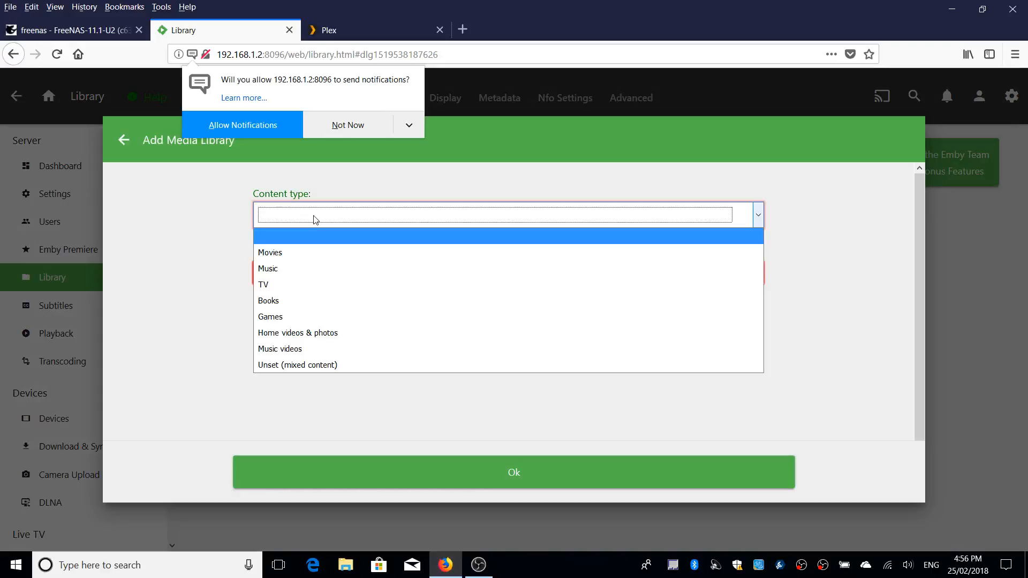
click(269, 253)
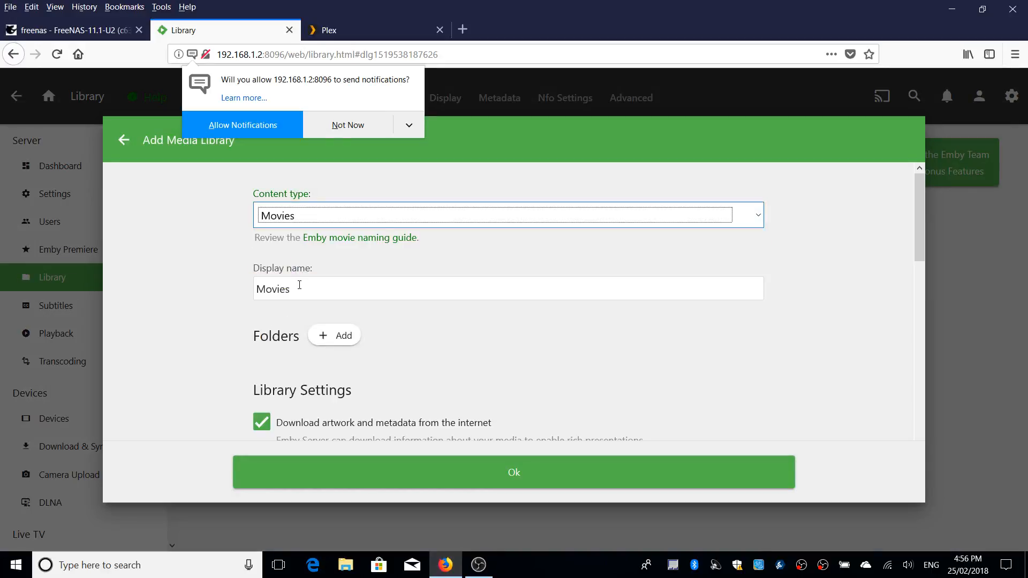
mouse_move(334, 339)
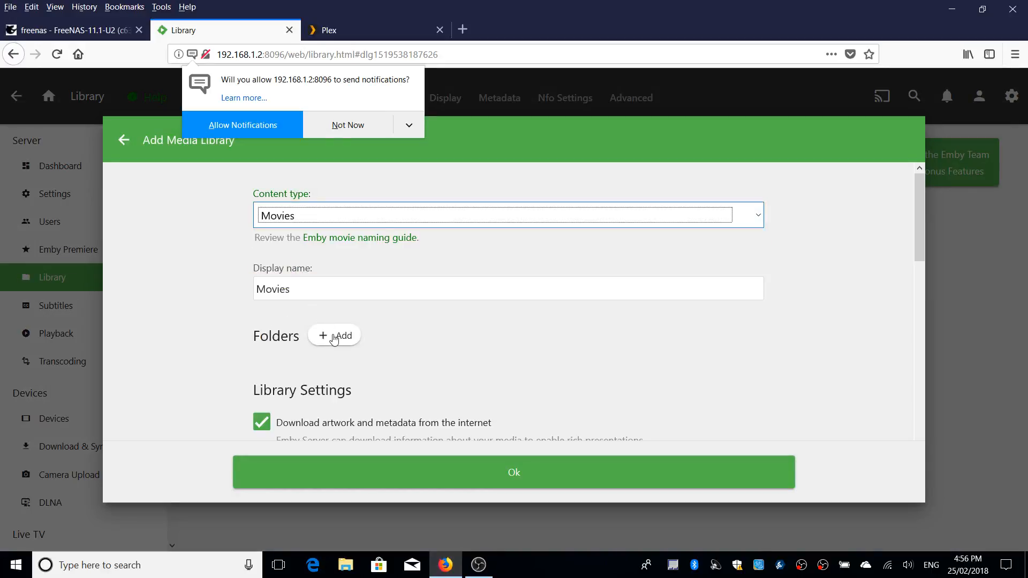
click(334, 335)
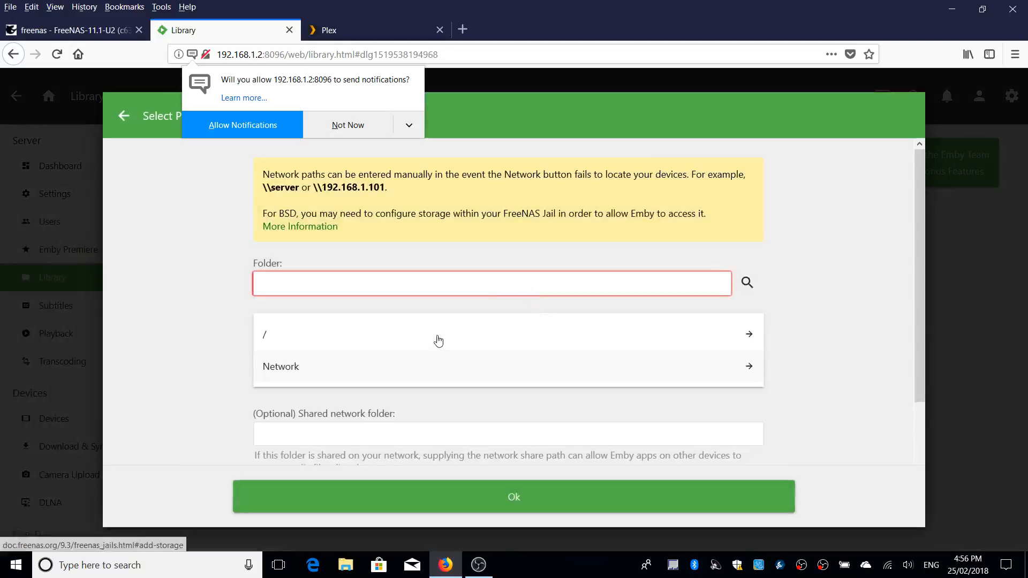
mouse_move(328, 341)
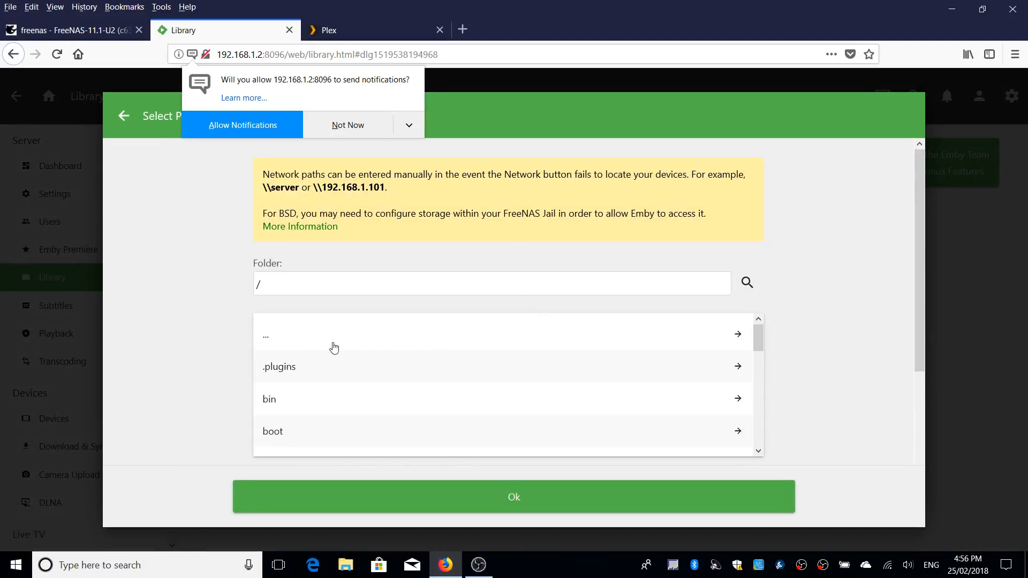
mouse_move(400, 392)
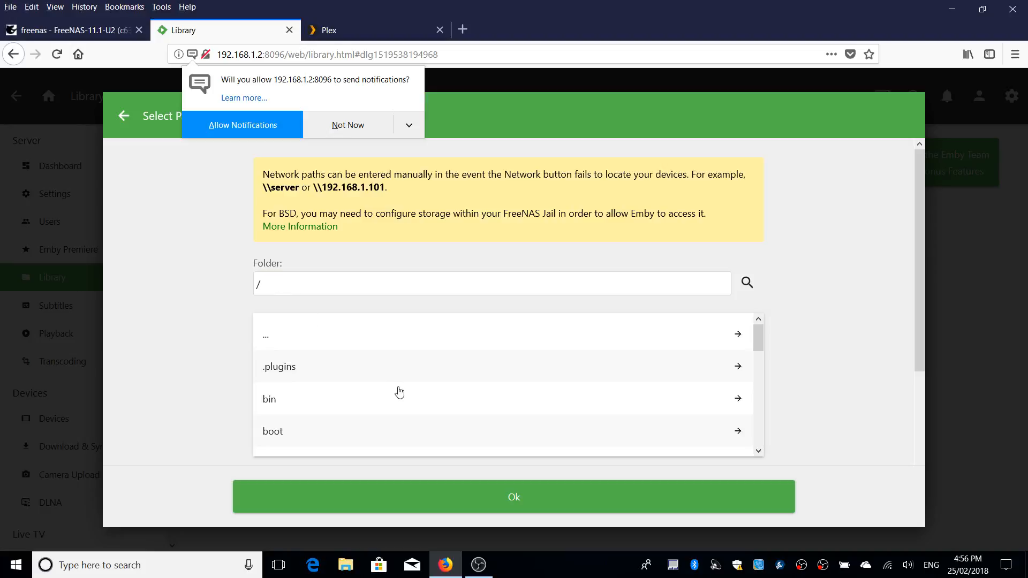
- Choose /media as the folder and create the Movies library
scroll(down, 3)
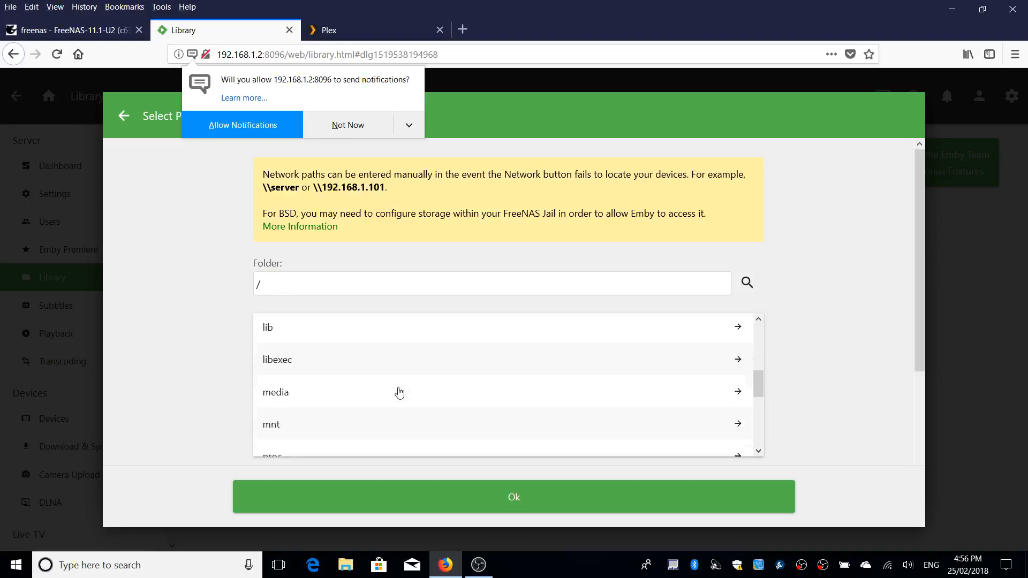
scroll(down, 3)
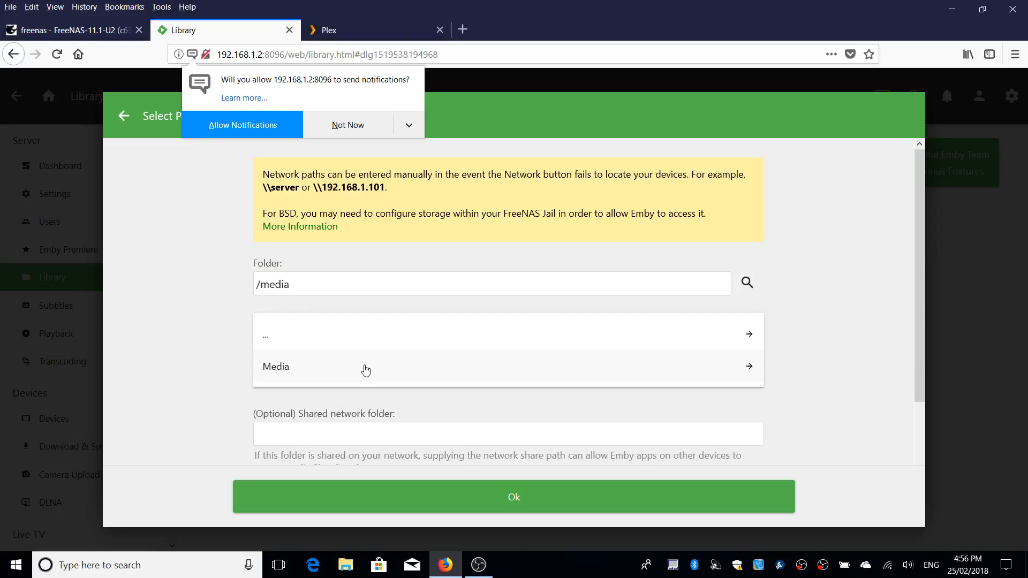
mouse_move(326, 369)
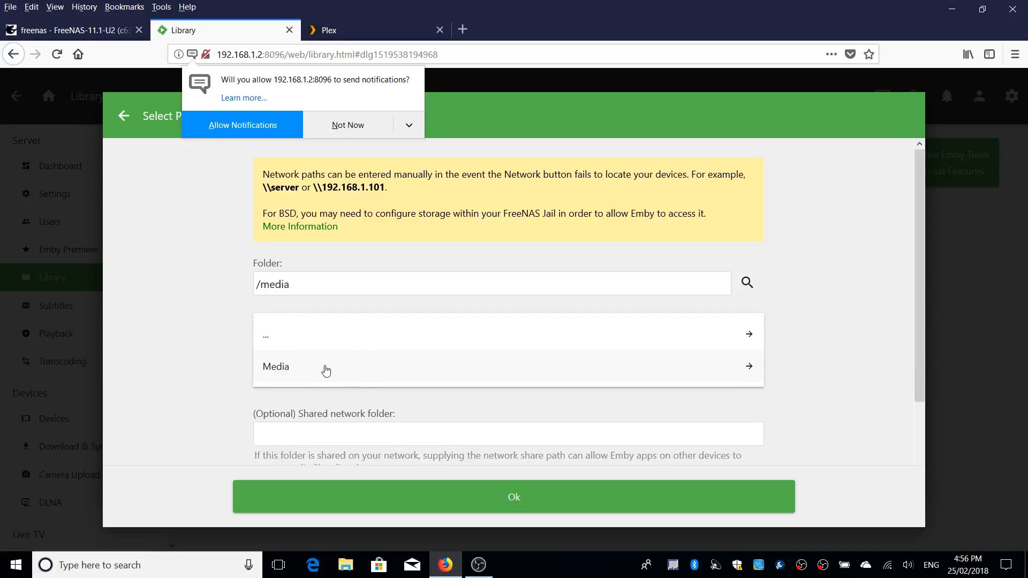
mouse_move(436, 480)
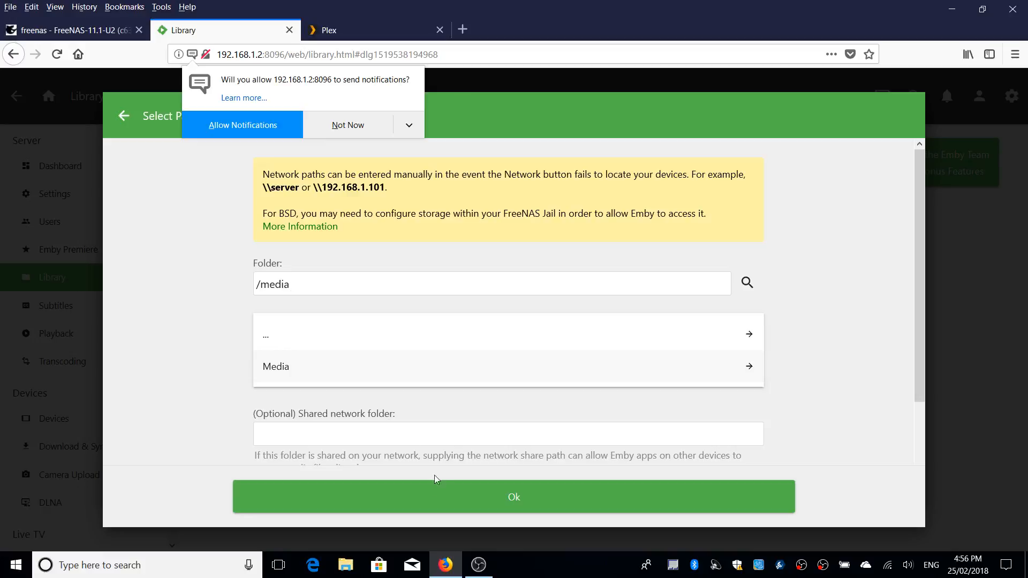
mouse_move(512, 497)
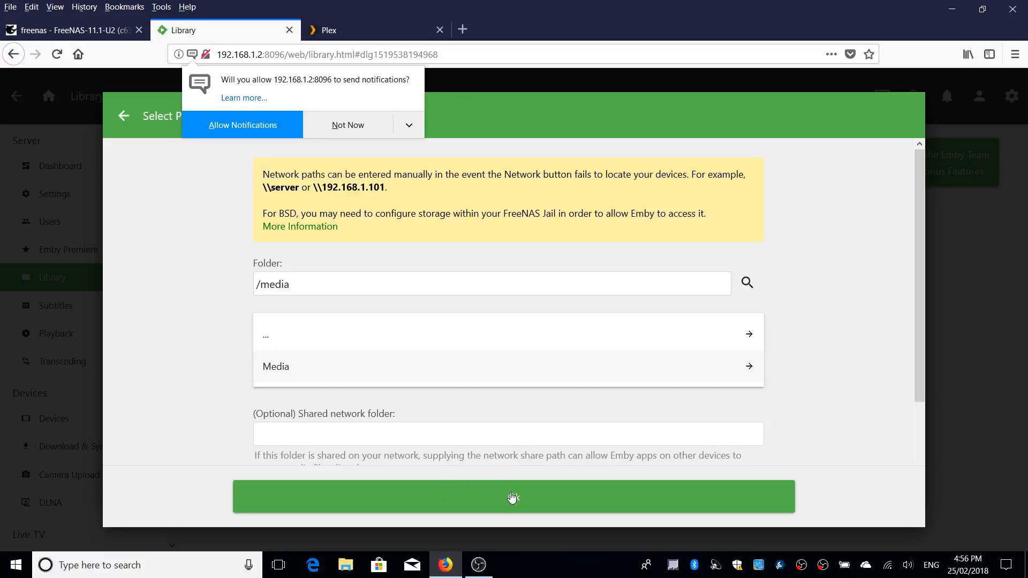
click(513, 496)
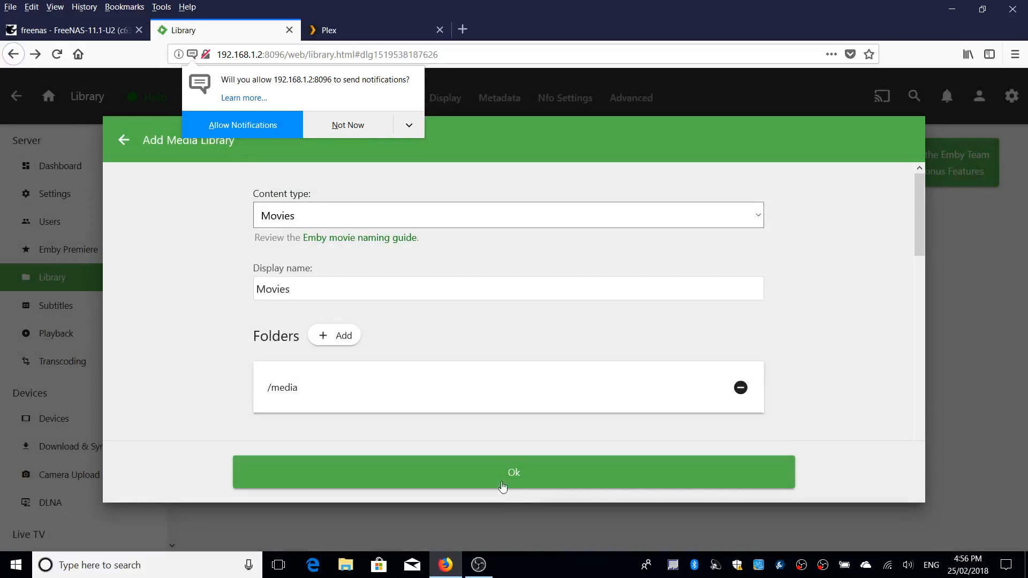
click(512, 472)
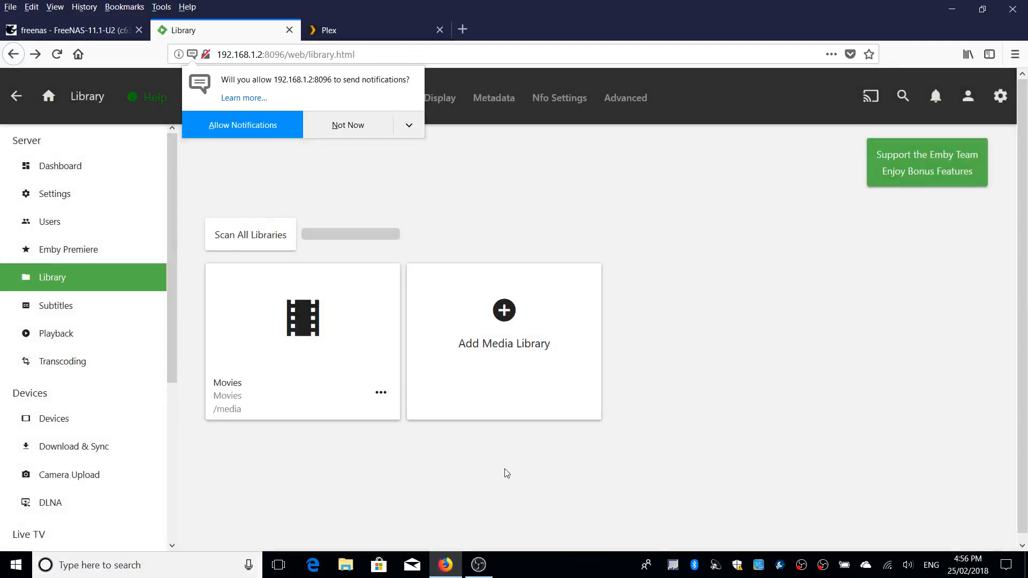
mouse_move(309, 317)
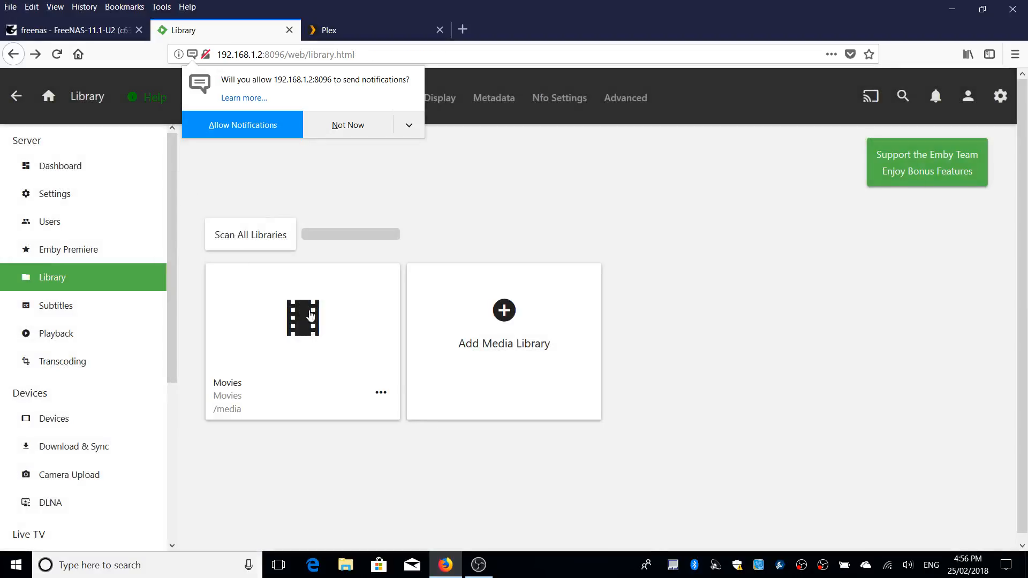
- From the Emby home page, view the Movies library listing its two videos including Media Studies
click(250, 235)
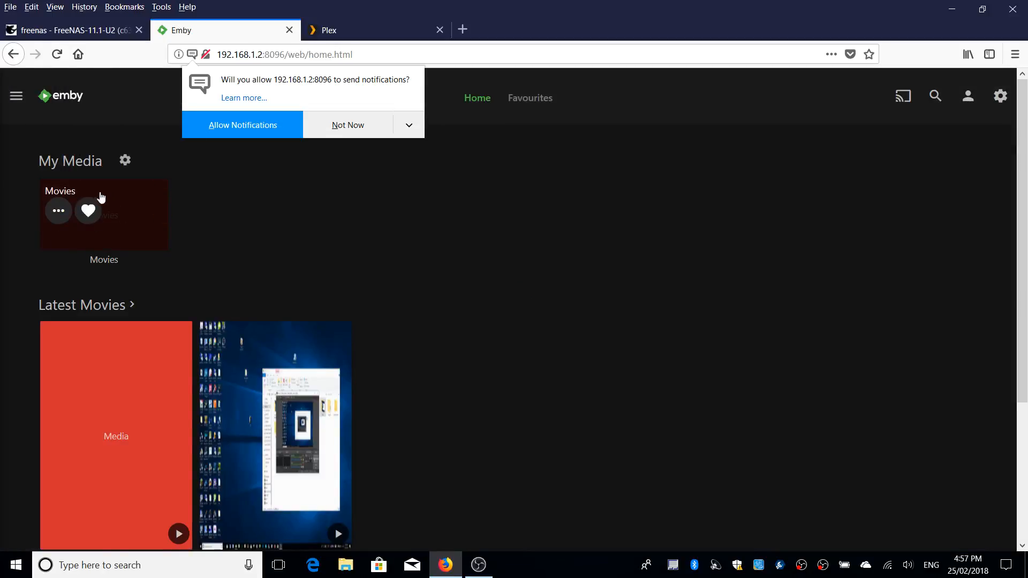
click(104, 214)
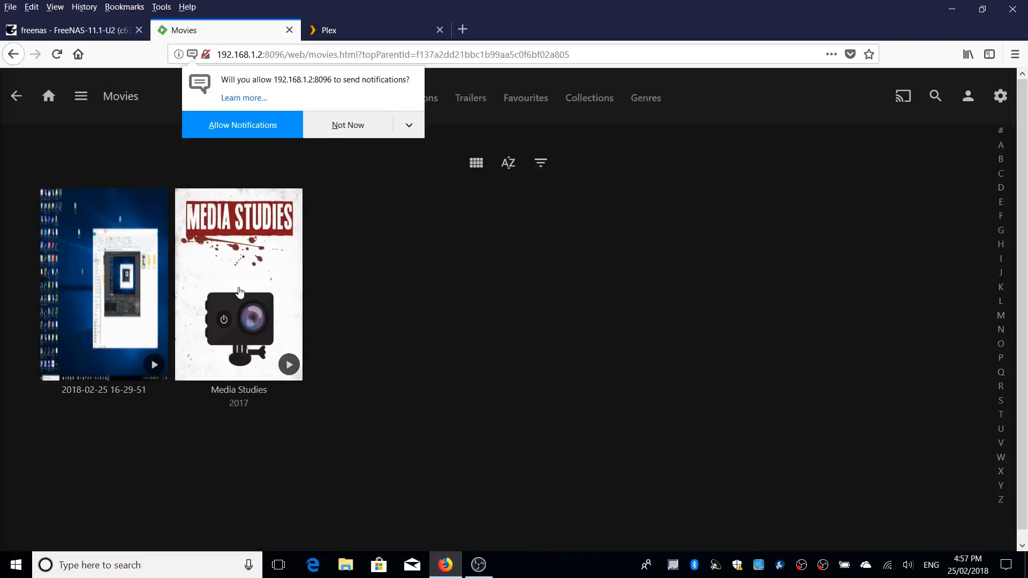
mouse_move(239, 288)
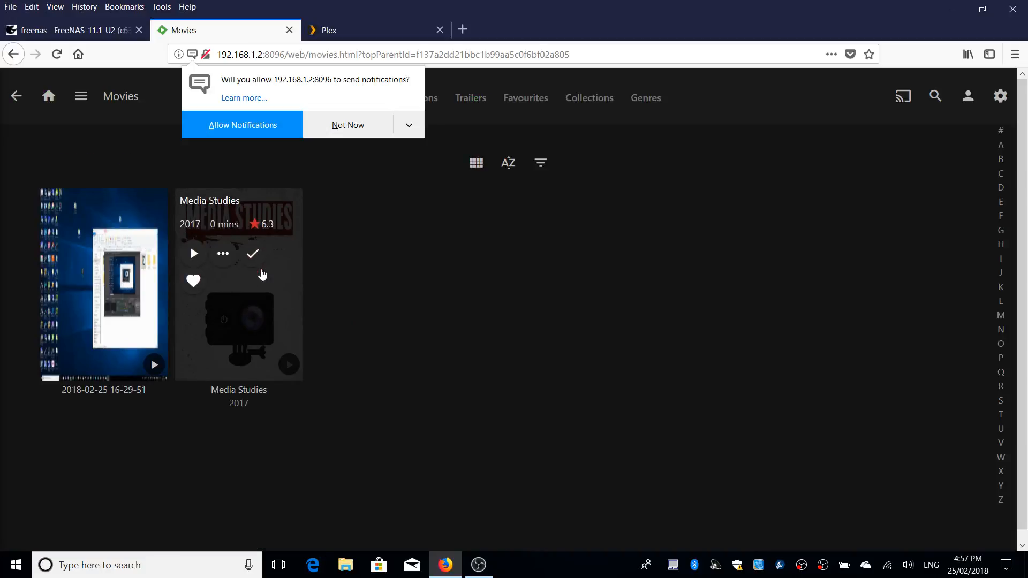
mouse_move(468, 287)
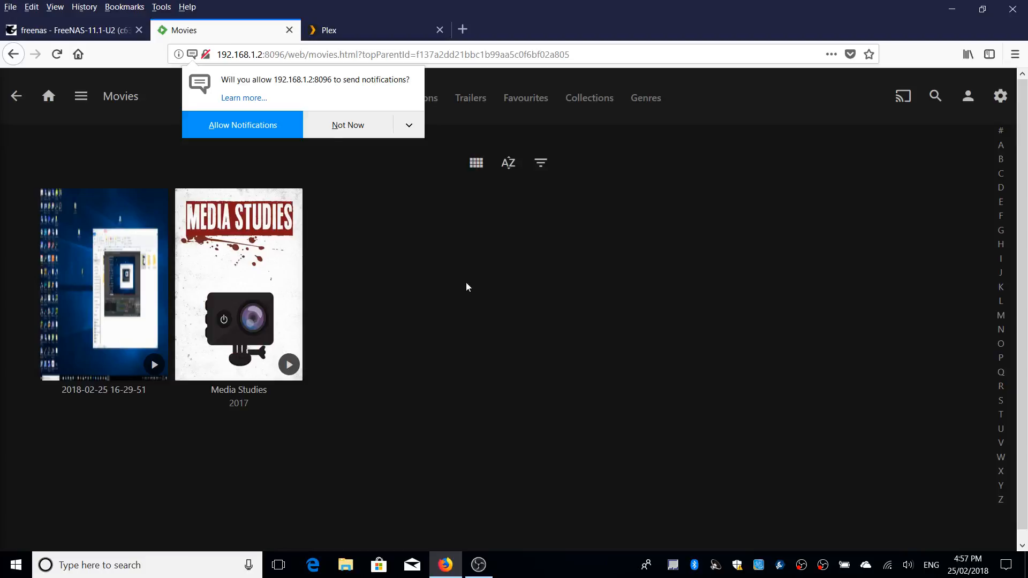
mouse_move(14, 96)
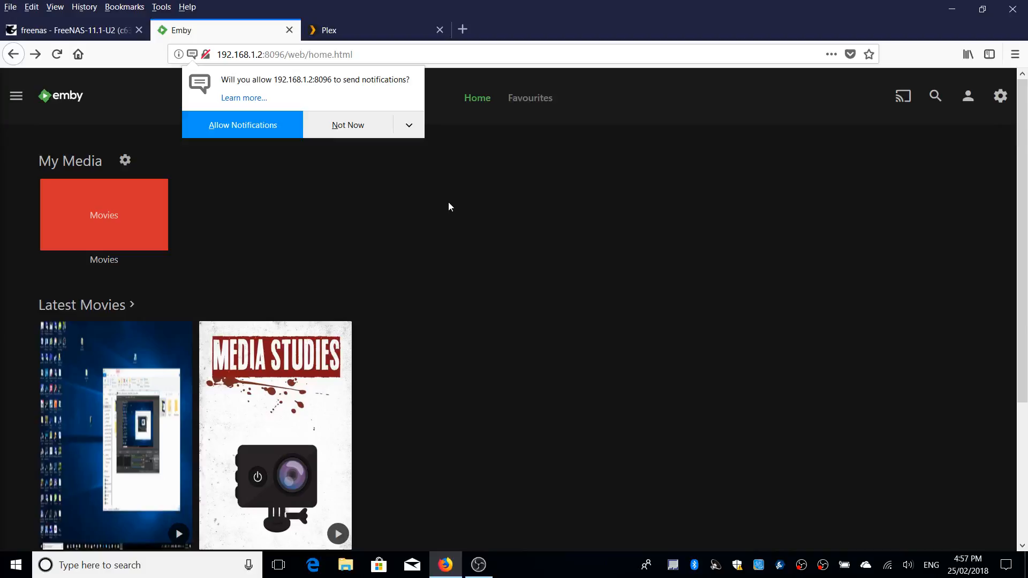
mouse_move(332, 65)
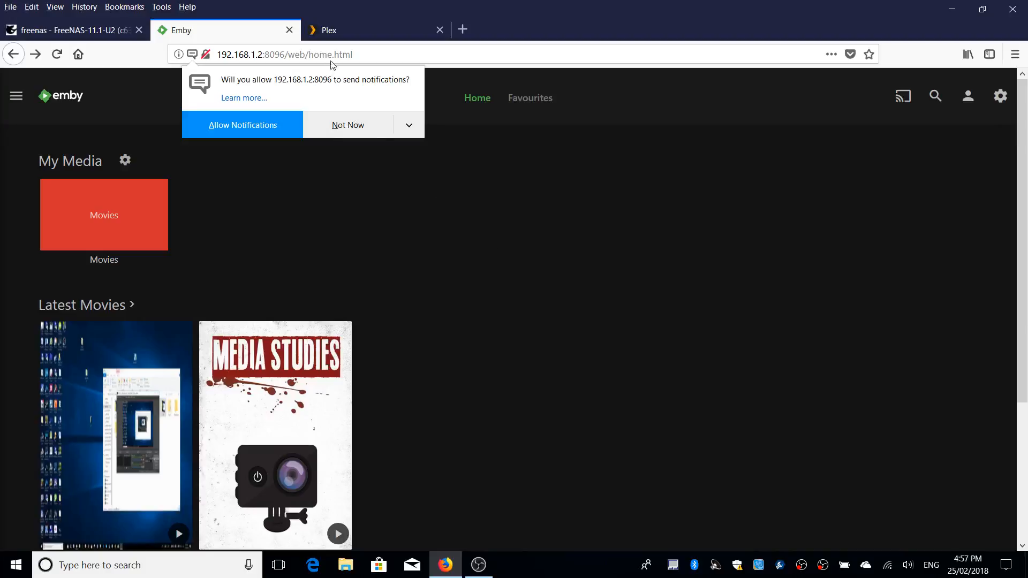
- Return to the FreeNAS jails list, dismiss the Emby notice, then launch File Explorer from the taskbar
click(377, 30)
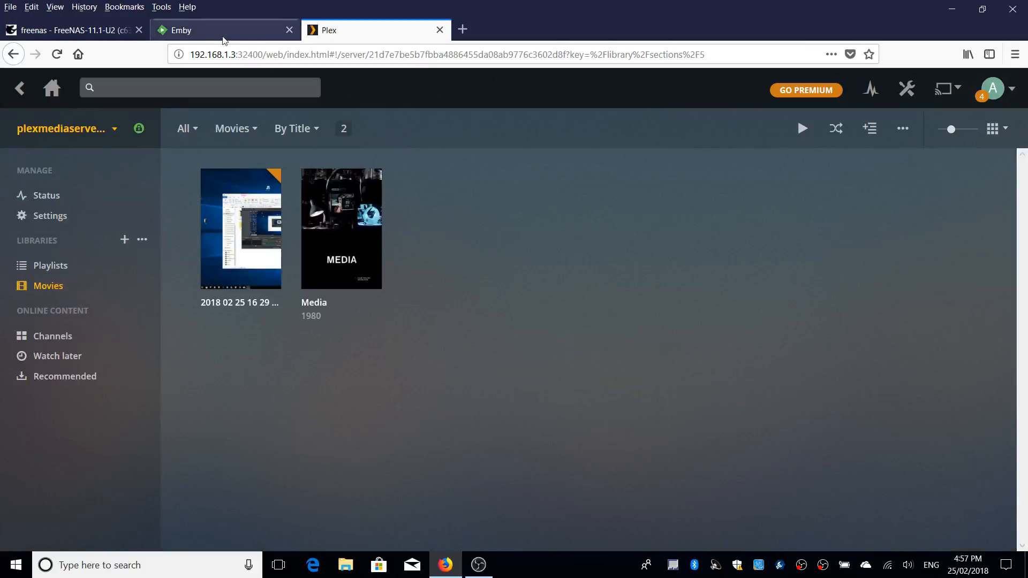
click(72, 30)
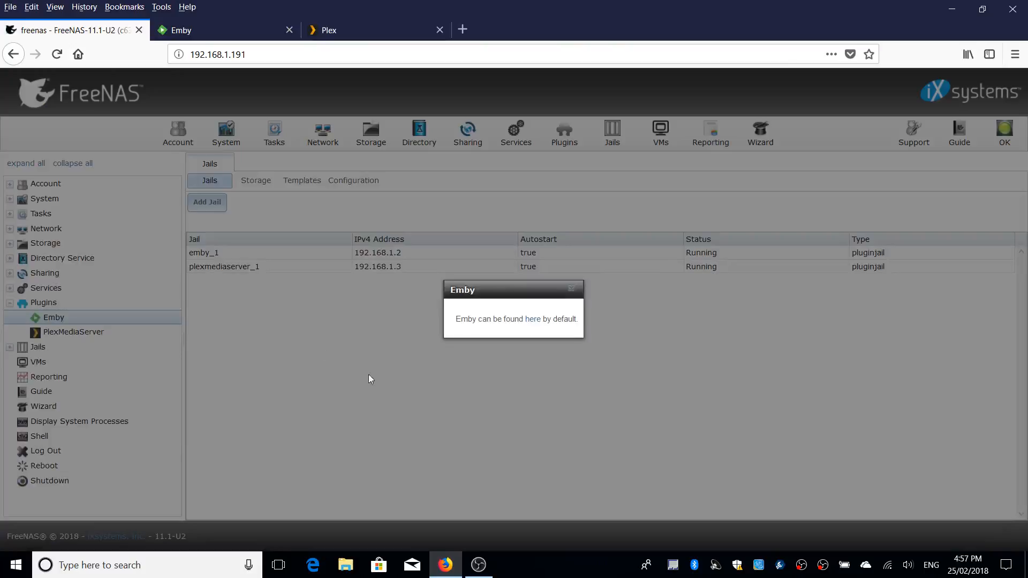
mouse_move(570, 289)
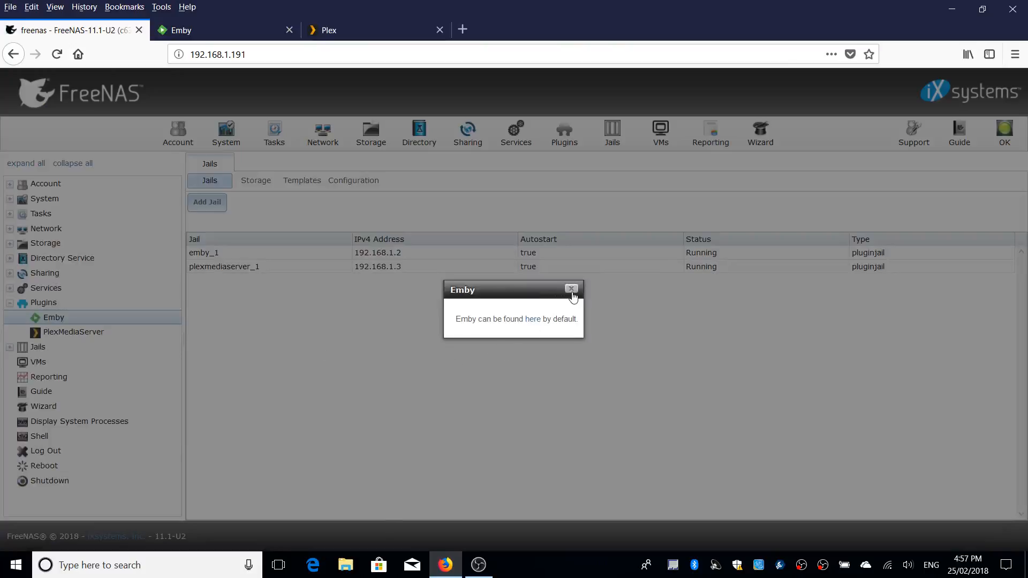
click(570, 289)
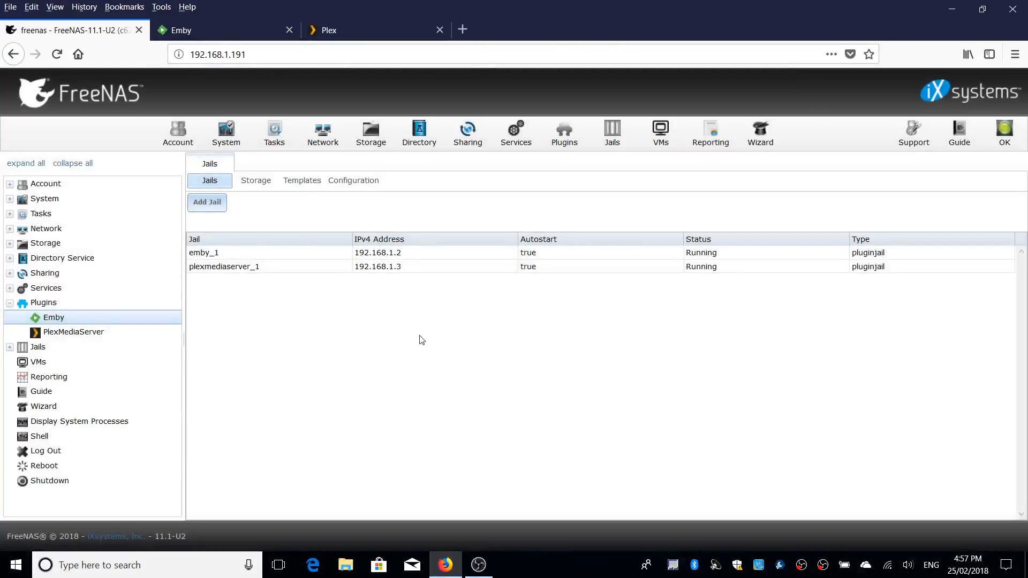
mouse_move(334, 341)
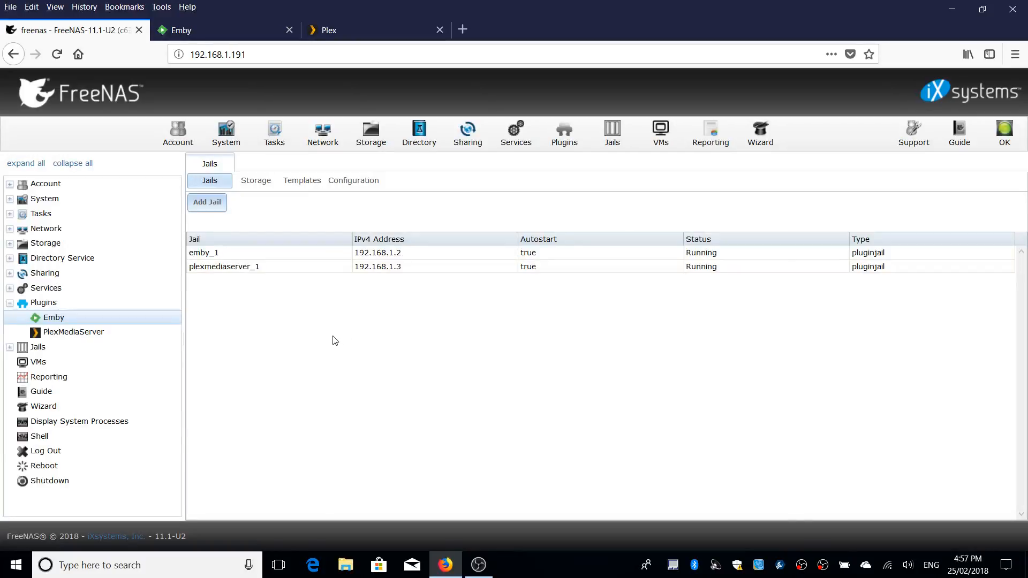
mouse_move(331, 339)
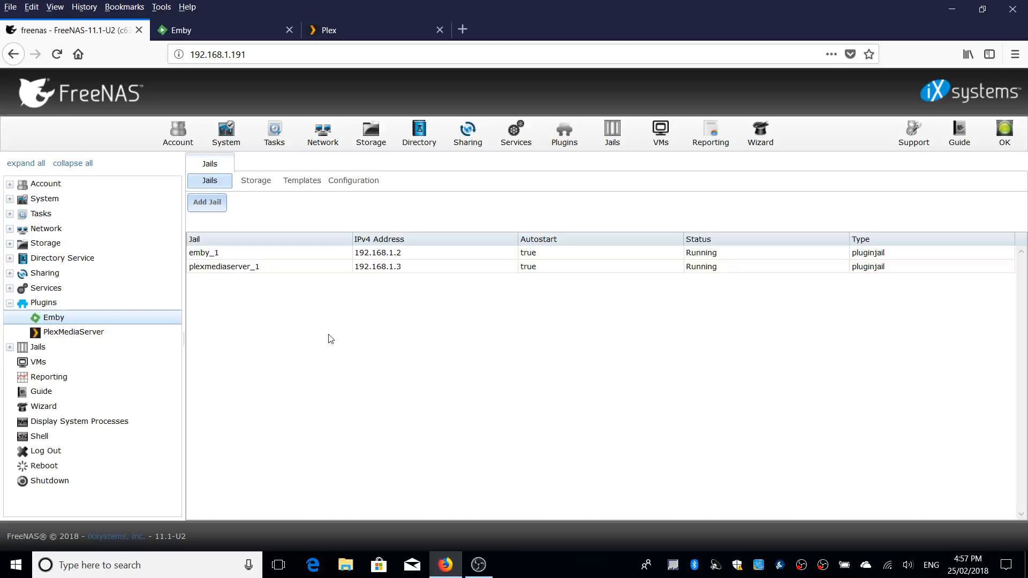
mouse_move(314, 341)
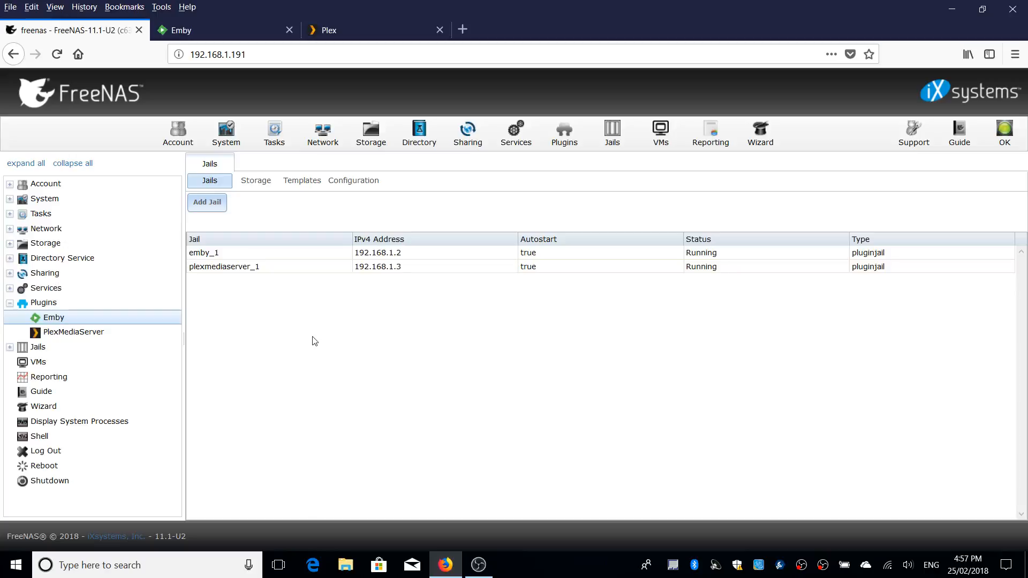
mouse_move(387, 335)
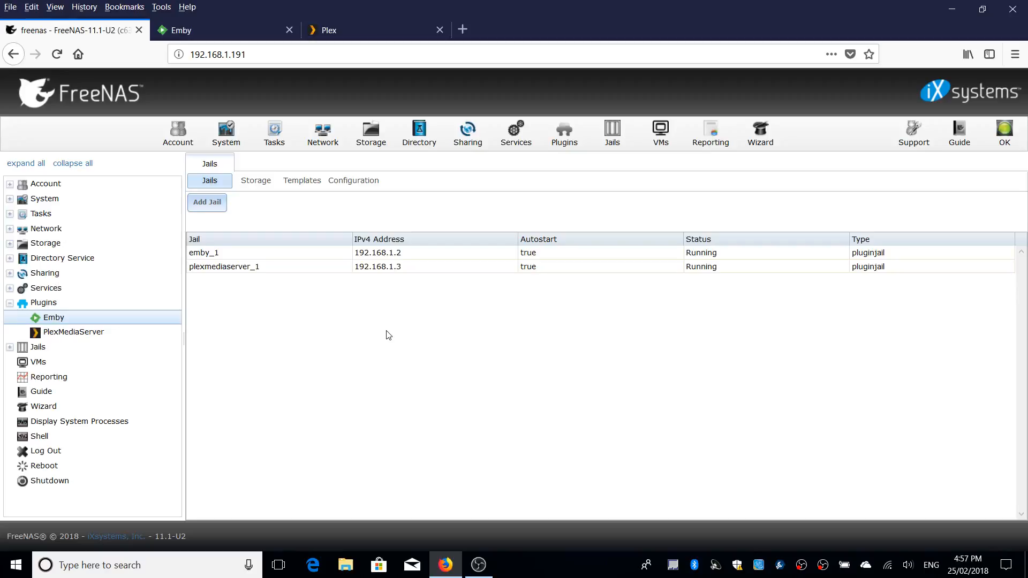
mouse_move(404, 294)
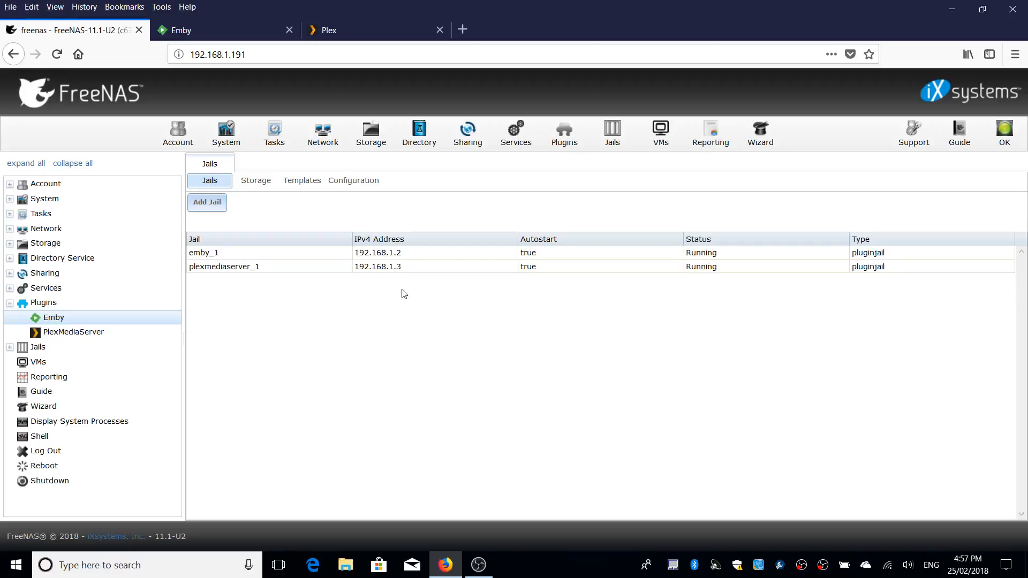
mouse_move(340, 345)
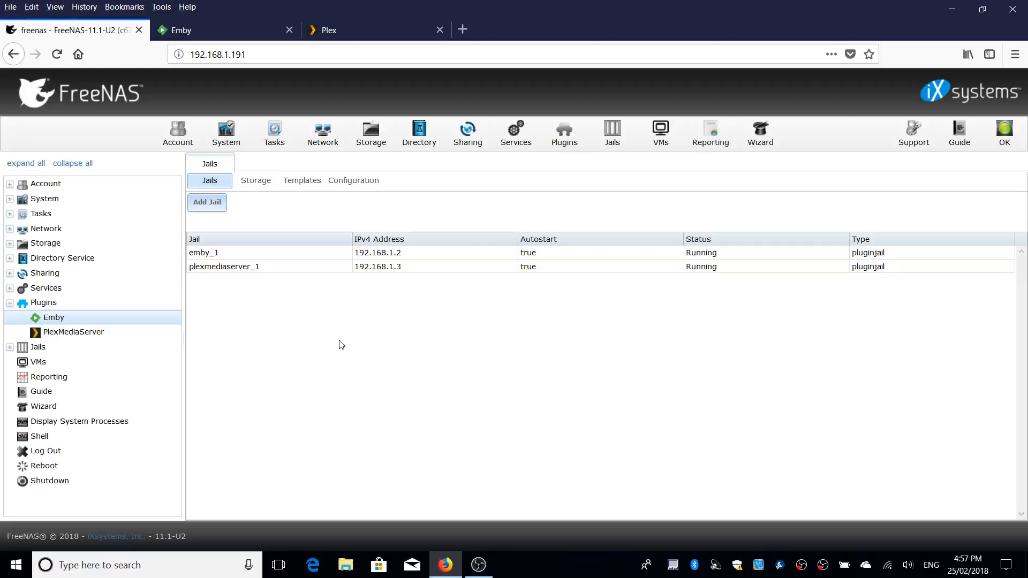
mouse_move(382, 312)
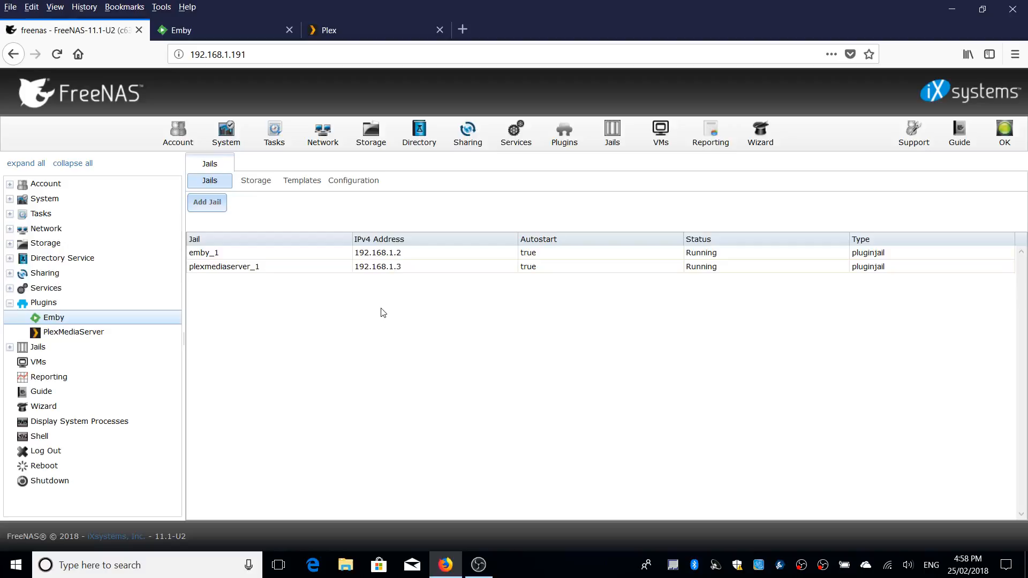
mouse_move(387, 307)
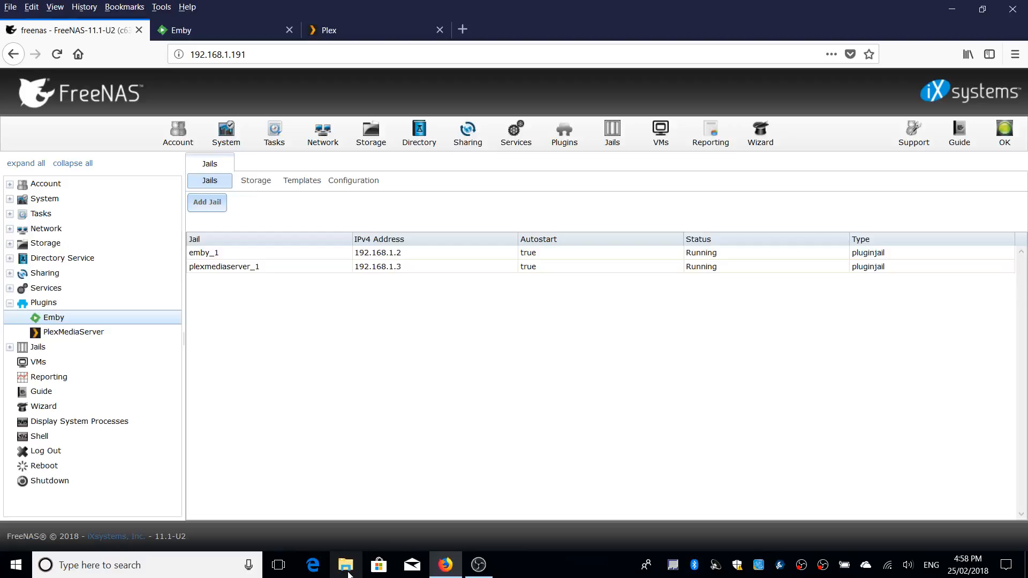
click(346, 564)
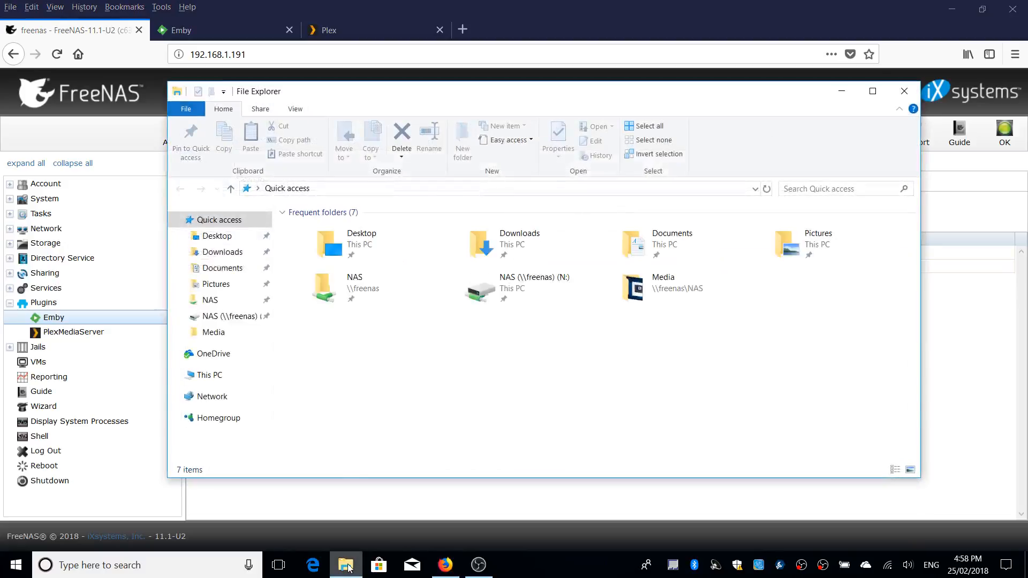
- Show the network's media devices and expand Other Libraries in Windows Media Player to list the Plex and Emby servers
scroll(down, 3)
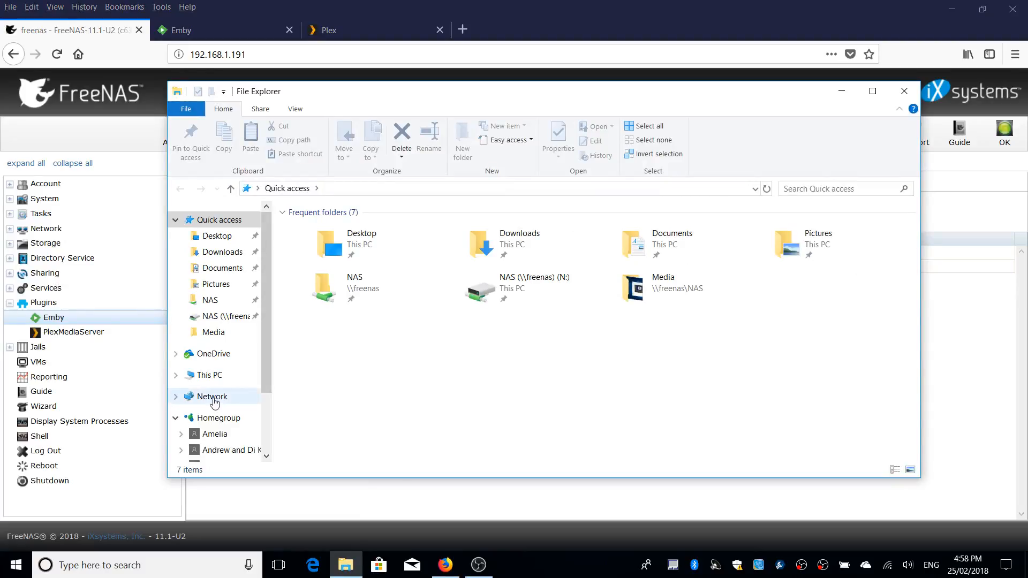
click(211, 396)
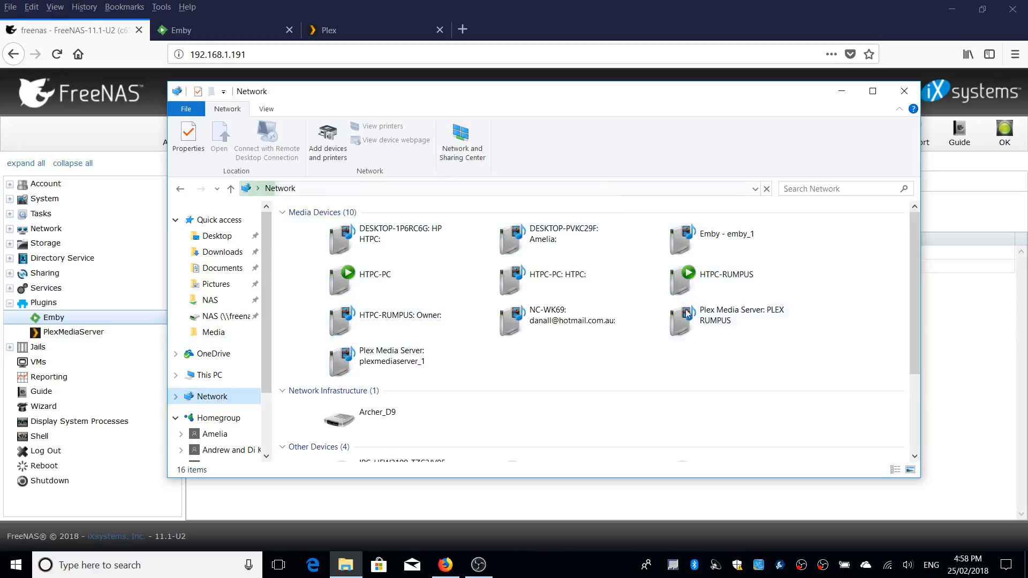
scroll(down, 3)
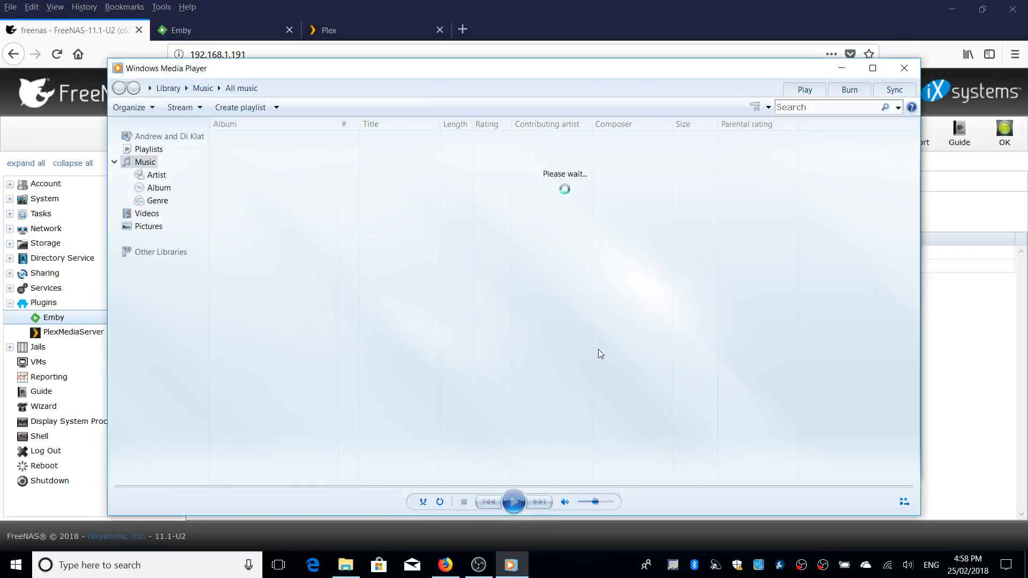
click(159, 251)
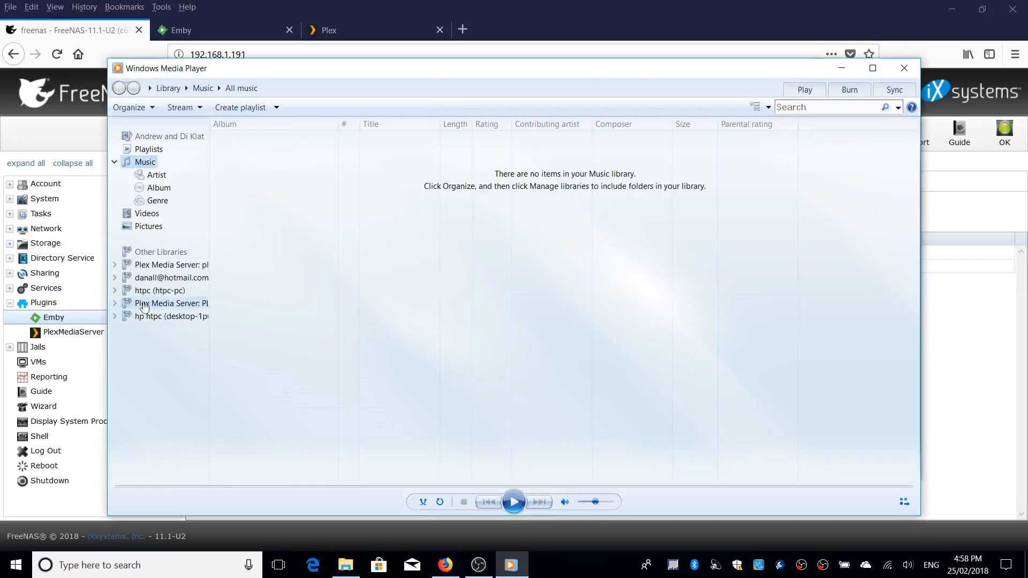
- Browse PLEX RUMPUS videos (none found), then list the Emby server's two clips grouped by folder
click(114, 303)
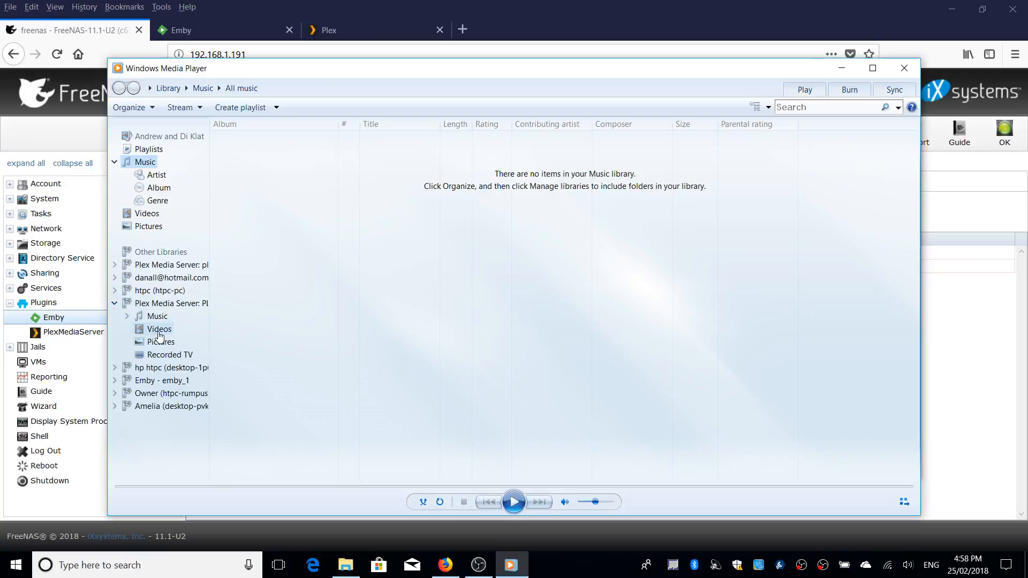
click(158, 329)
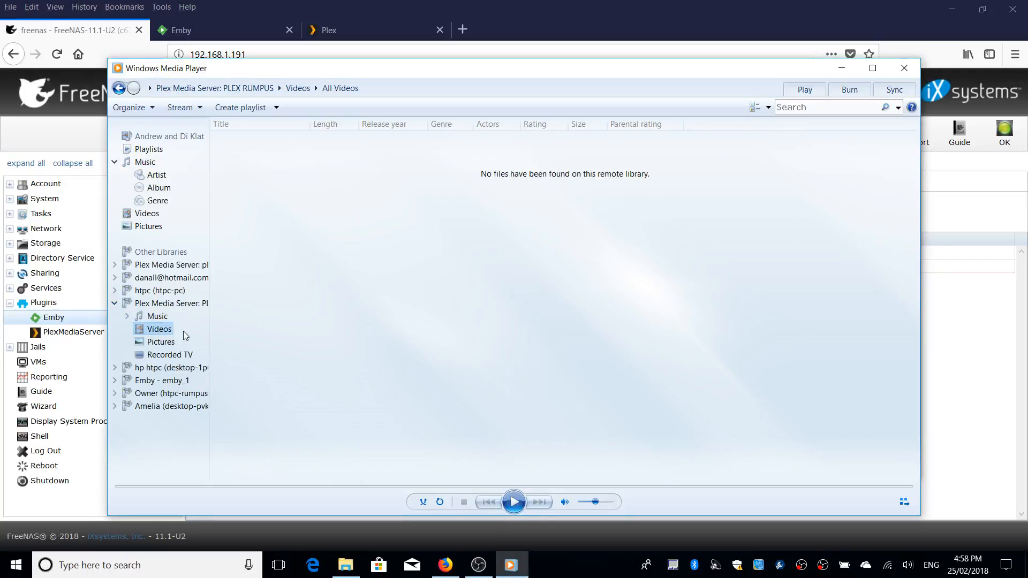
click(160, 328)
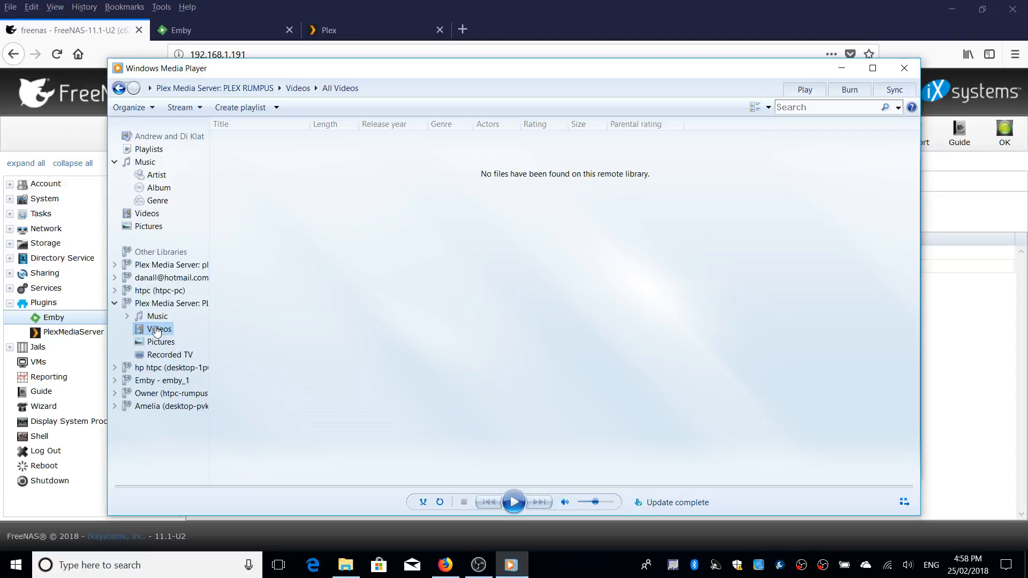
click(162, 380)
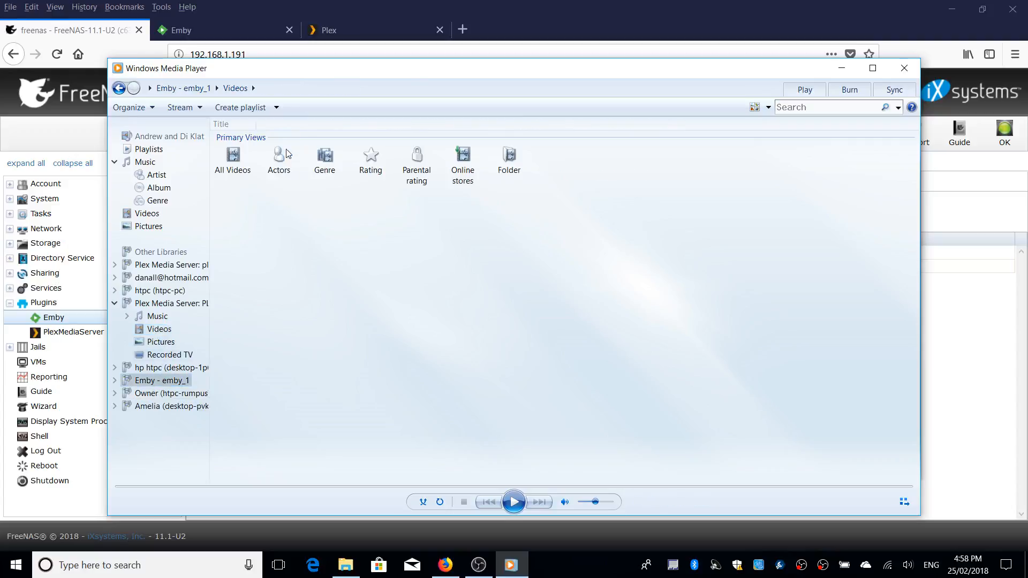
click(508, 160)
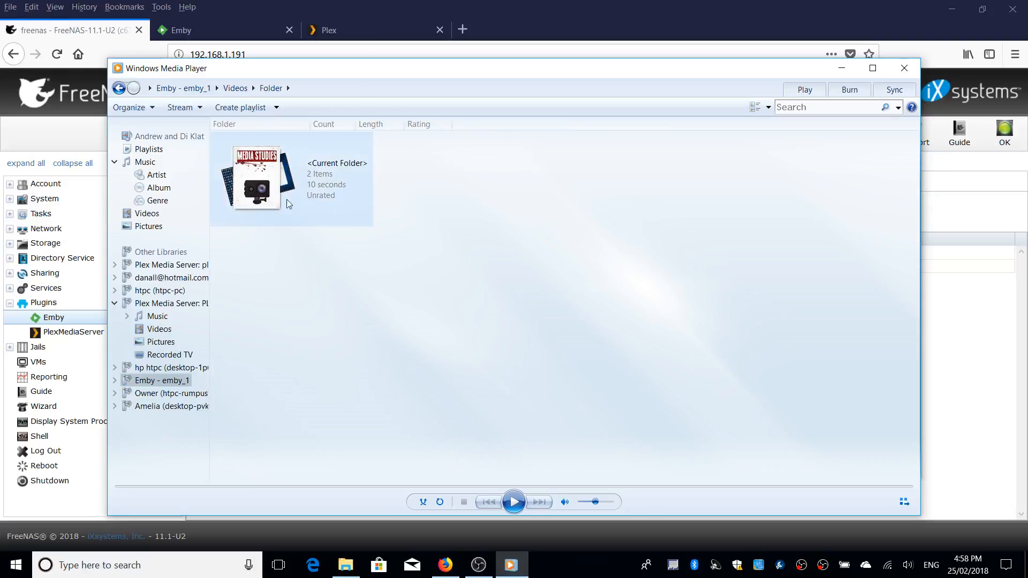
mouse_move(260, 183)
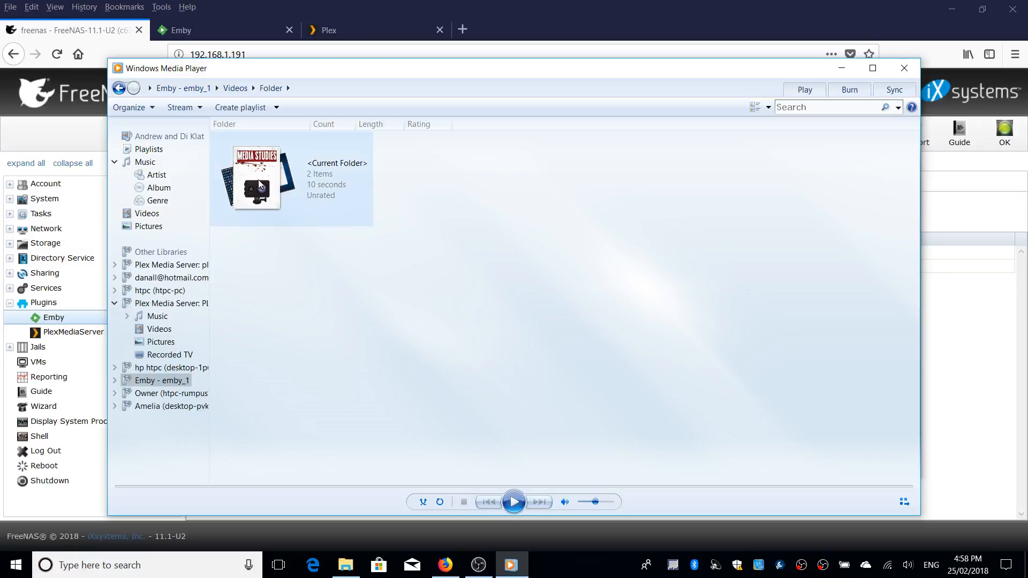
mouse_move(206, 321)
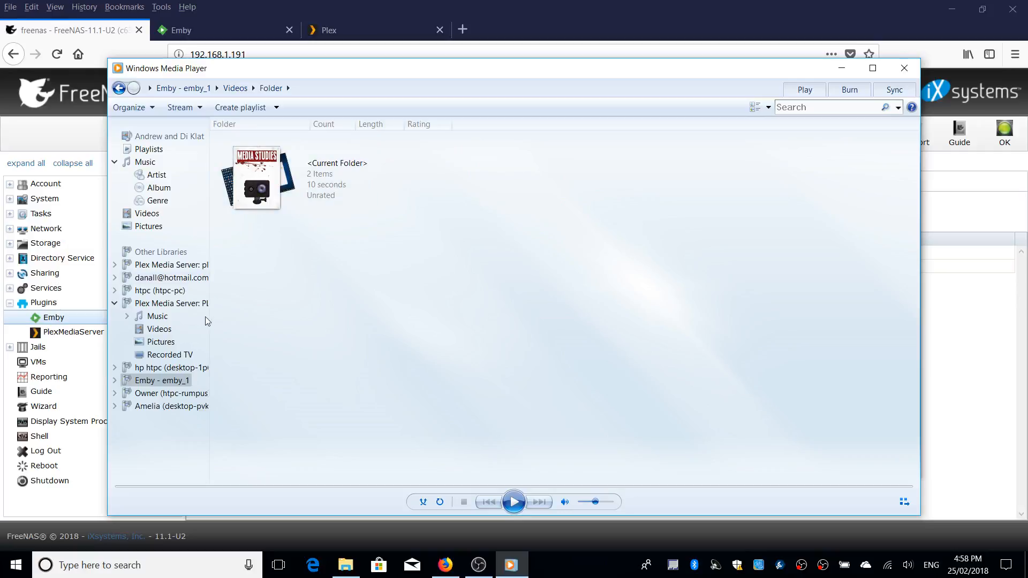
mouse_move(212, 326)
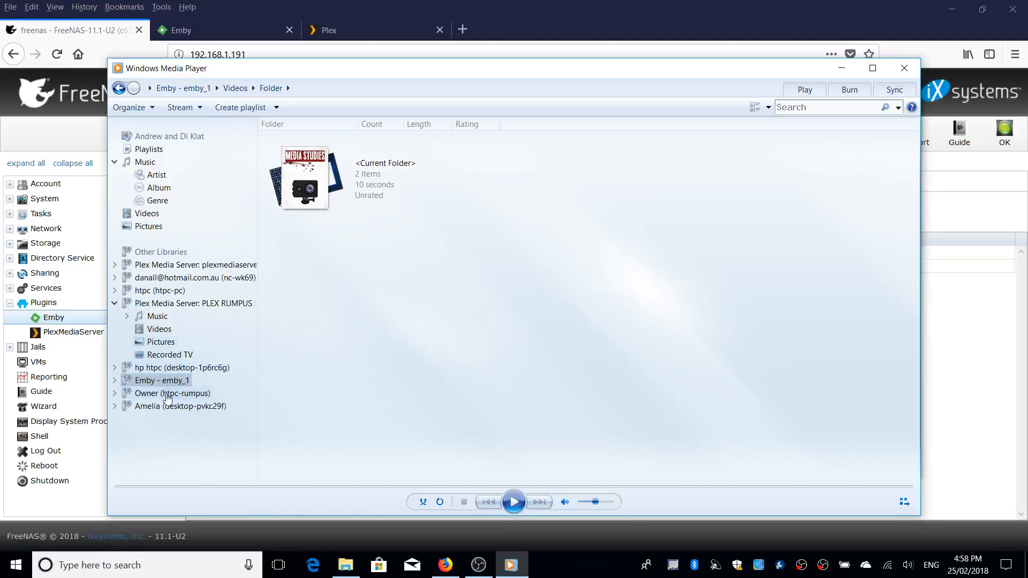
mouse_move(163, 337)
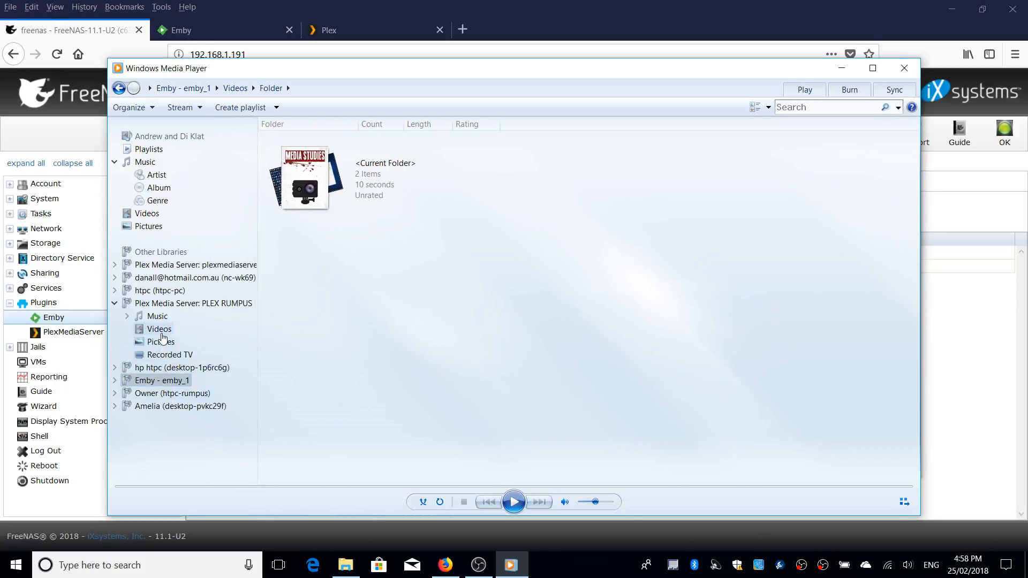
- Collapse PLEX RUMPUS and browse the plexmediaserver_1 server's Videos library
click(115, 303)
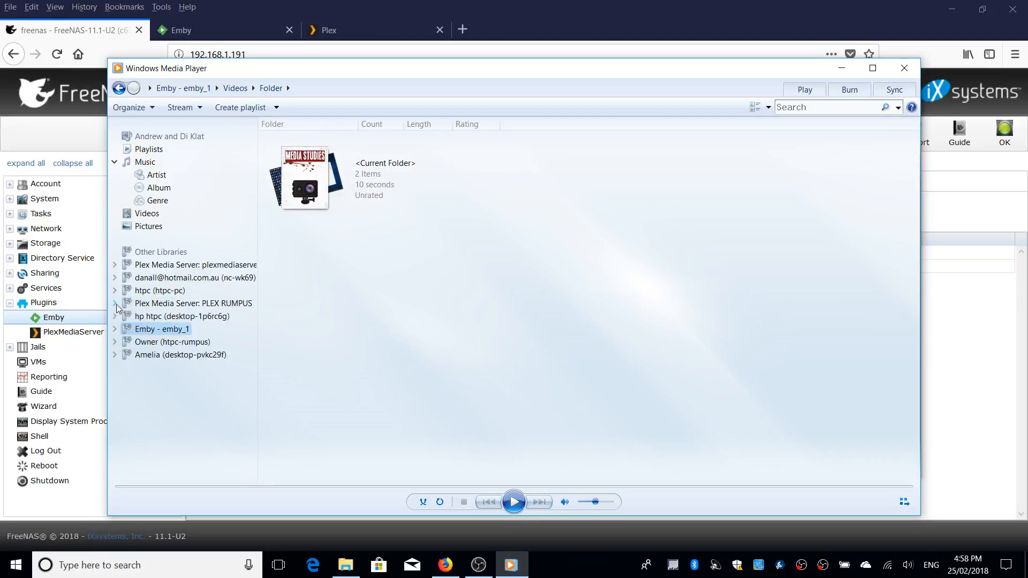
mouse_move(130, 337)
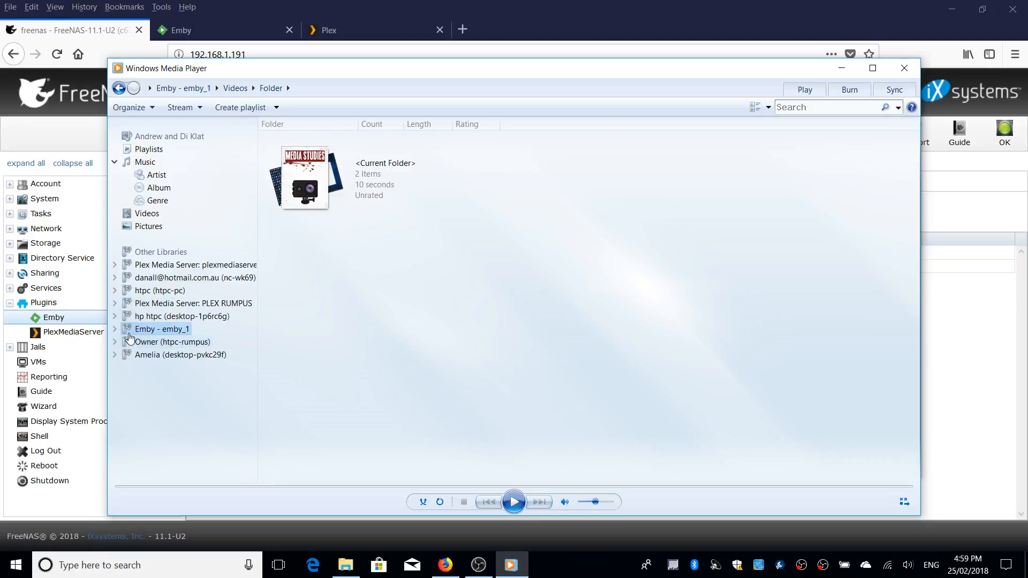
click(115, 264)
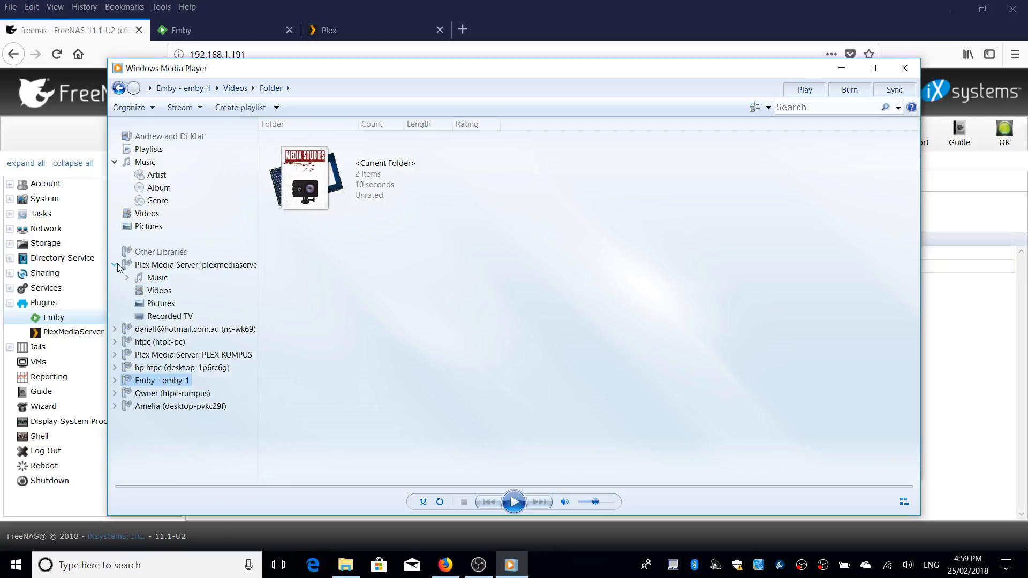
click(159, 290)
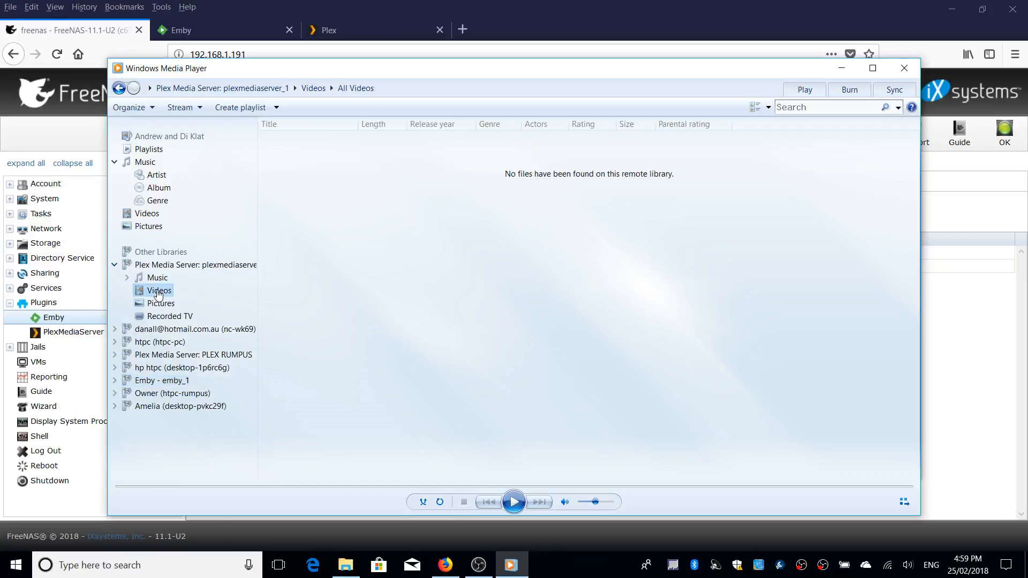
mouse_move(227, 284)
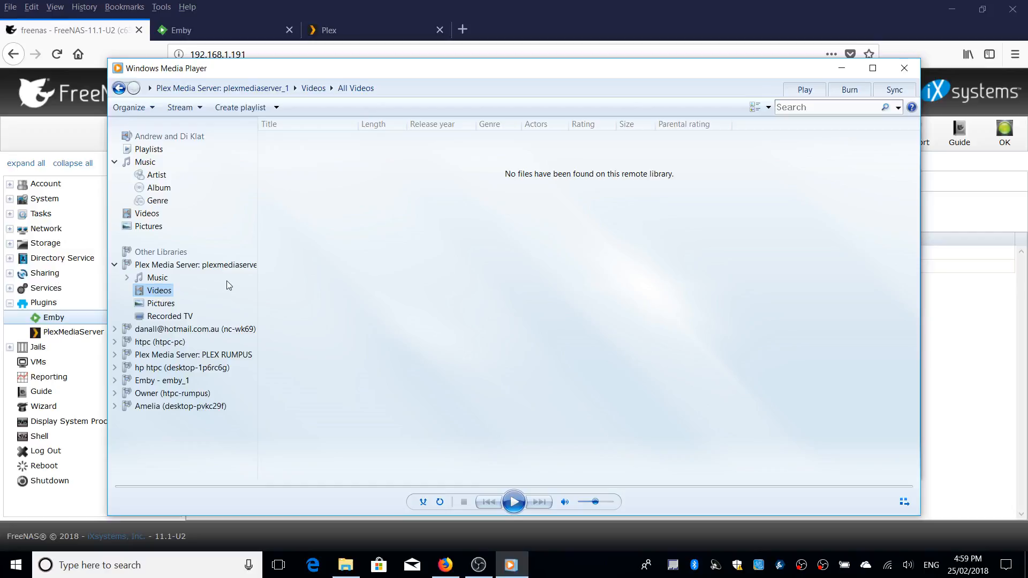
mouse_move(168, 316)
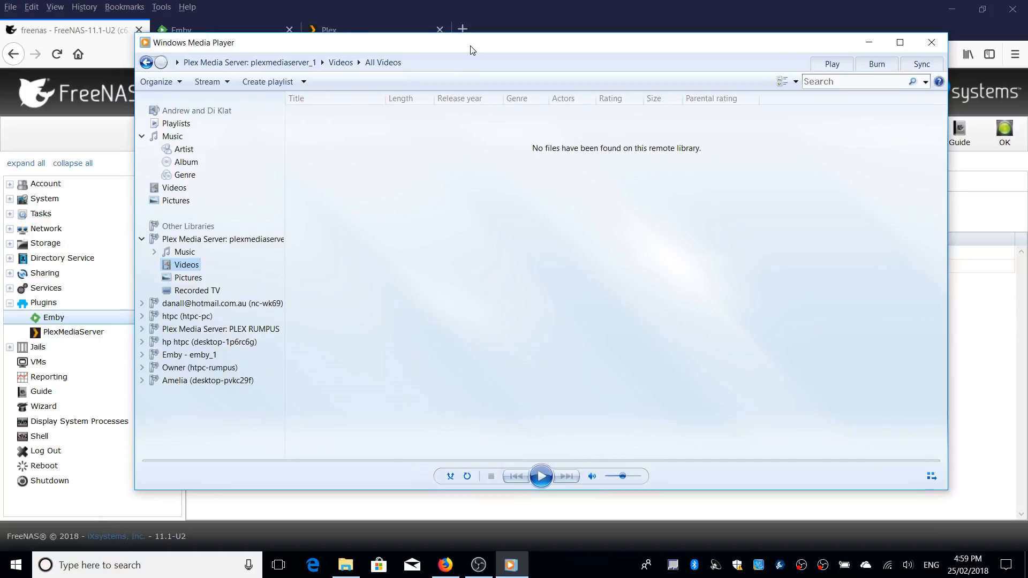
mouse_move(511, 175)
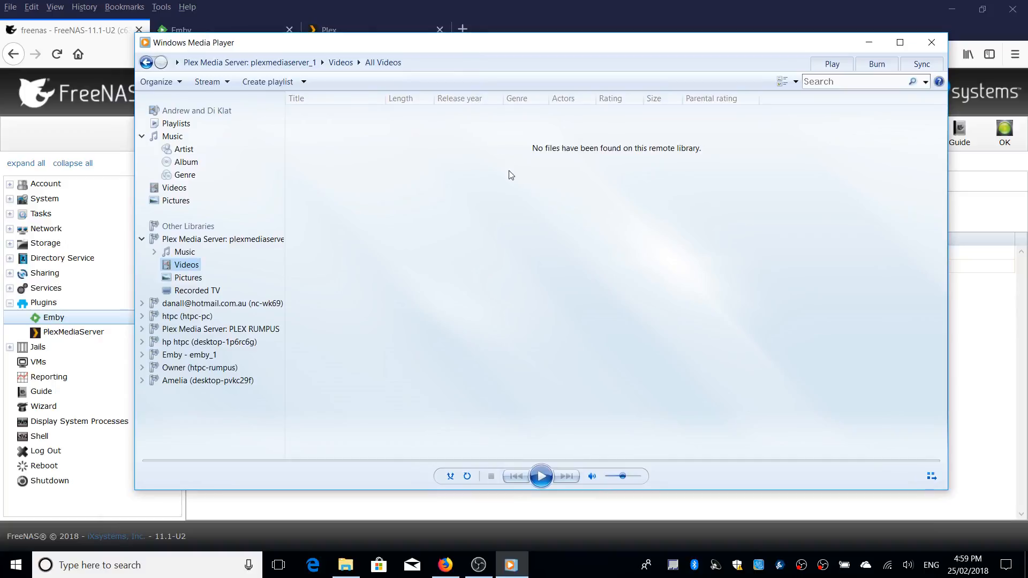
mouse_move(402, 233)
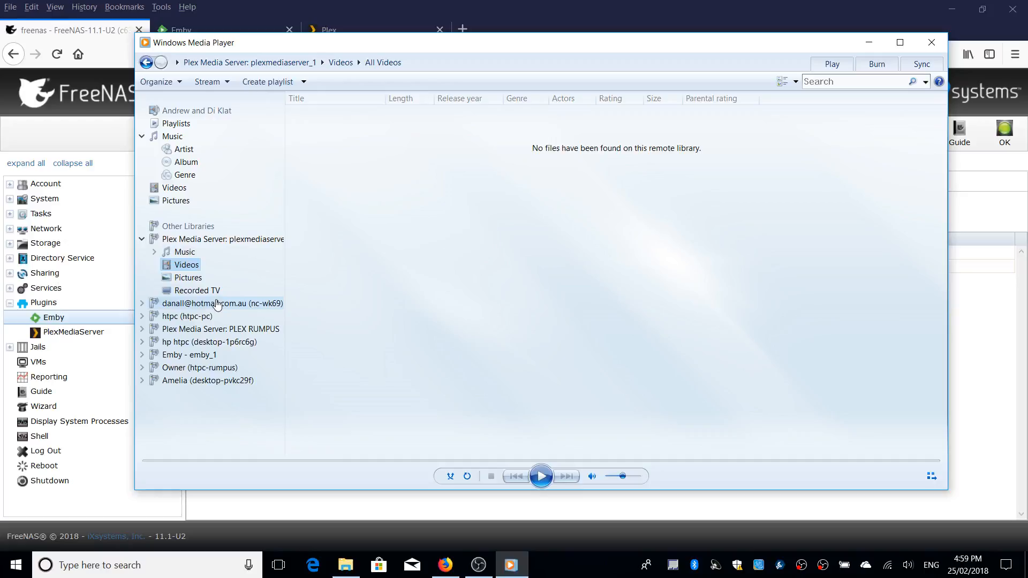
mouse_move(184, 256)
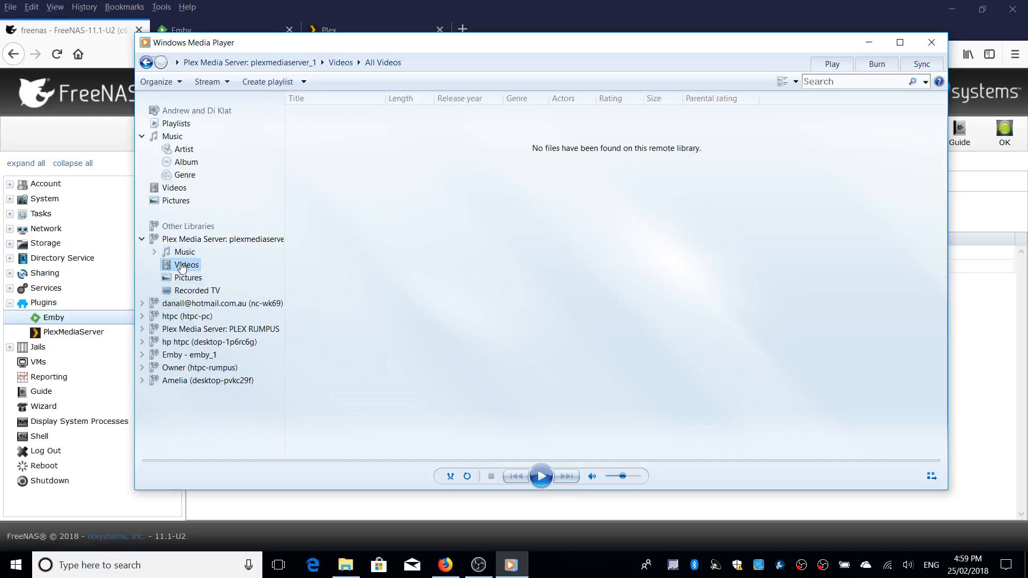
mouse_move(220, 277)
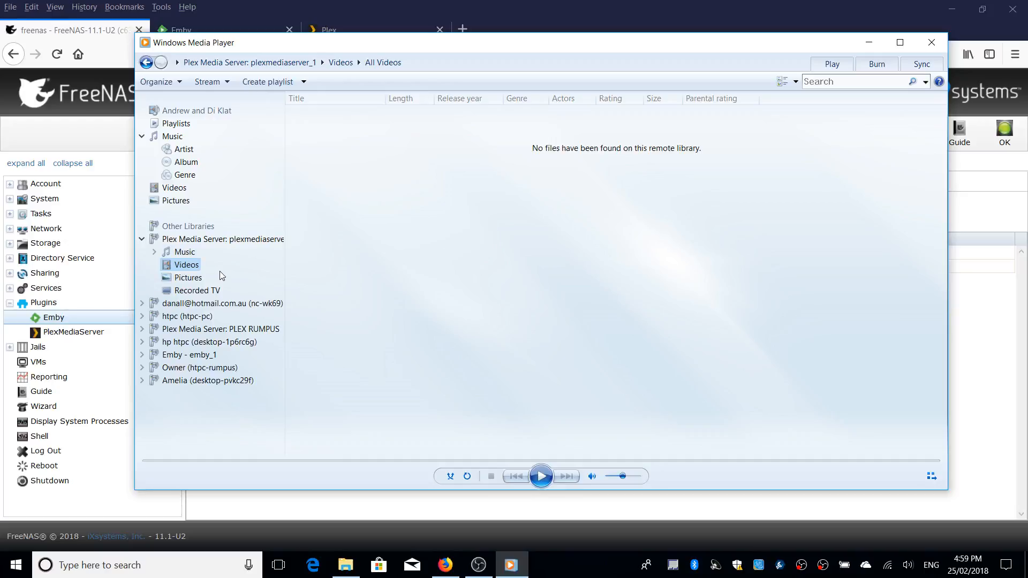
mouse_move(203, 337)
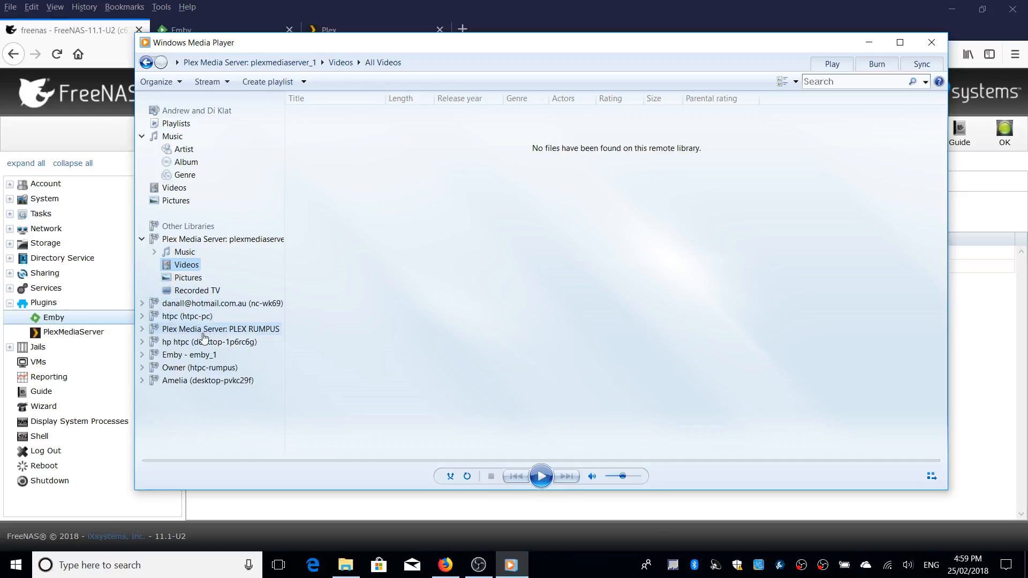
mouse_move(138, 359)
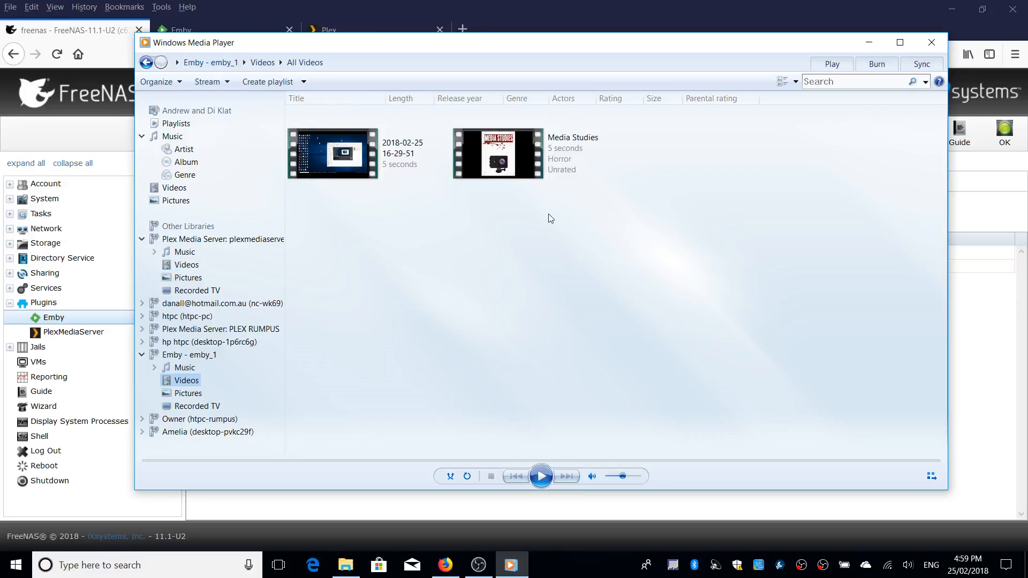
- Close Windows Media Player, leaving File Explorer listing the network's media devices
click(344, 171)
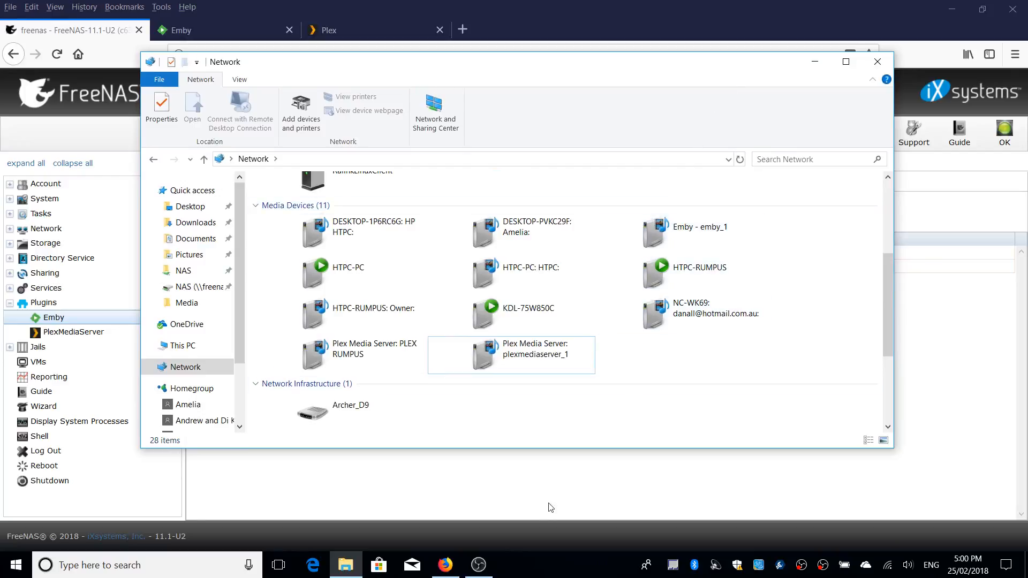
mouse_move(536, 489)
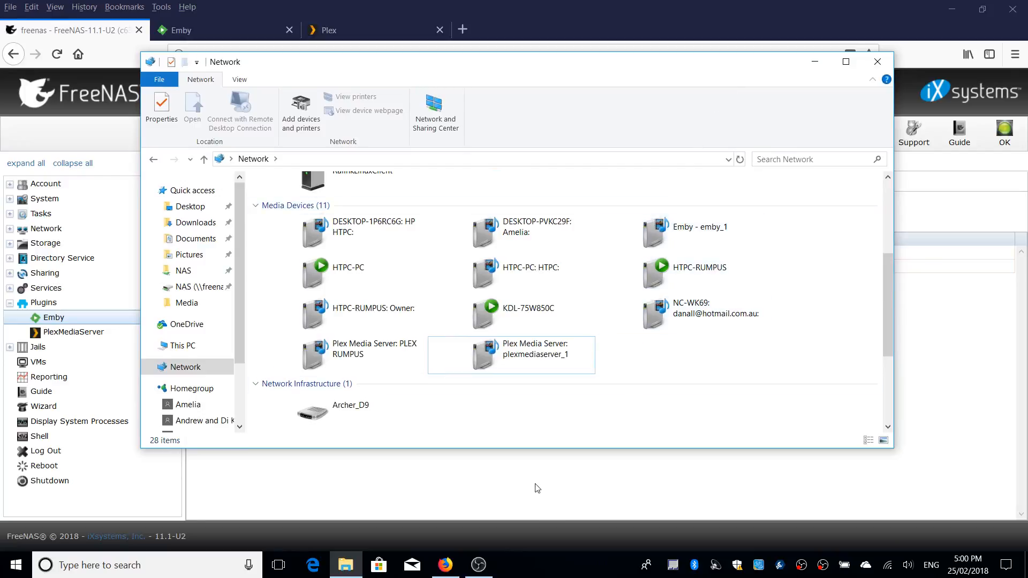
mouse_move(784, 520)
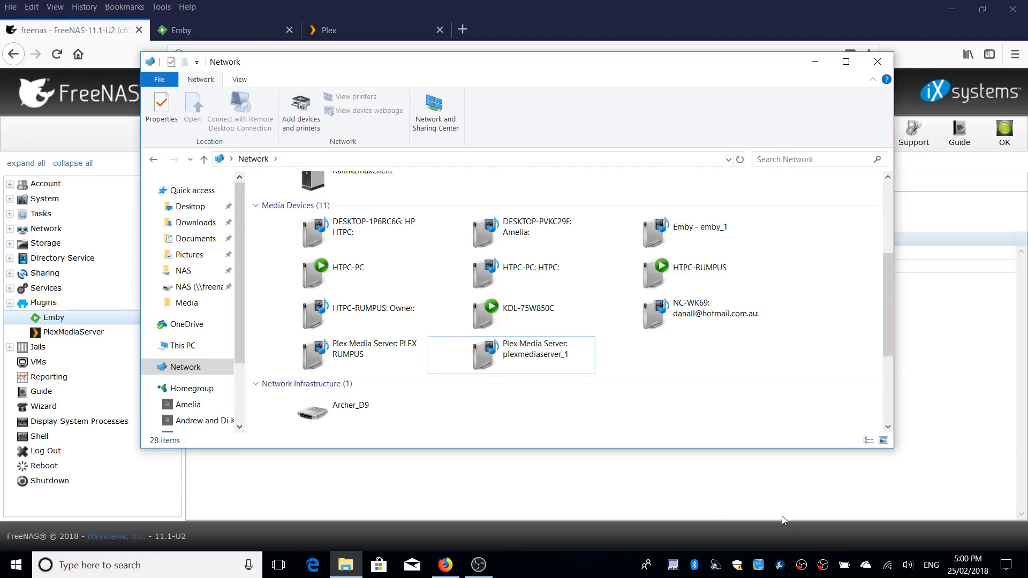
mouse_move(799, 533)
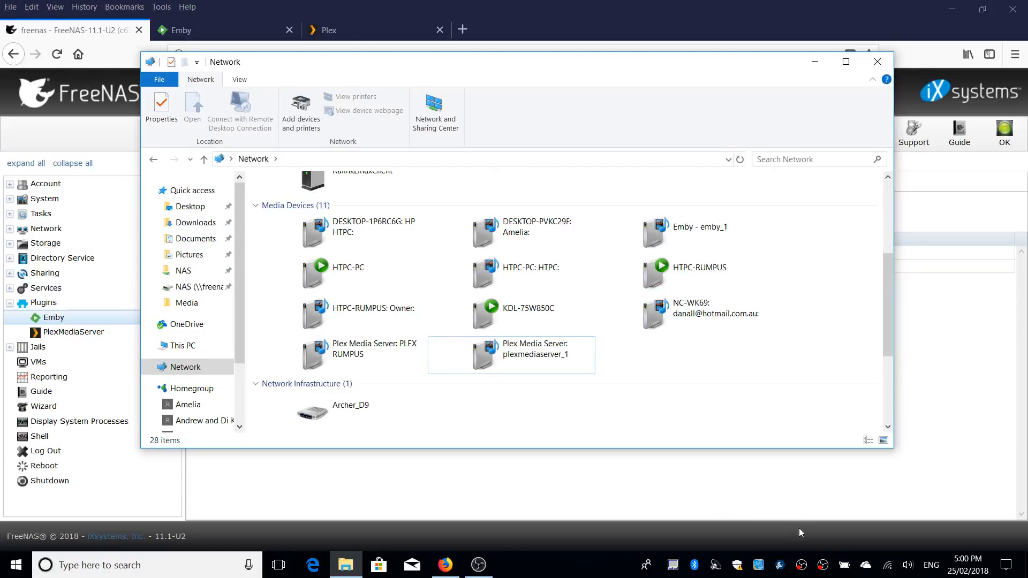
mouse_move(771, 511)
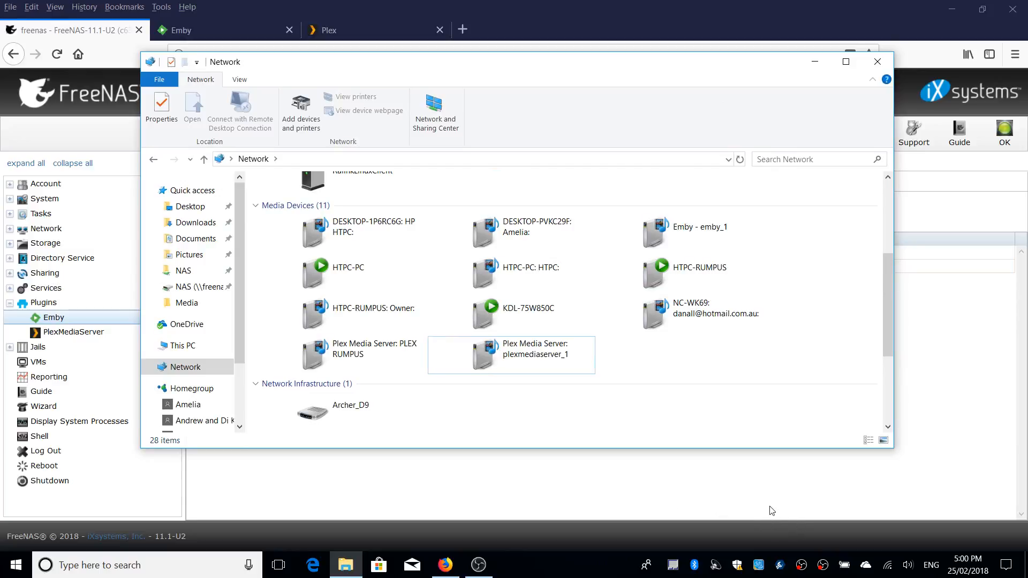
mouse_move(744, 510)
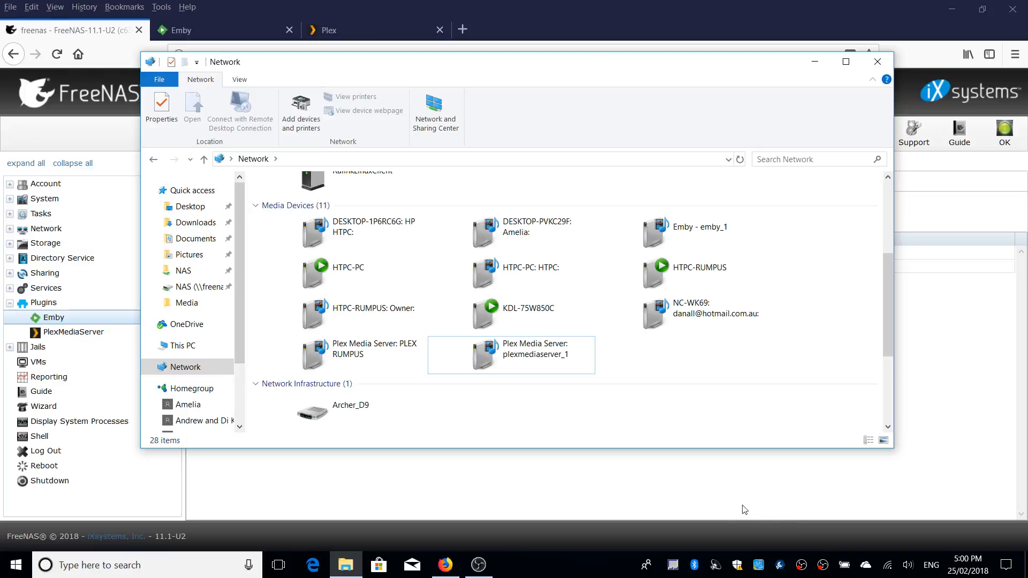
mouse_move(536, 71)
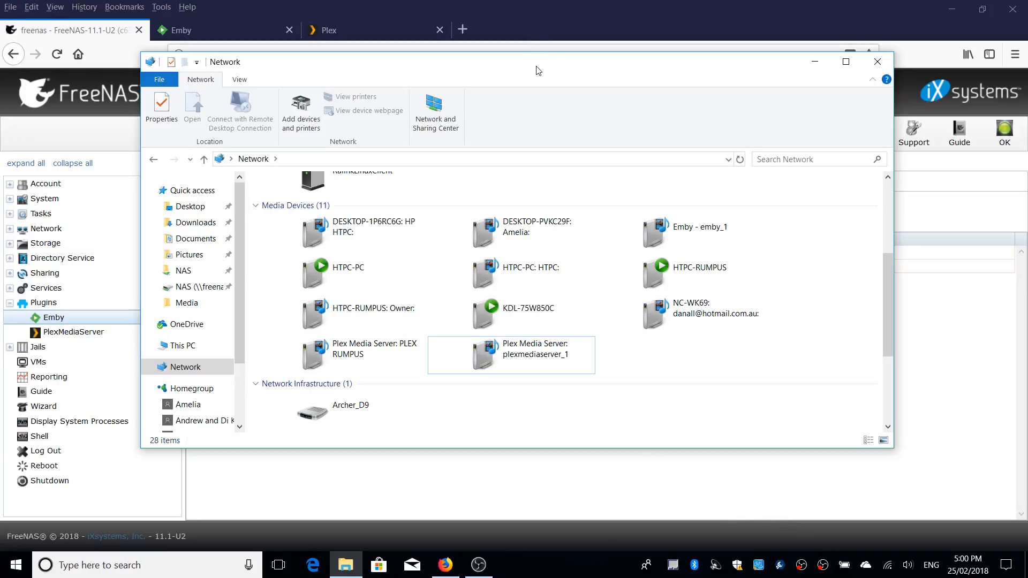